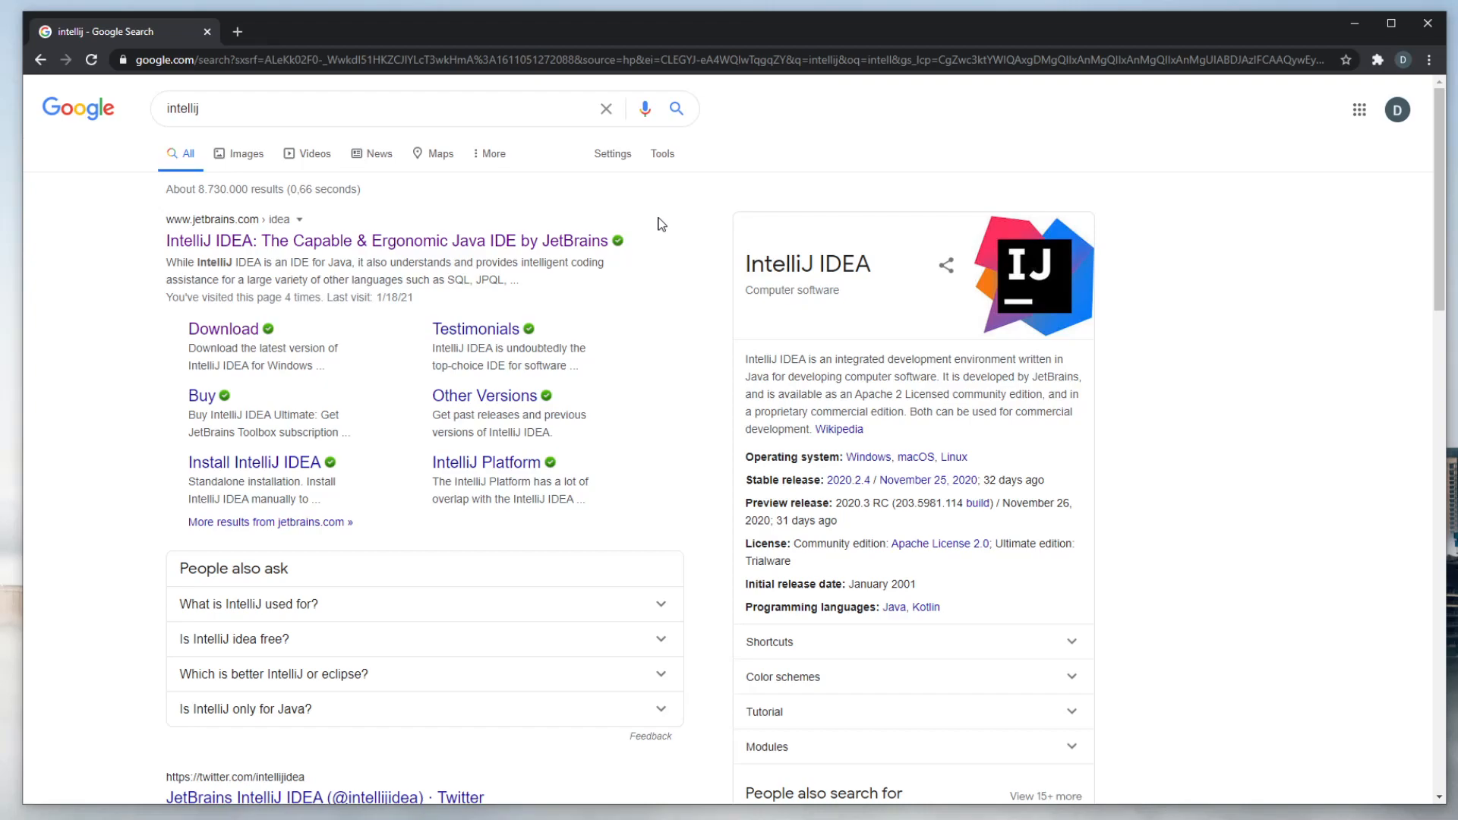
mouse_move(678, 291)
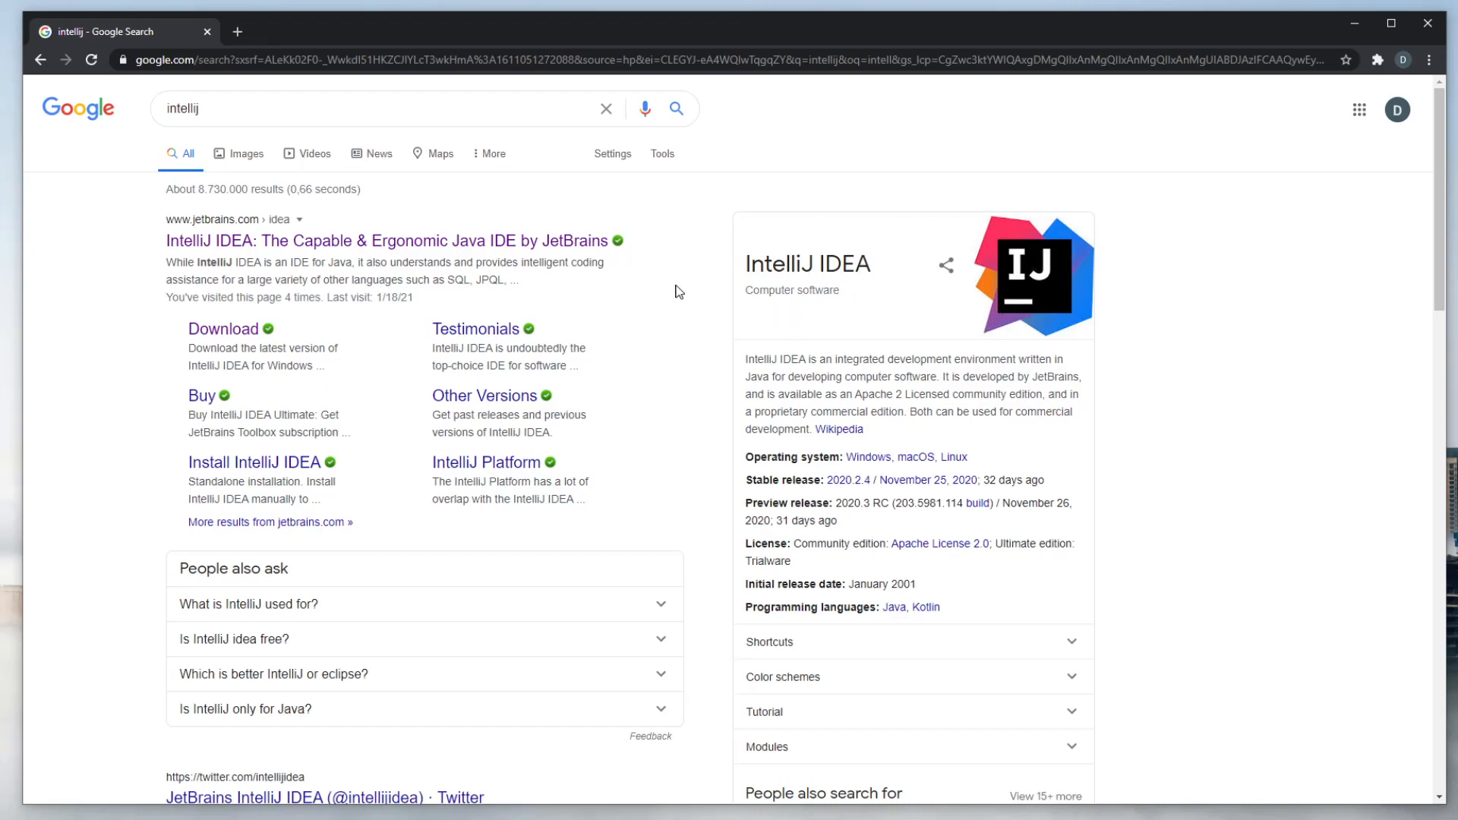
mouse_move(662, 270)
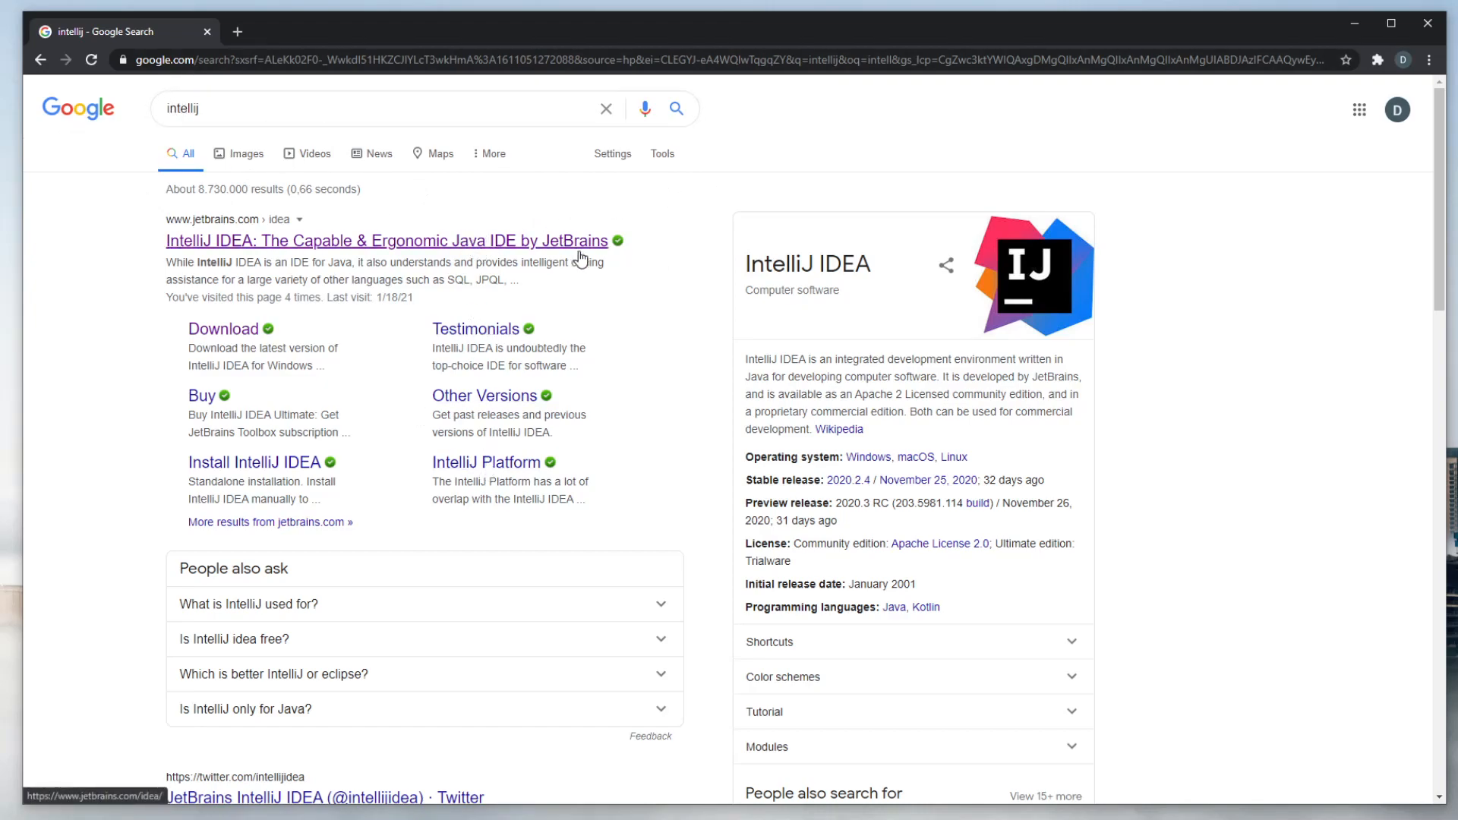
- Reach the Download IntelliJ IDEA page from the jetbrains.com result and settle on Windows editions after checking Mac
left_click(383, 241)
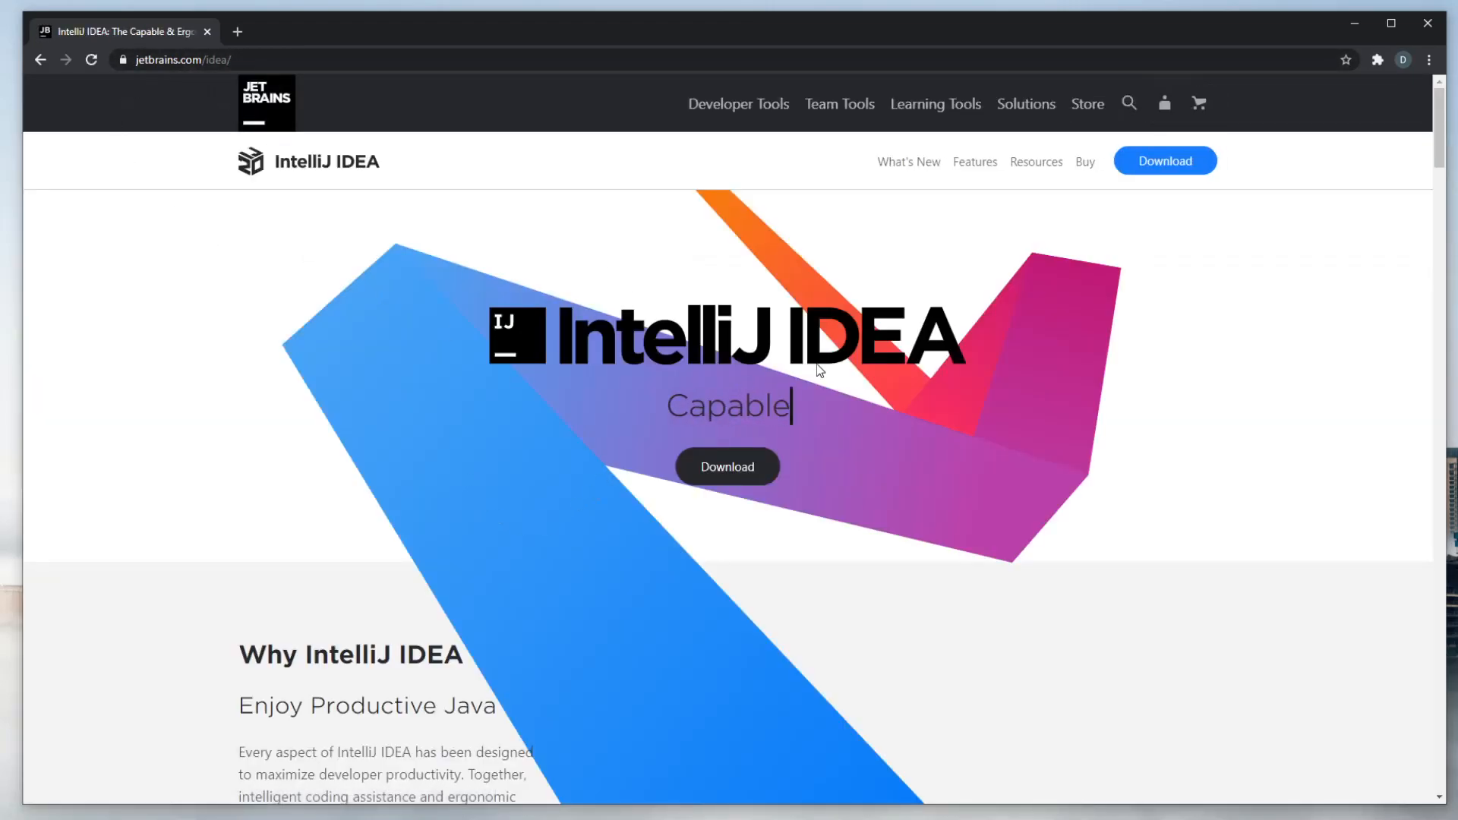
left_click(726, 465)
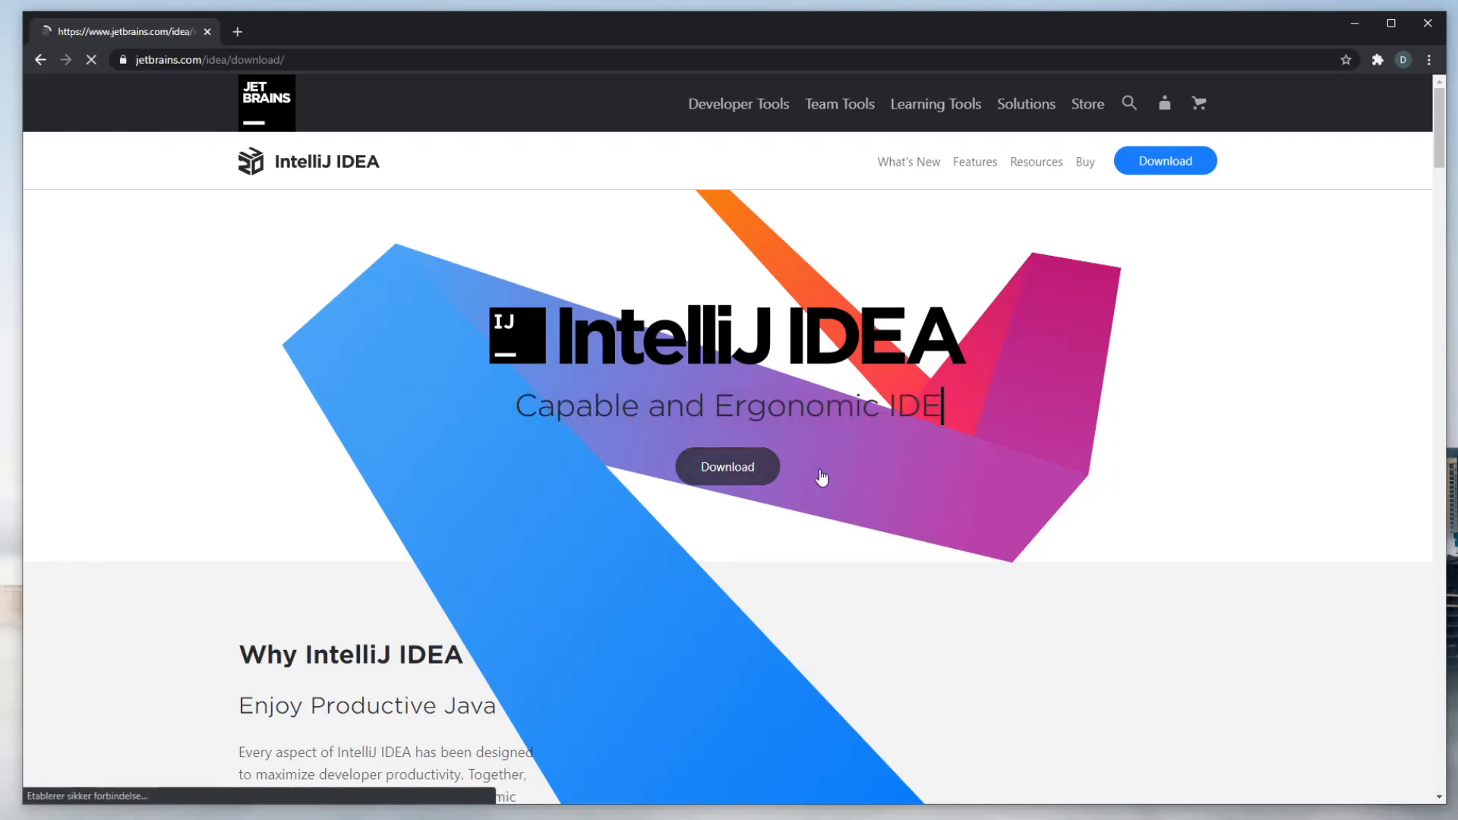
left_click(727, 465)
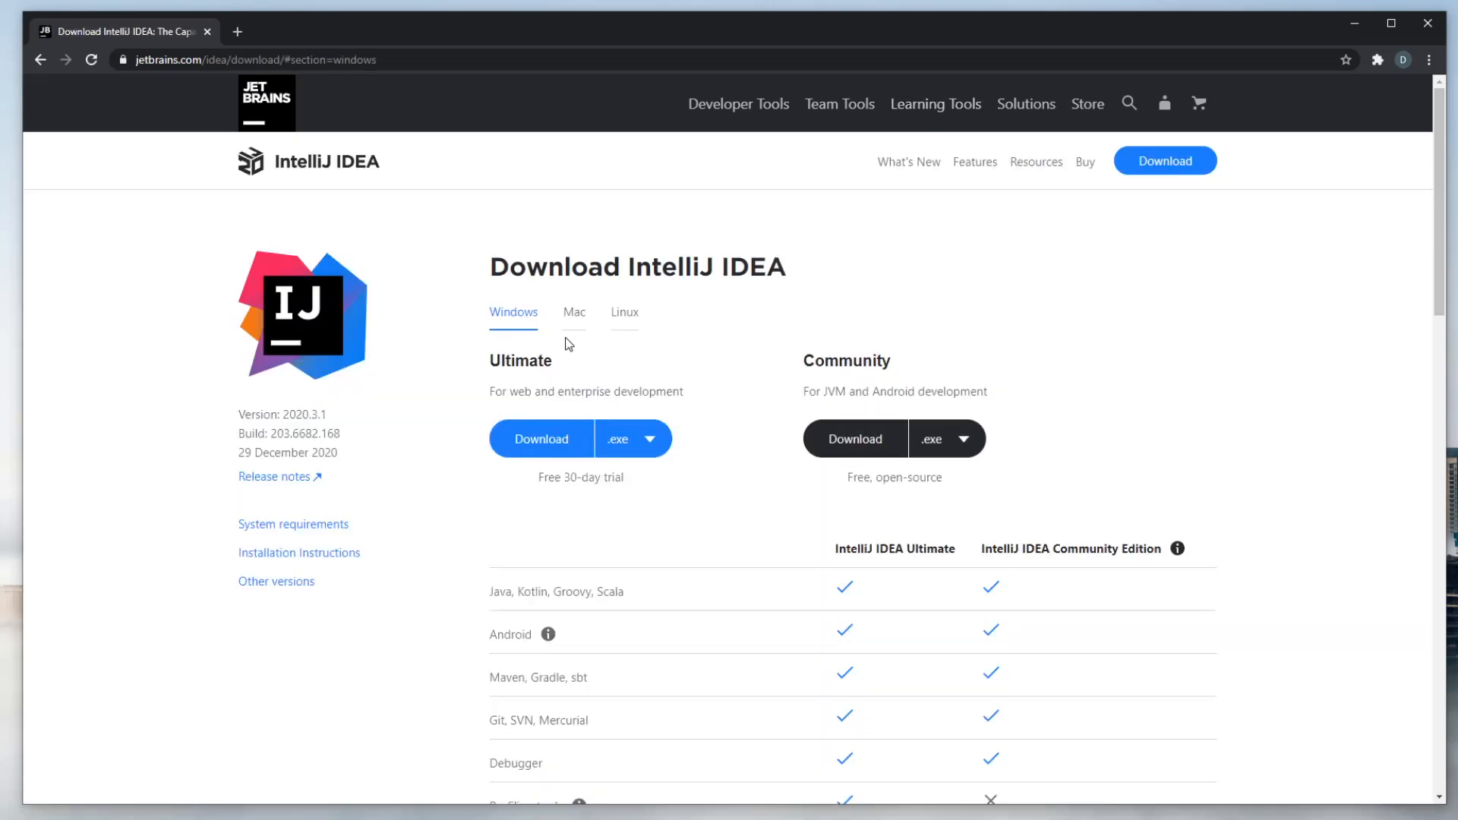
mouse_move(552, 348)
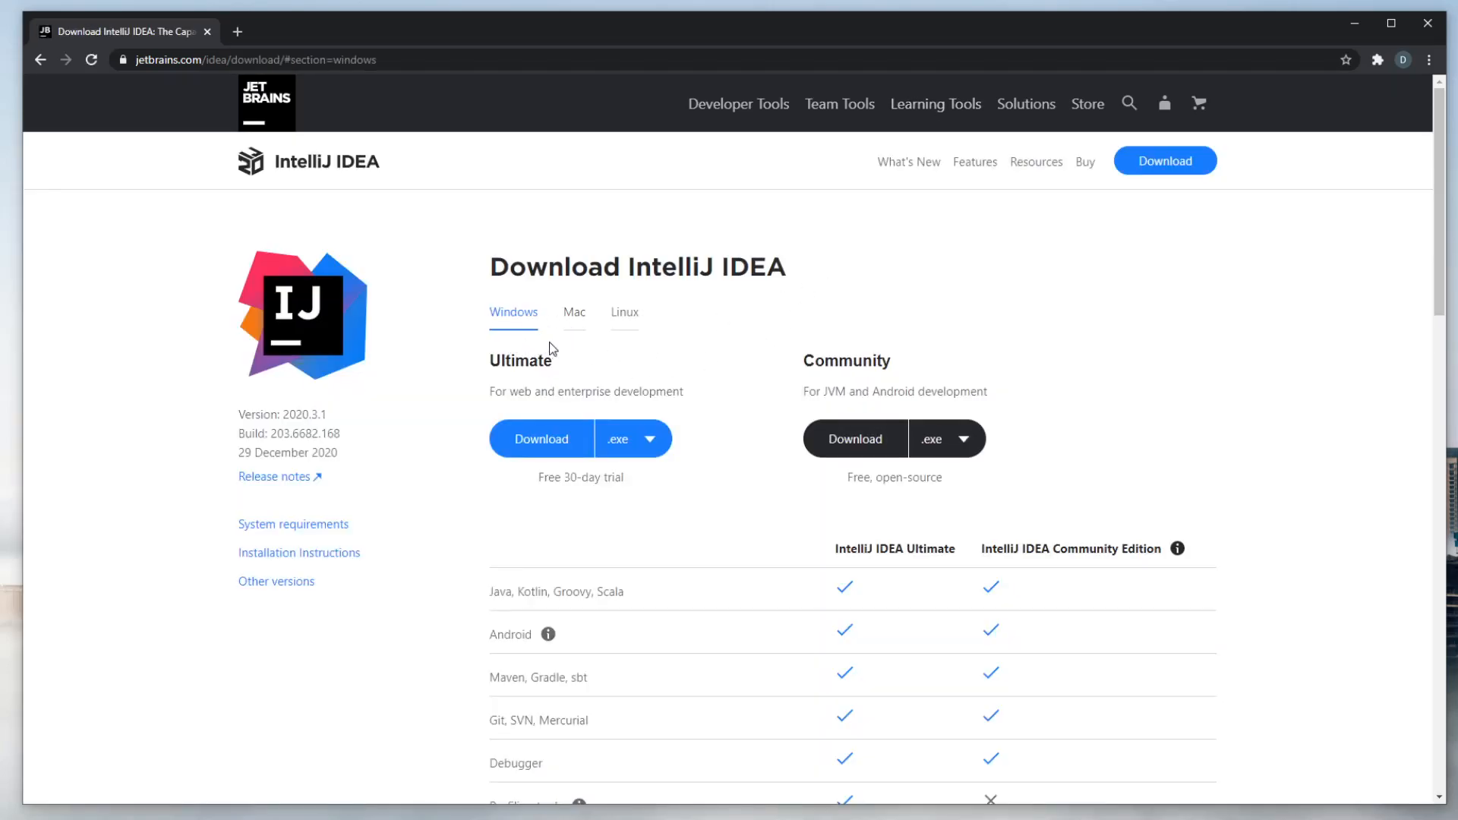
left_click(574, 311)
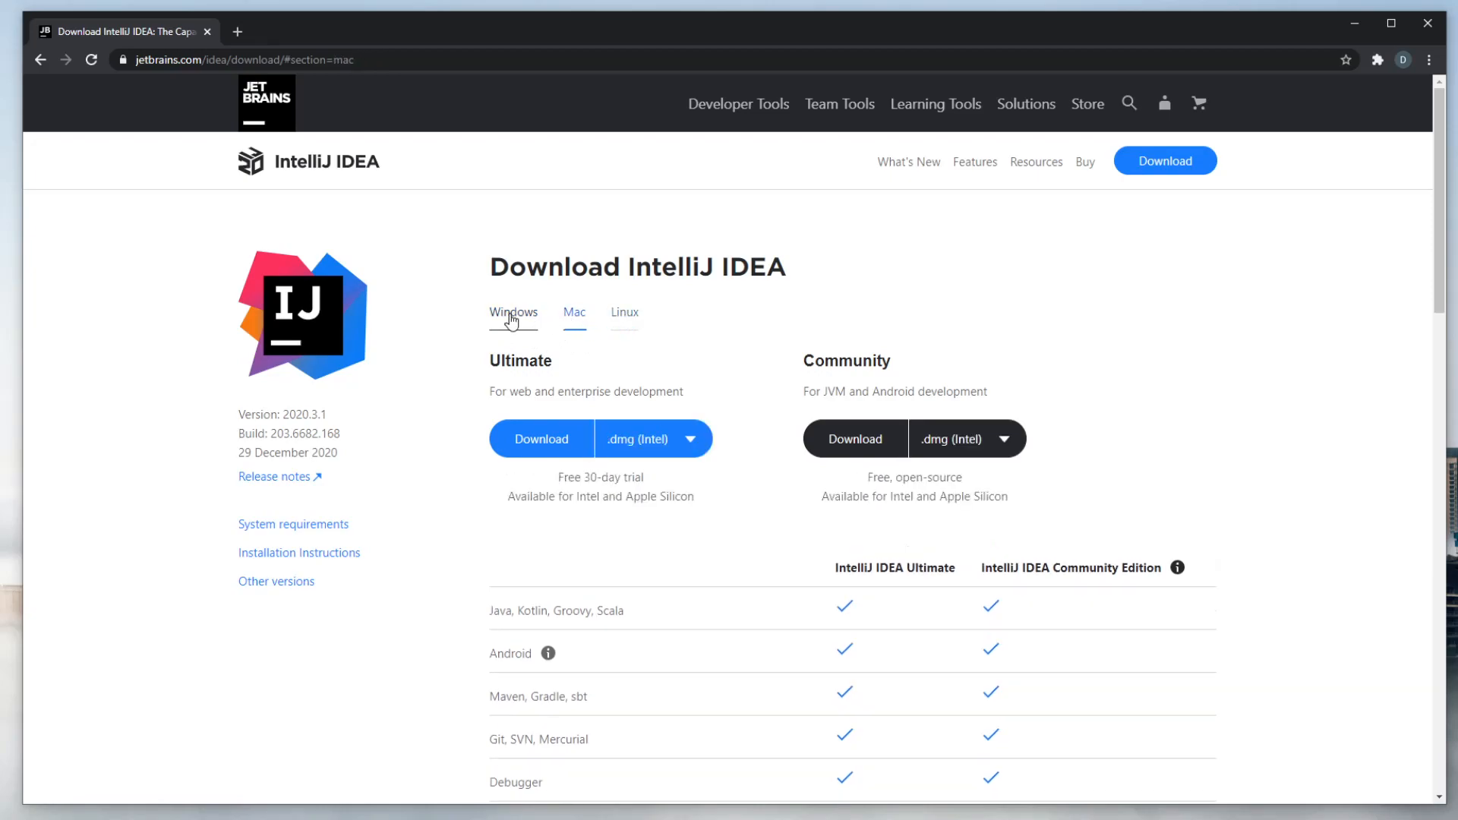
left_click(514, 312)
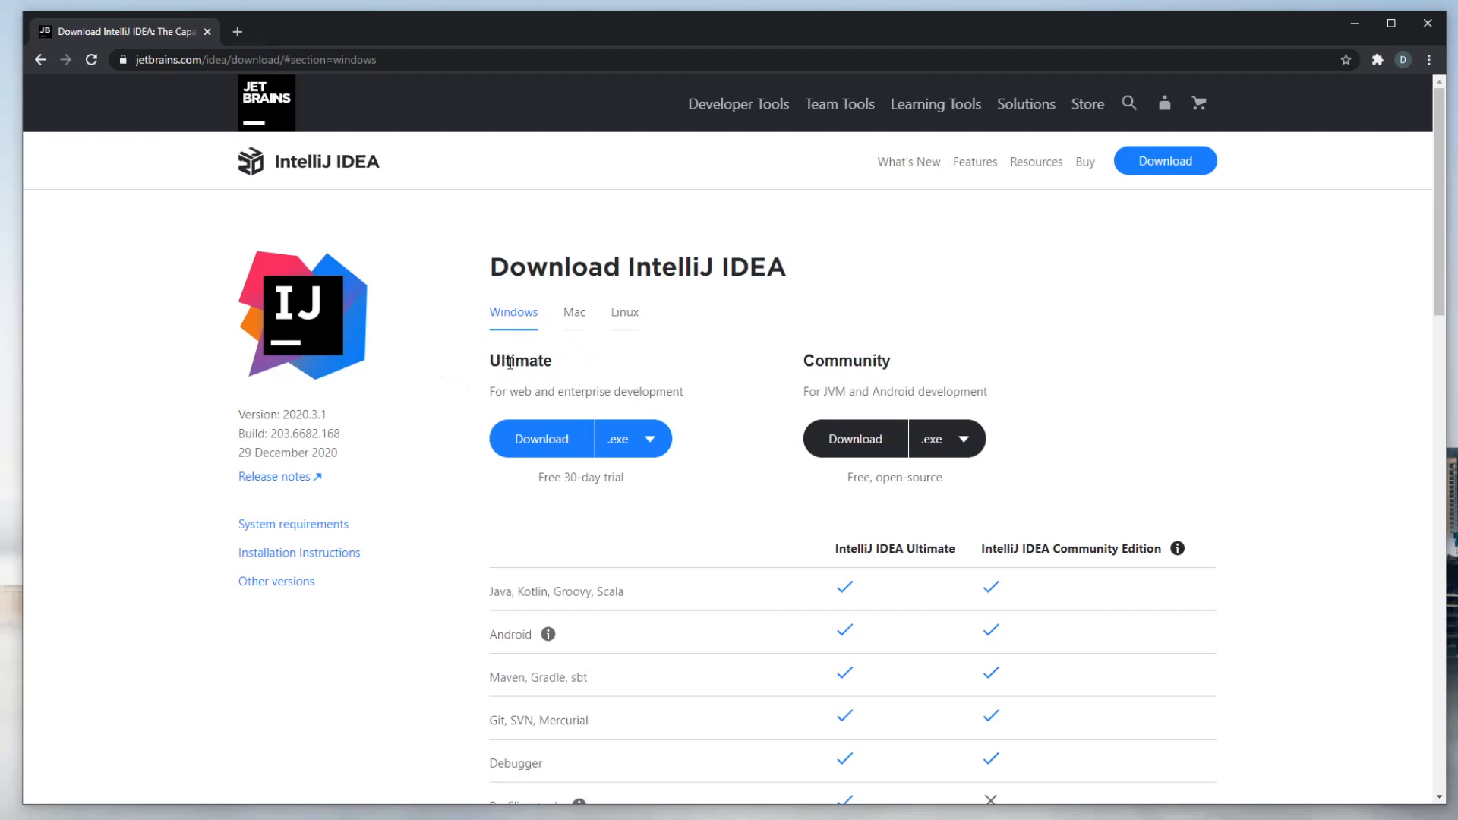
mouse_move(854, 384)
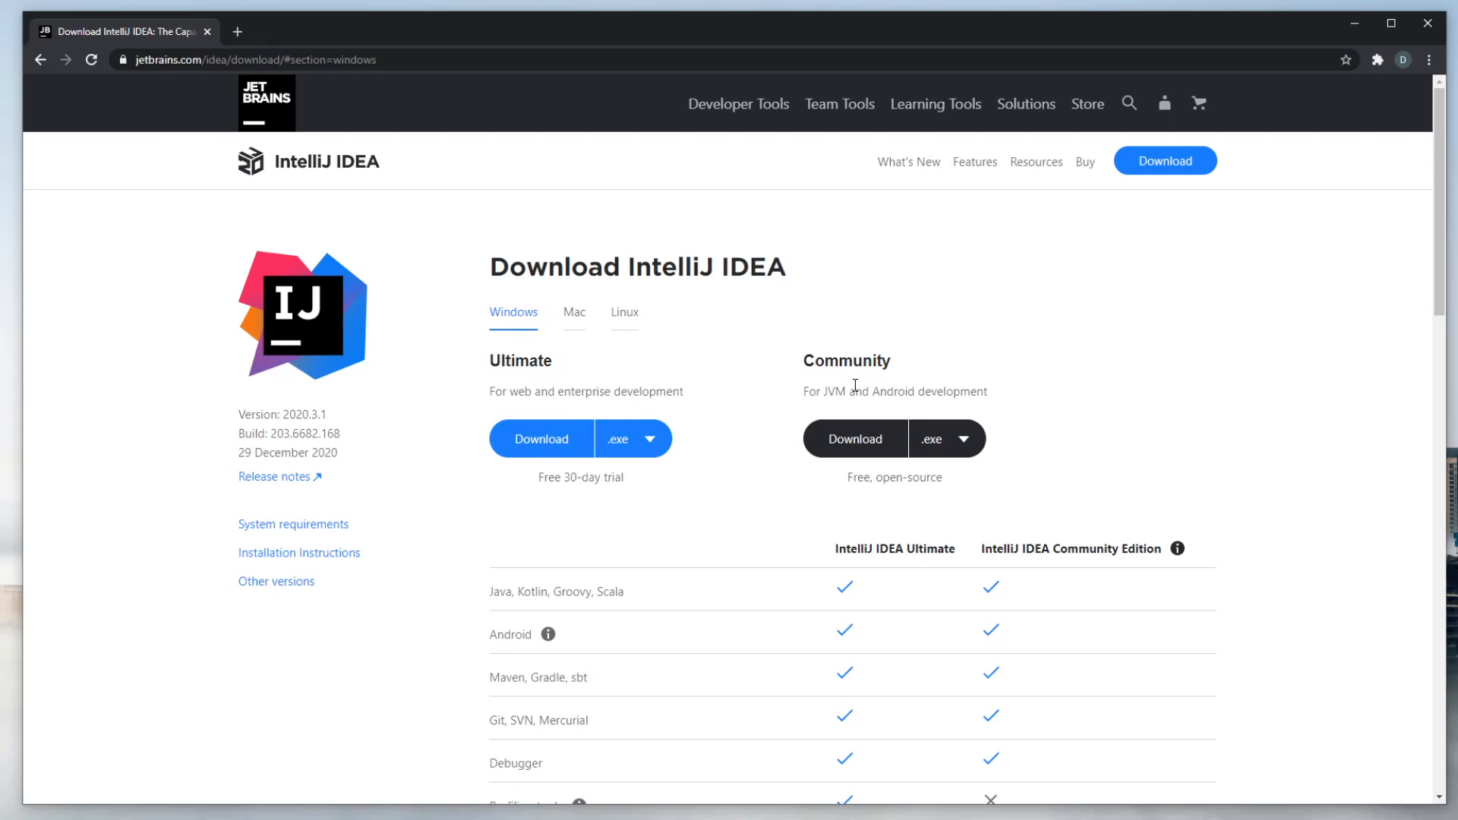
mouse_move(940, 377)
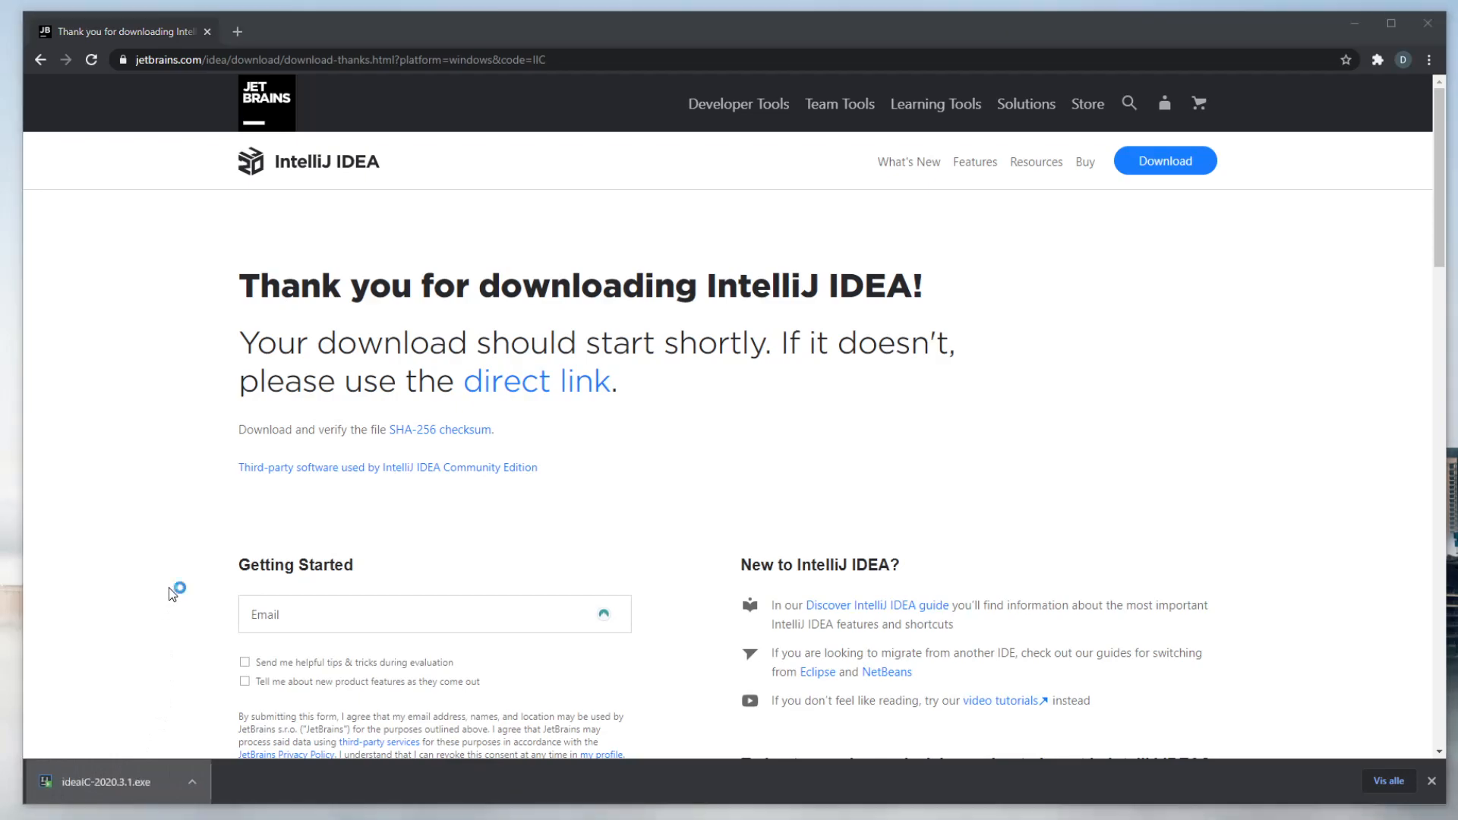
- Install IntelliJ IDEA Community Edition with the default folder, no extra shortcuts, and the JetBrains Start Menu folder
left_click(105, 781)
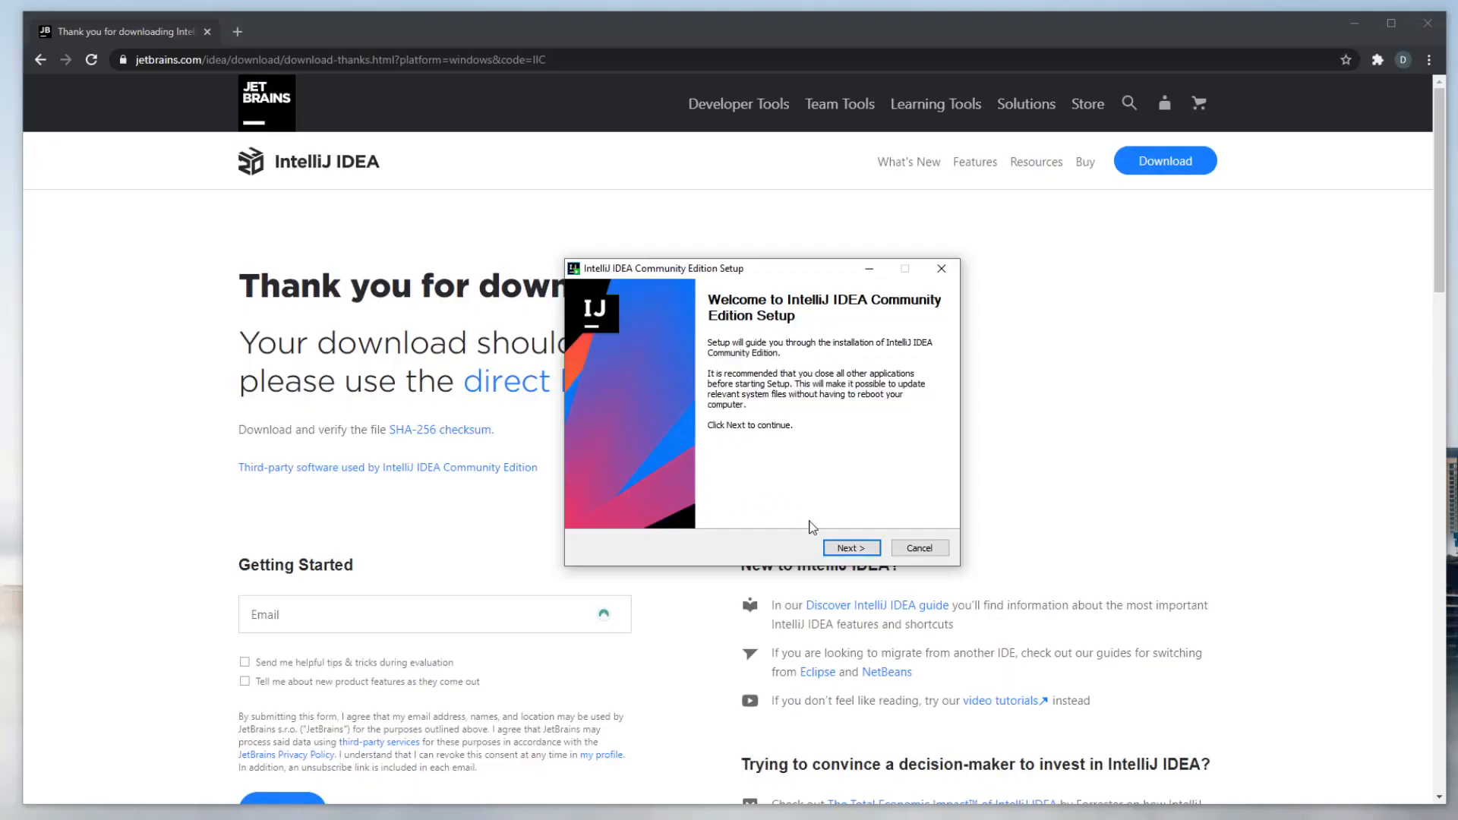
left_click(849, 547)
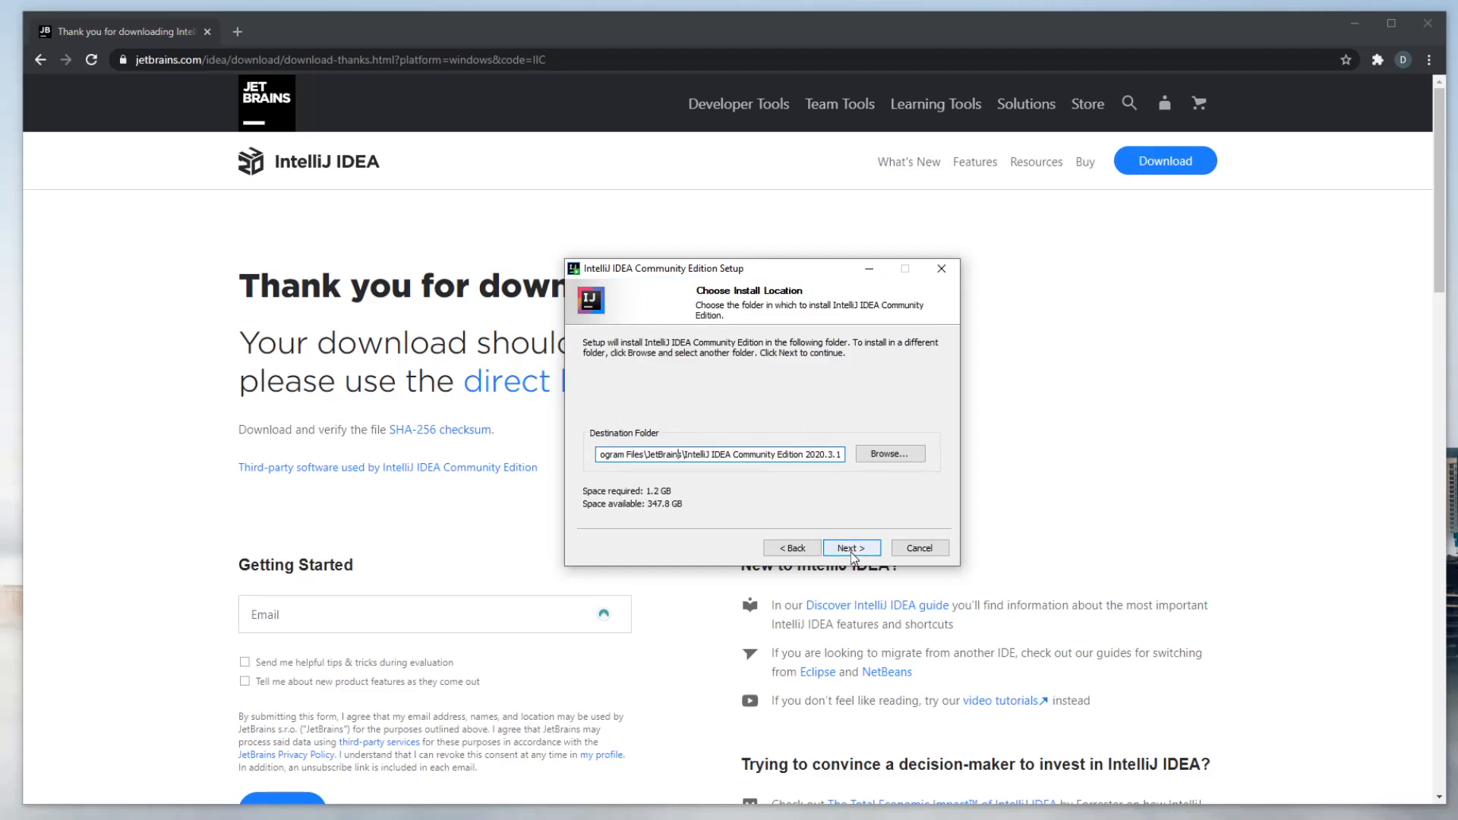
left_click(850, 547)
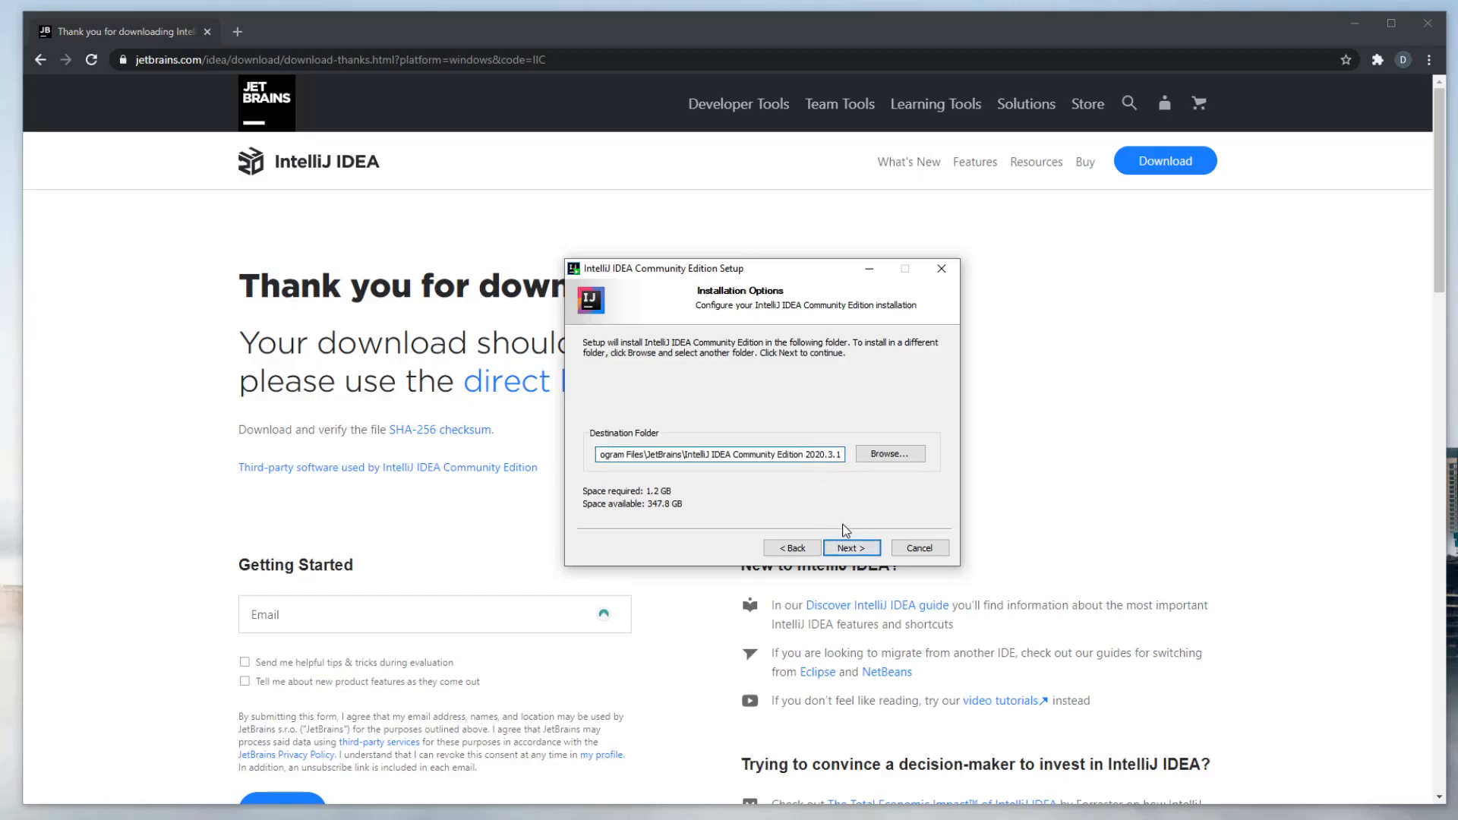
left_click(850, 548)
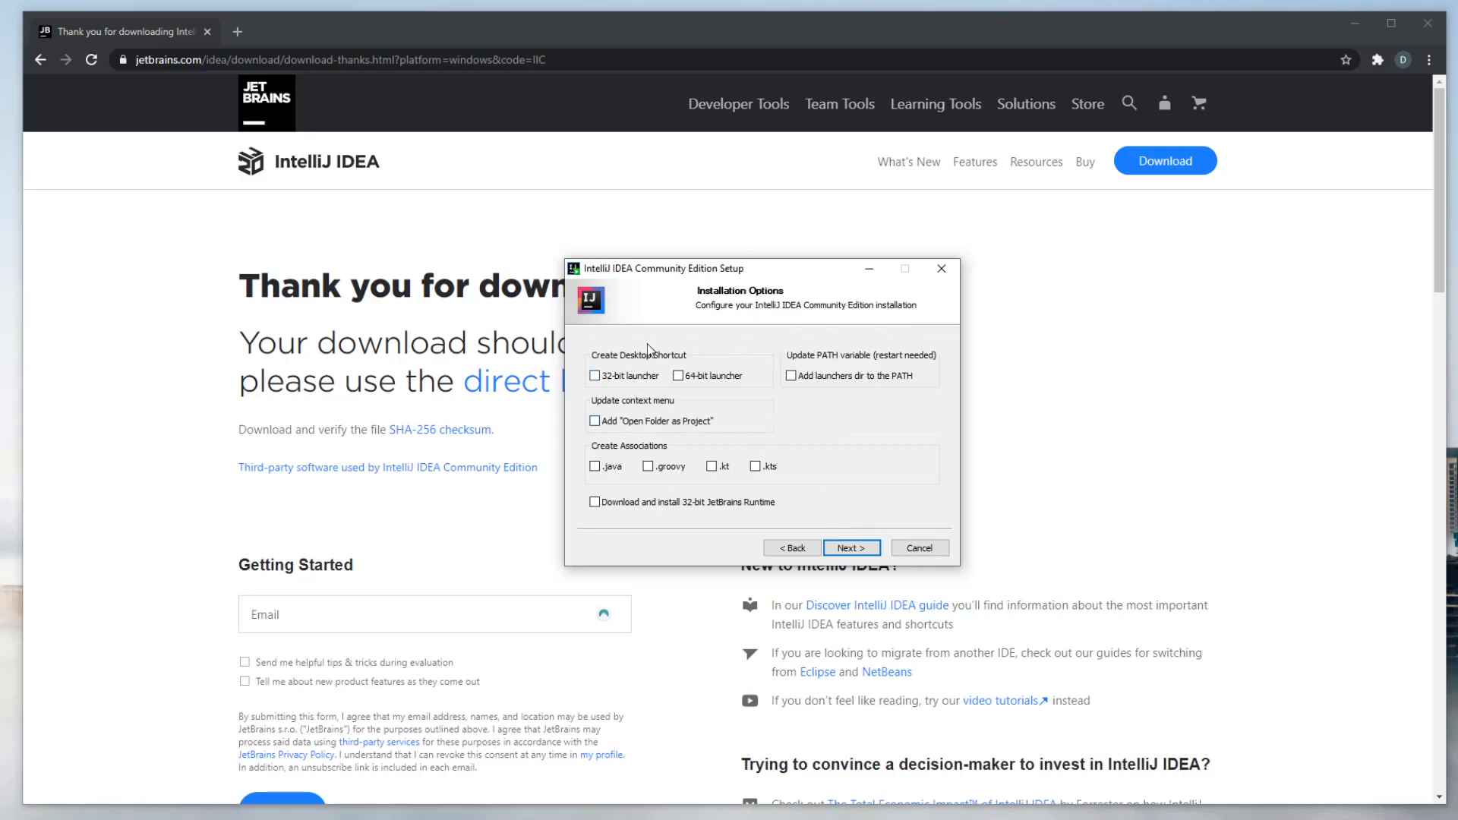
mouse_move(617, 393)
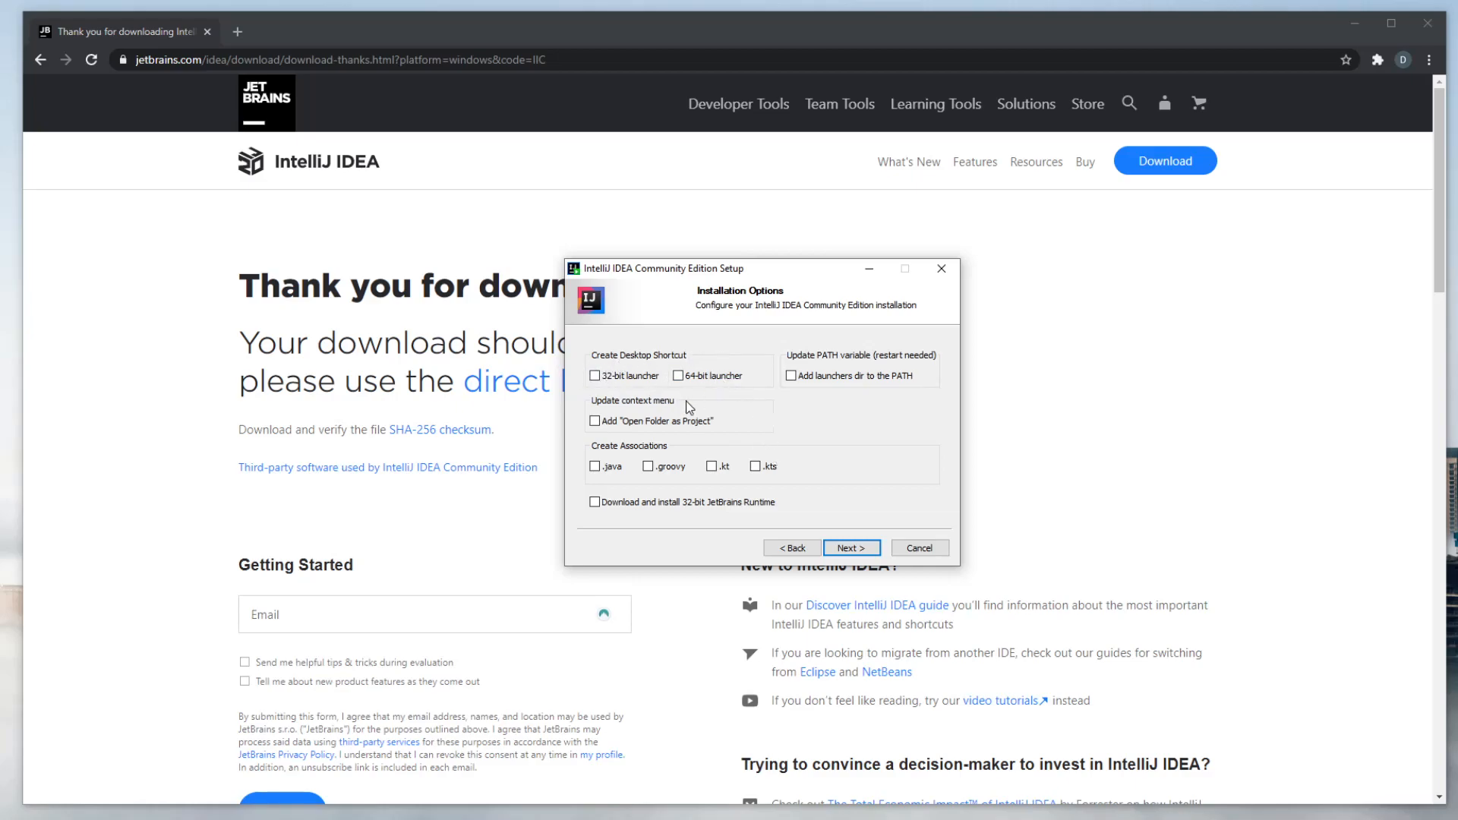
mouse_move(821, 473)
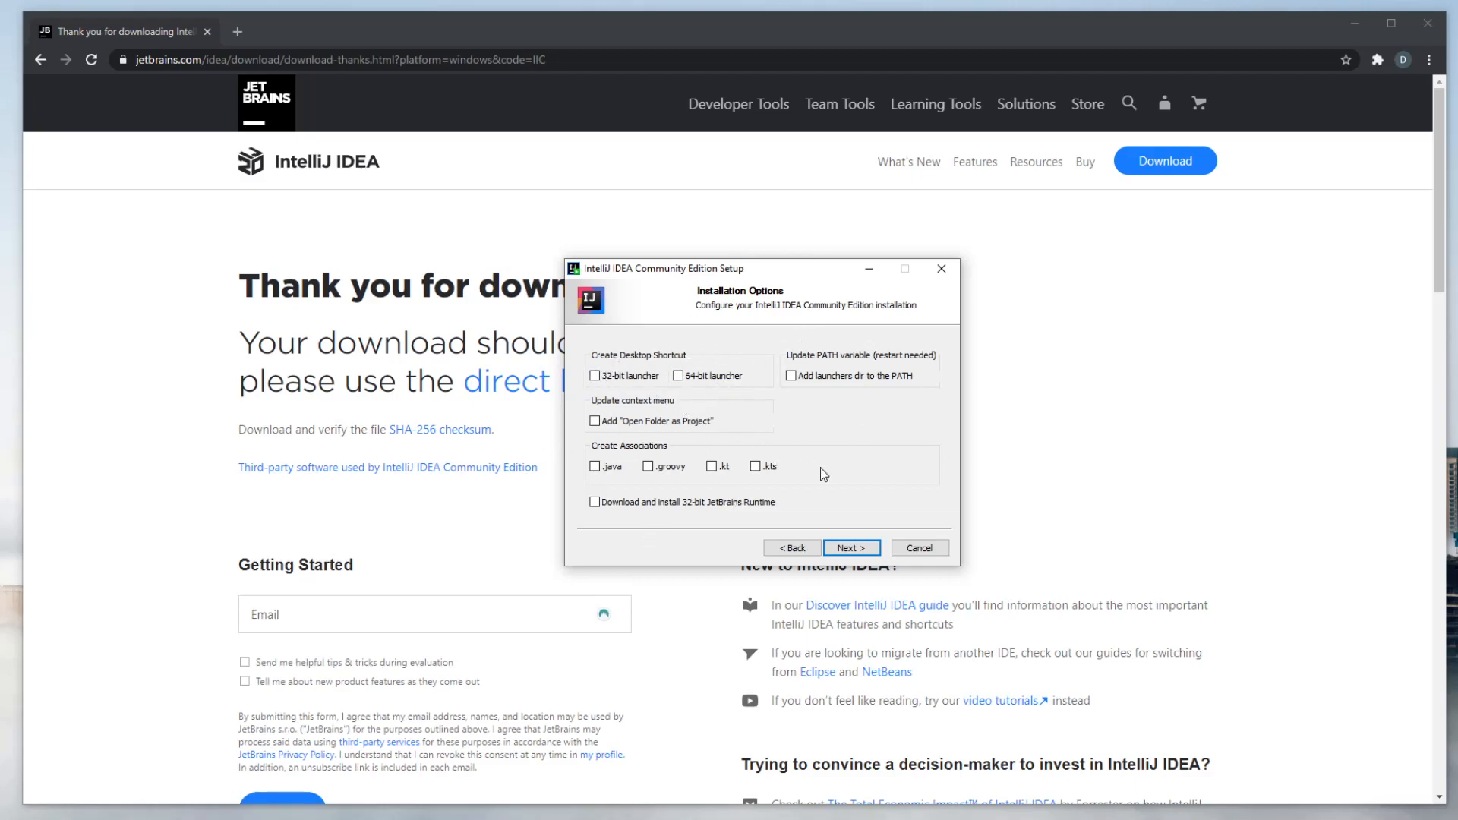
left_click(849, 547)
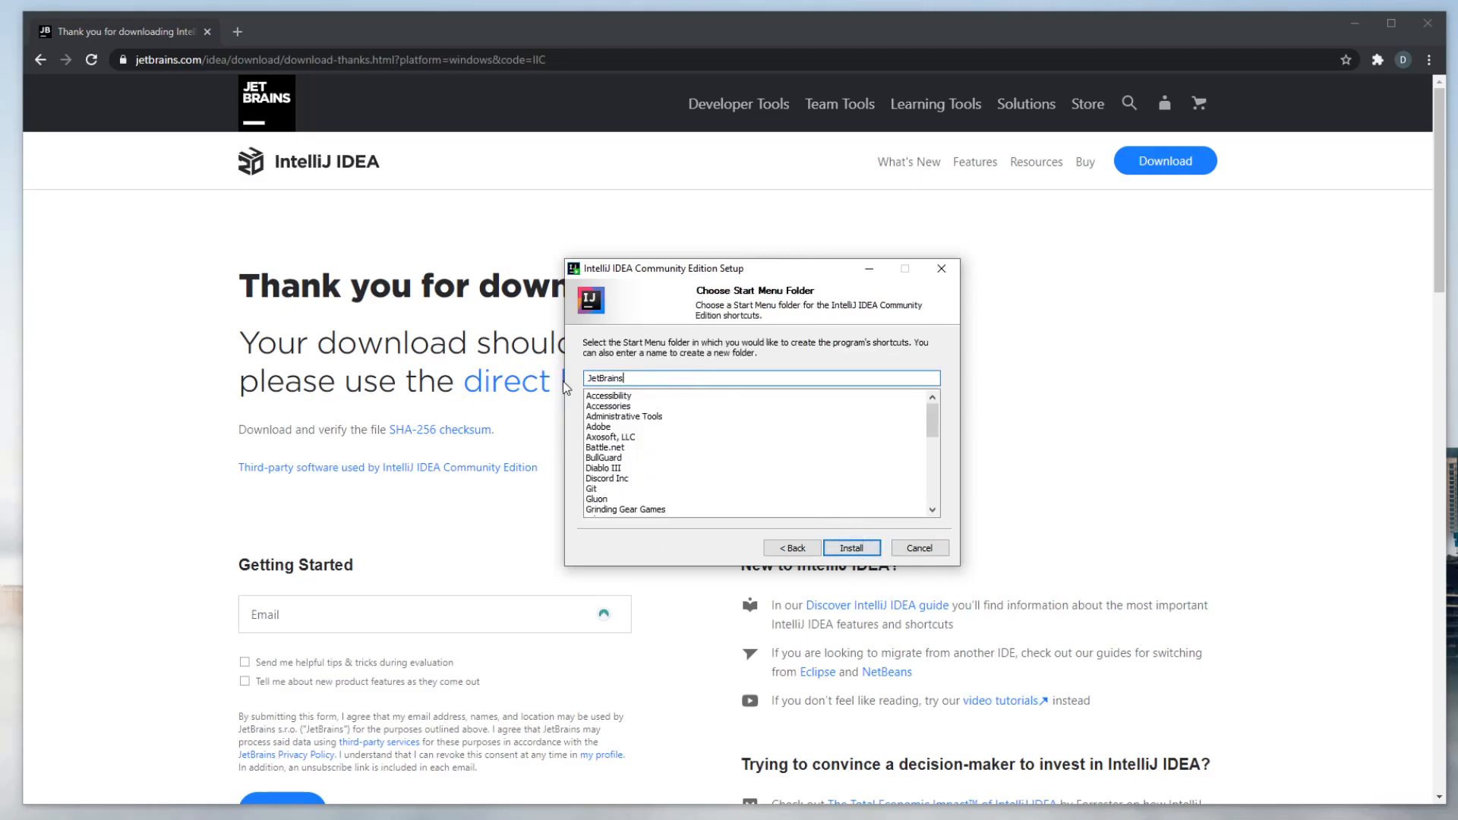
left_click(850, 547)
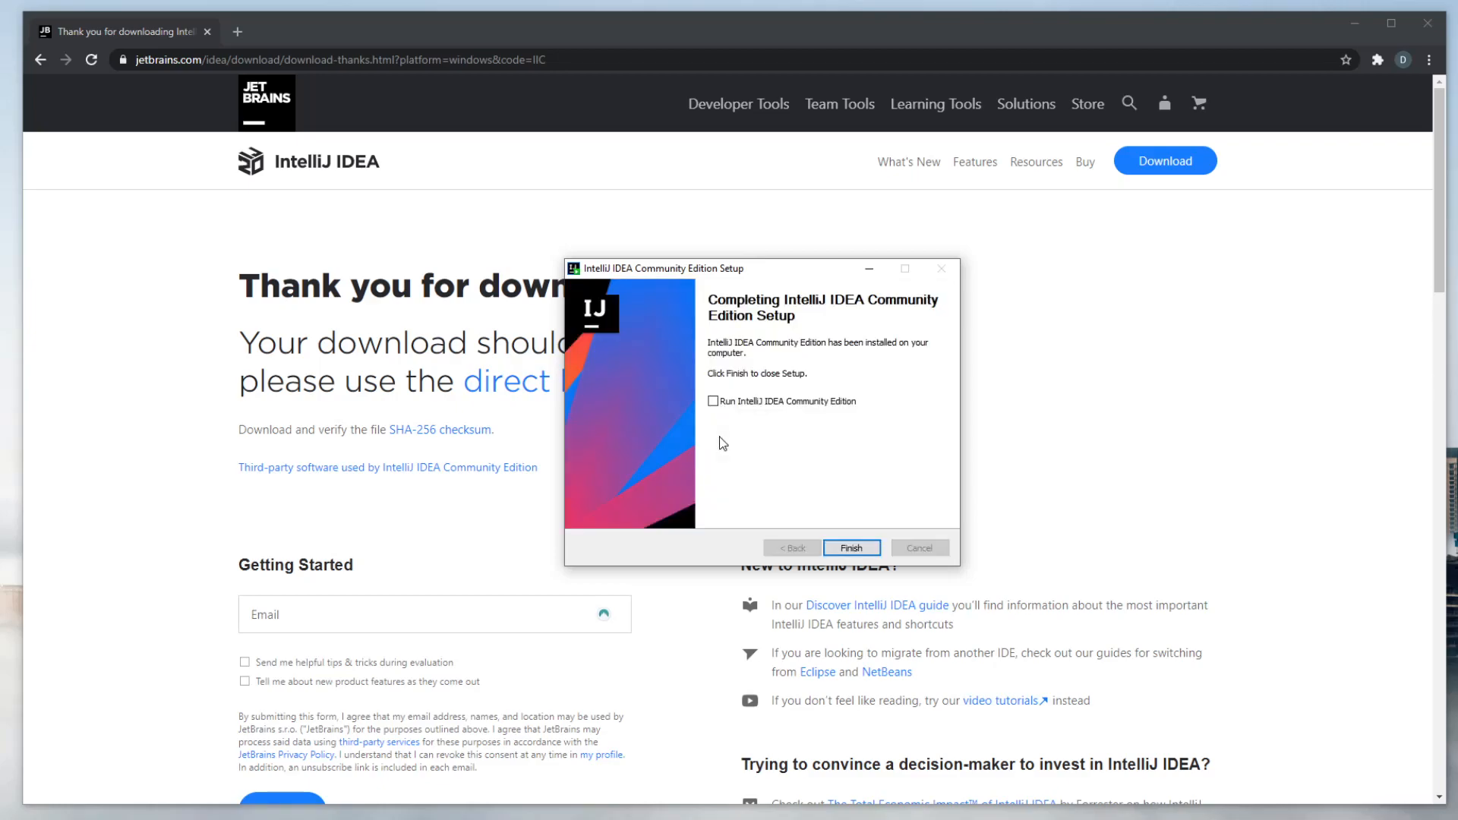
mouse_move(803, 393)
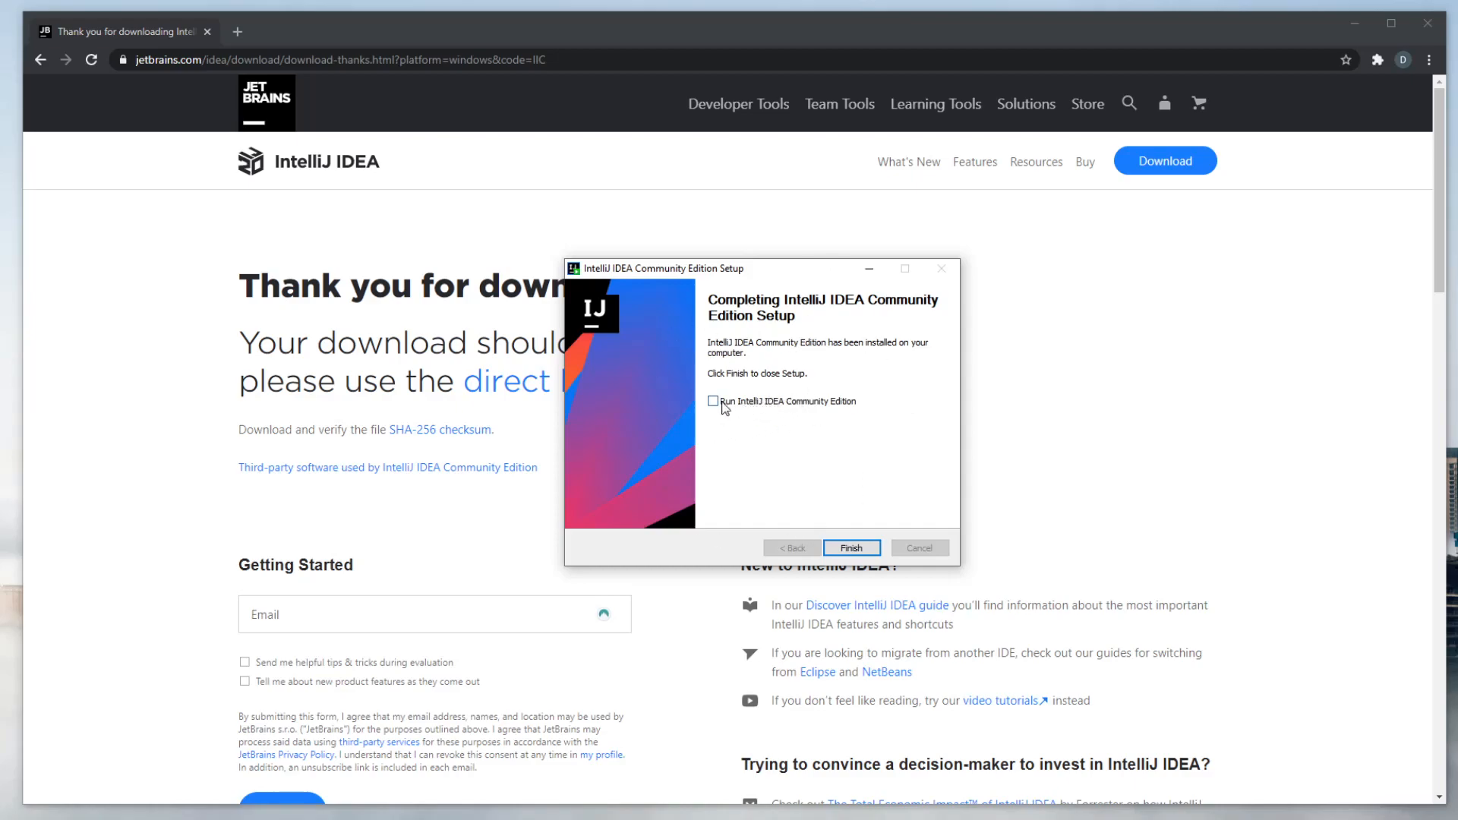
- Launch IntelliJ IDEA from the finished setup and accept the privacy policy to reach the Welcome screen
left_click(849, 547)
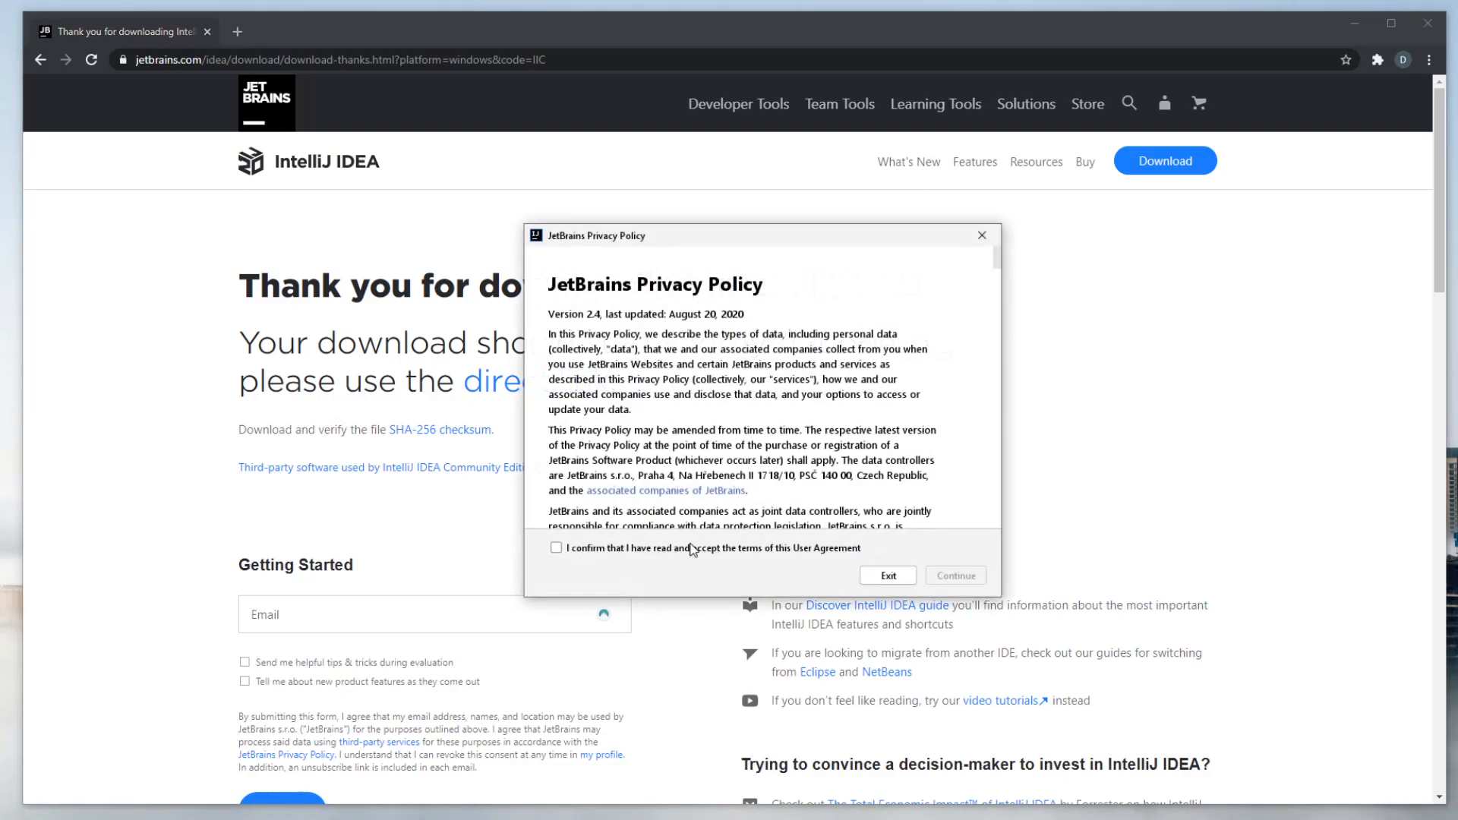
left_click(556, 548)
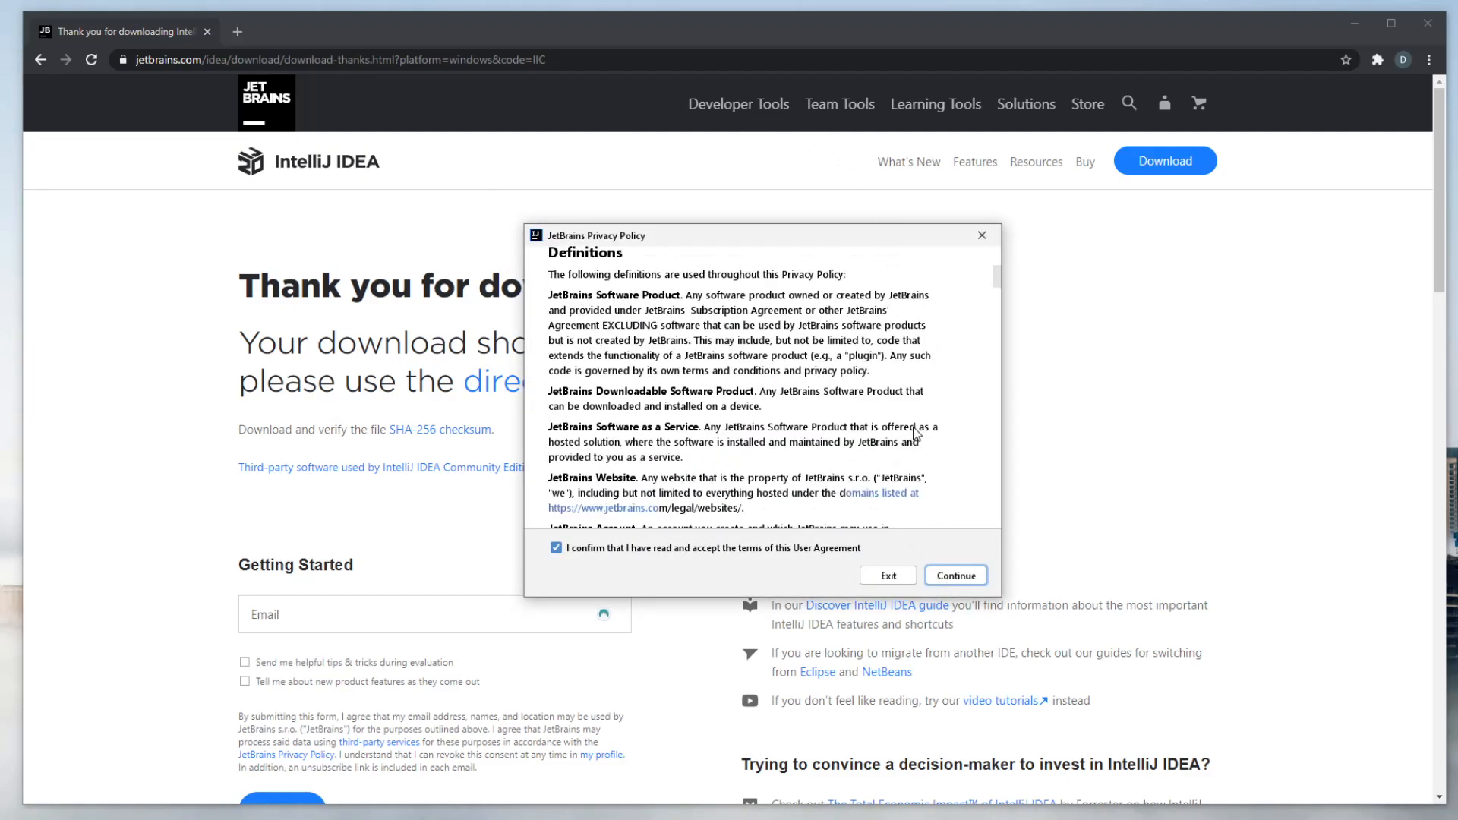
scroll("down", 3)
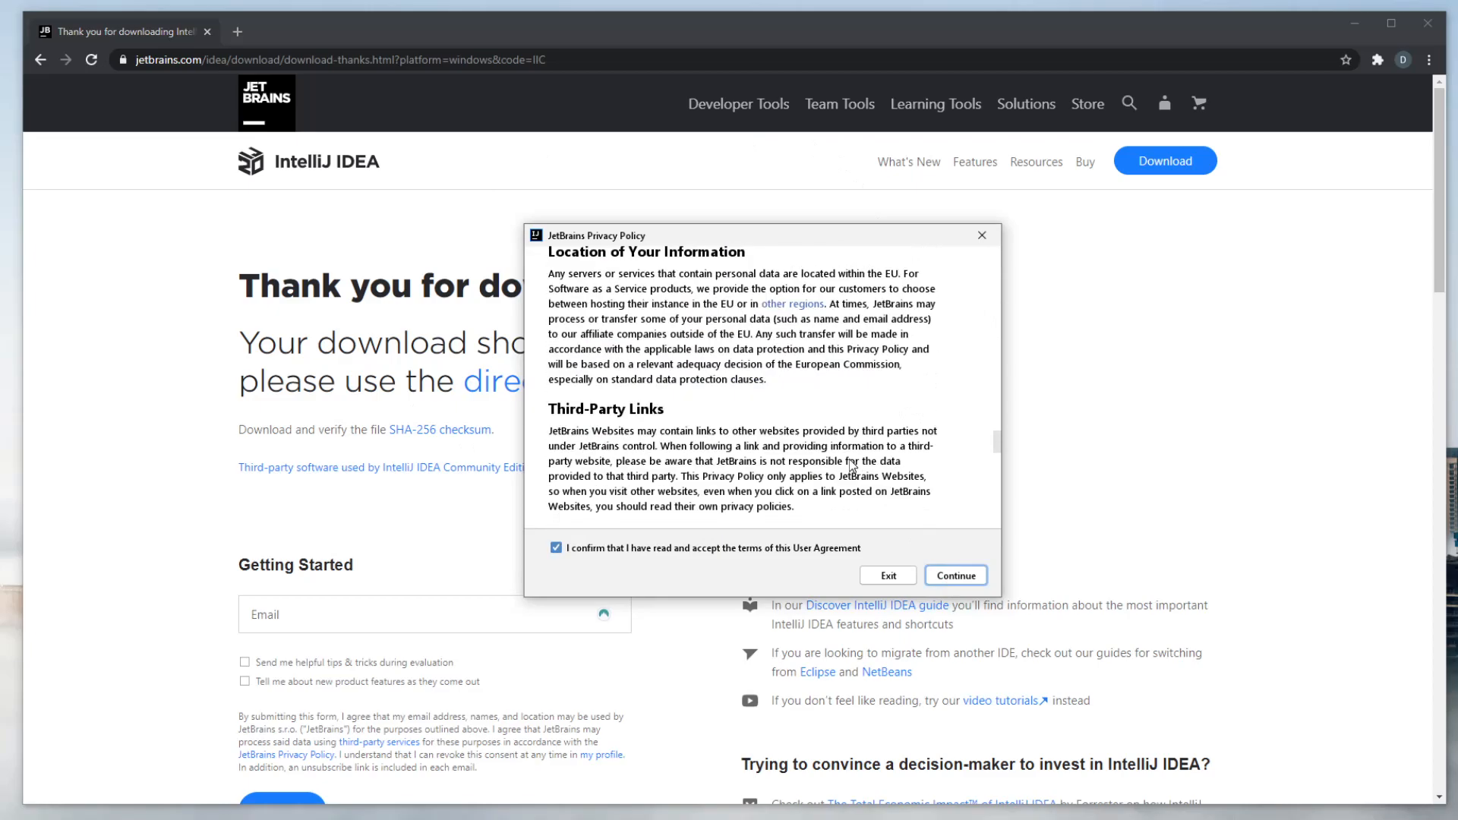
left_click(954, 574)
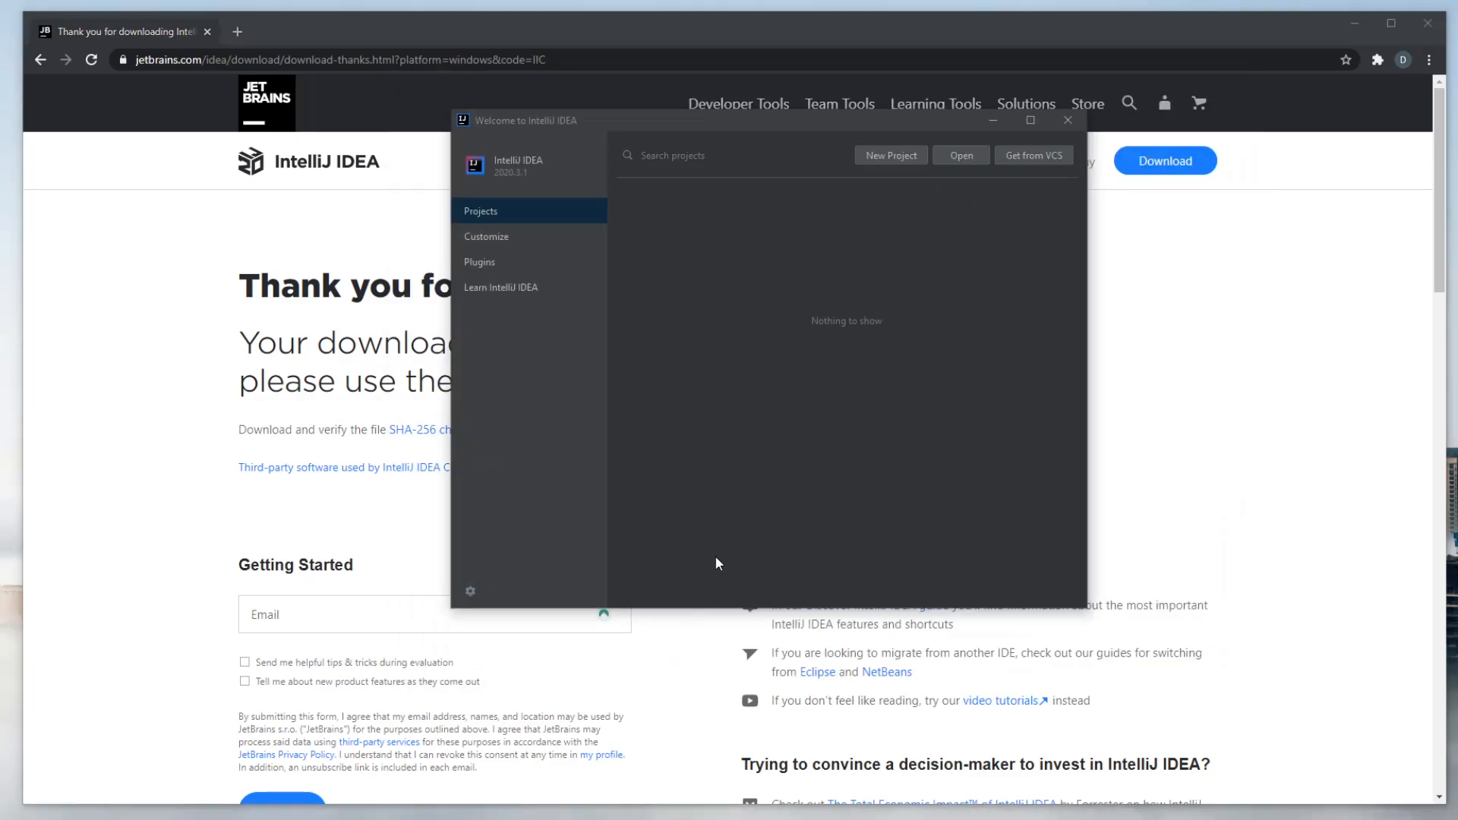
mouse_move(687, 388)
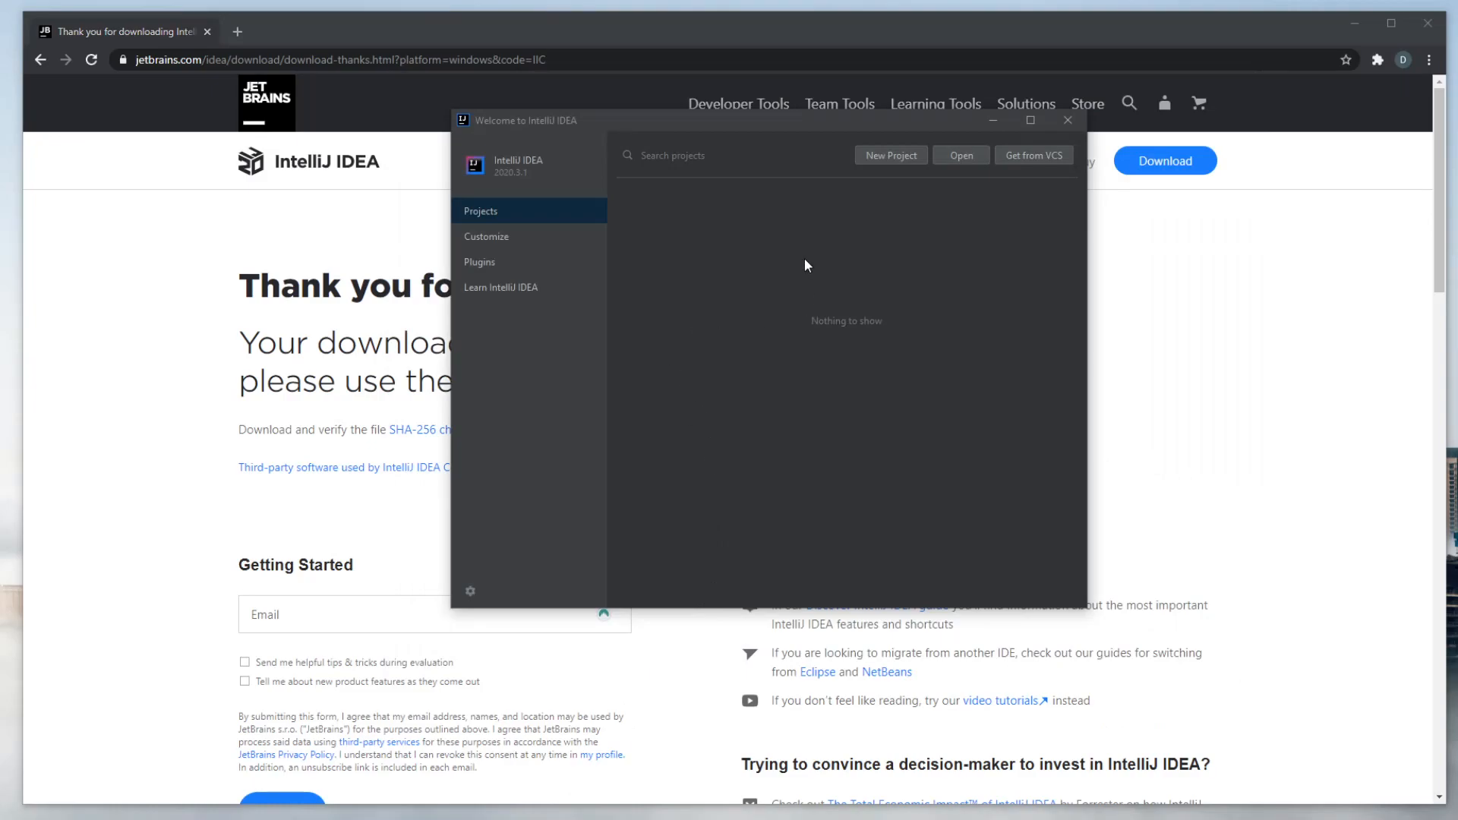
mouse_move(808, 193)
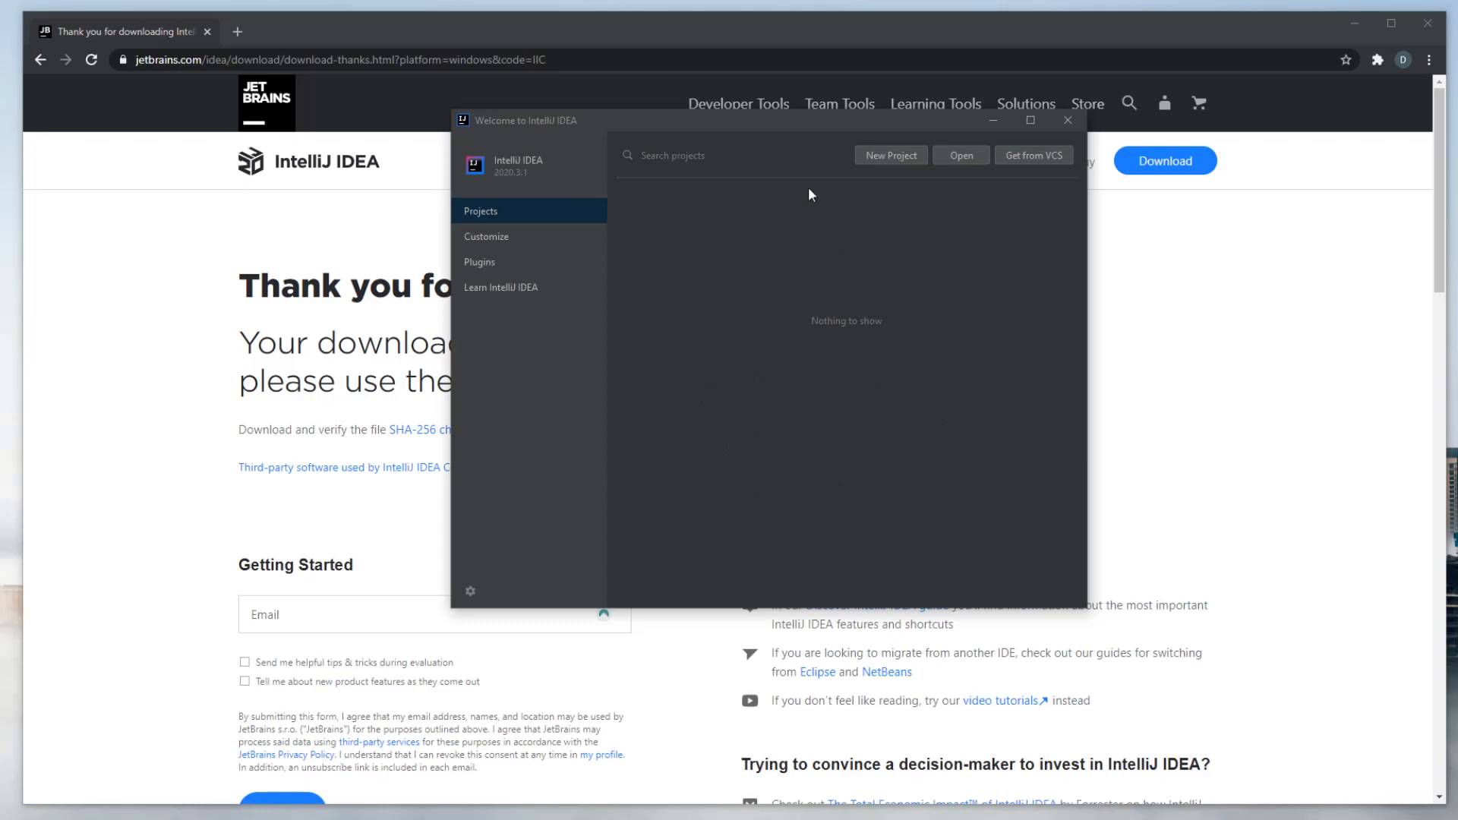
mouse_move(806, 269)
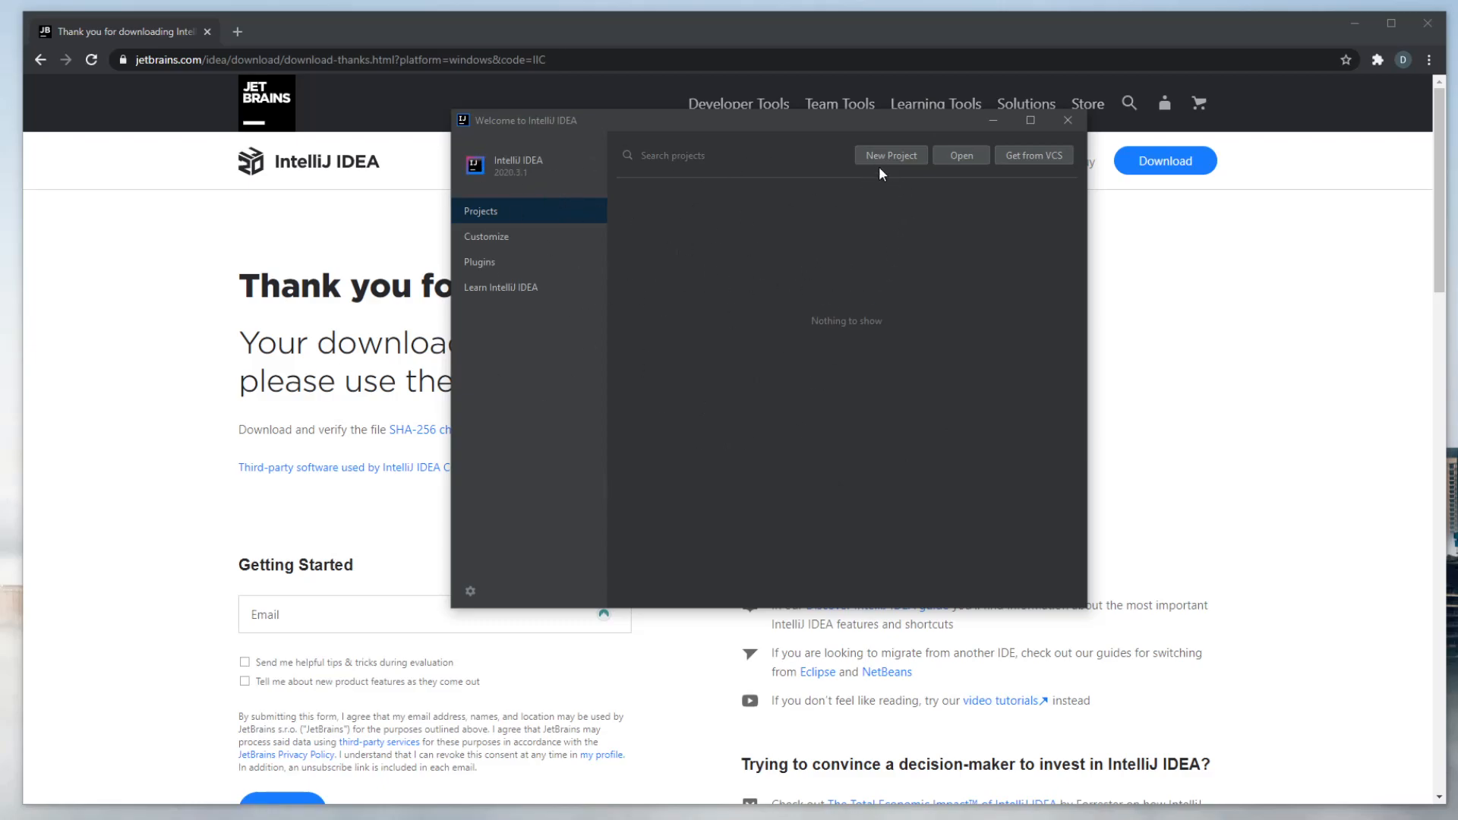
- Start a new Java project on SDK 15 without a template, reaching the naming step with 'untitled1'
left_click(889, 155)
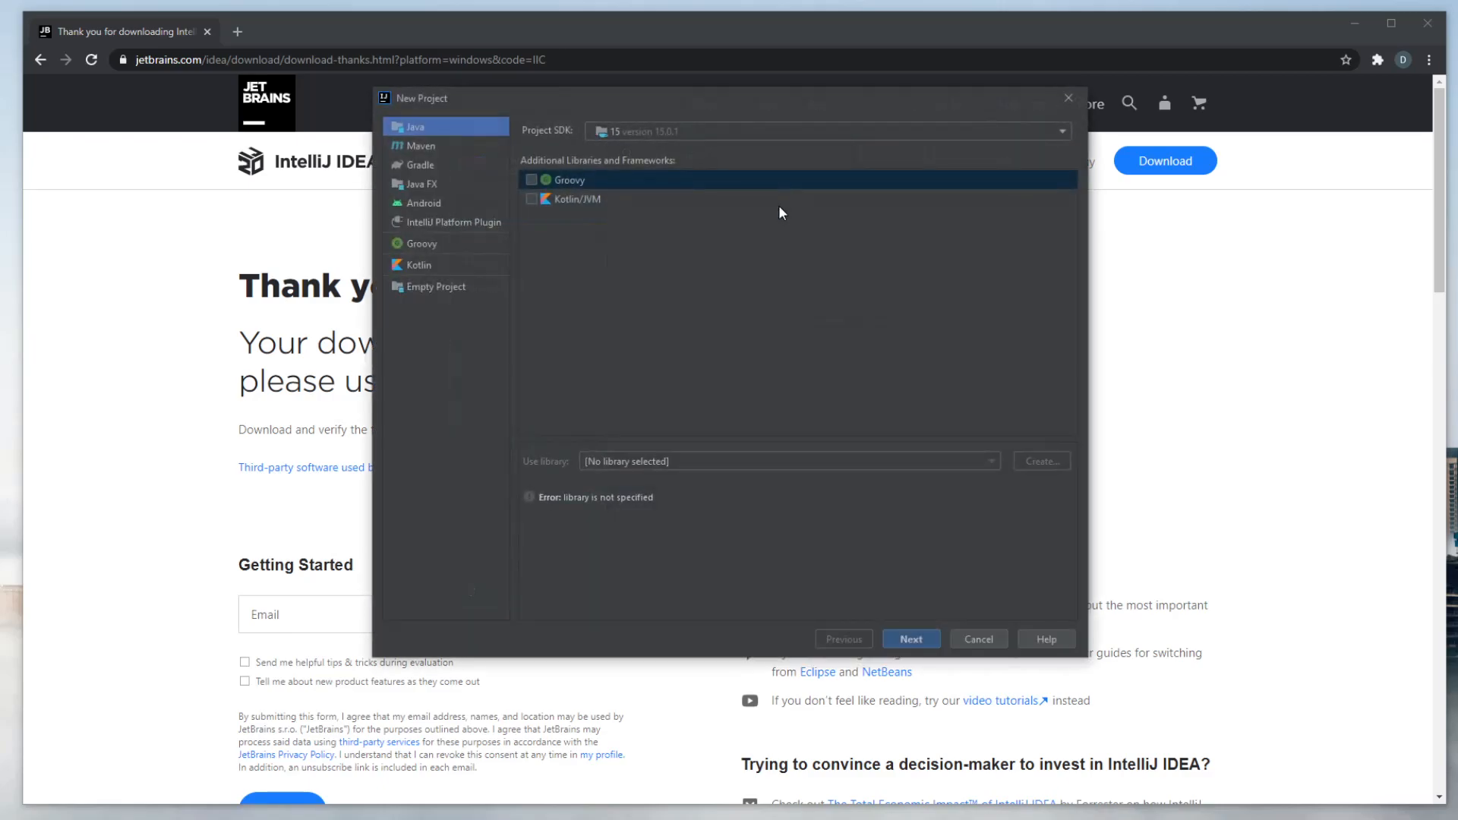
mouse_move(548, 240)
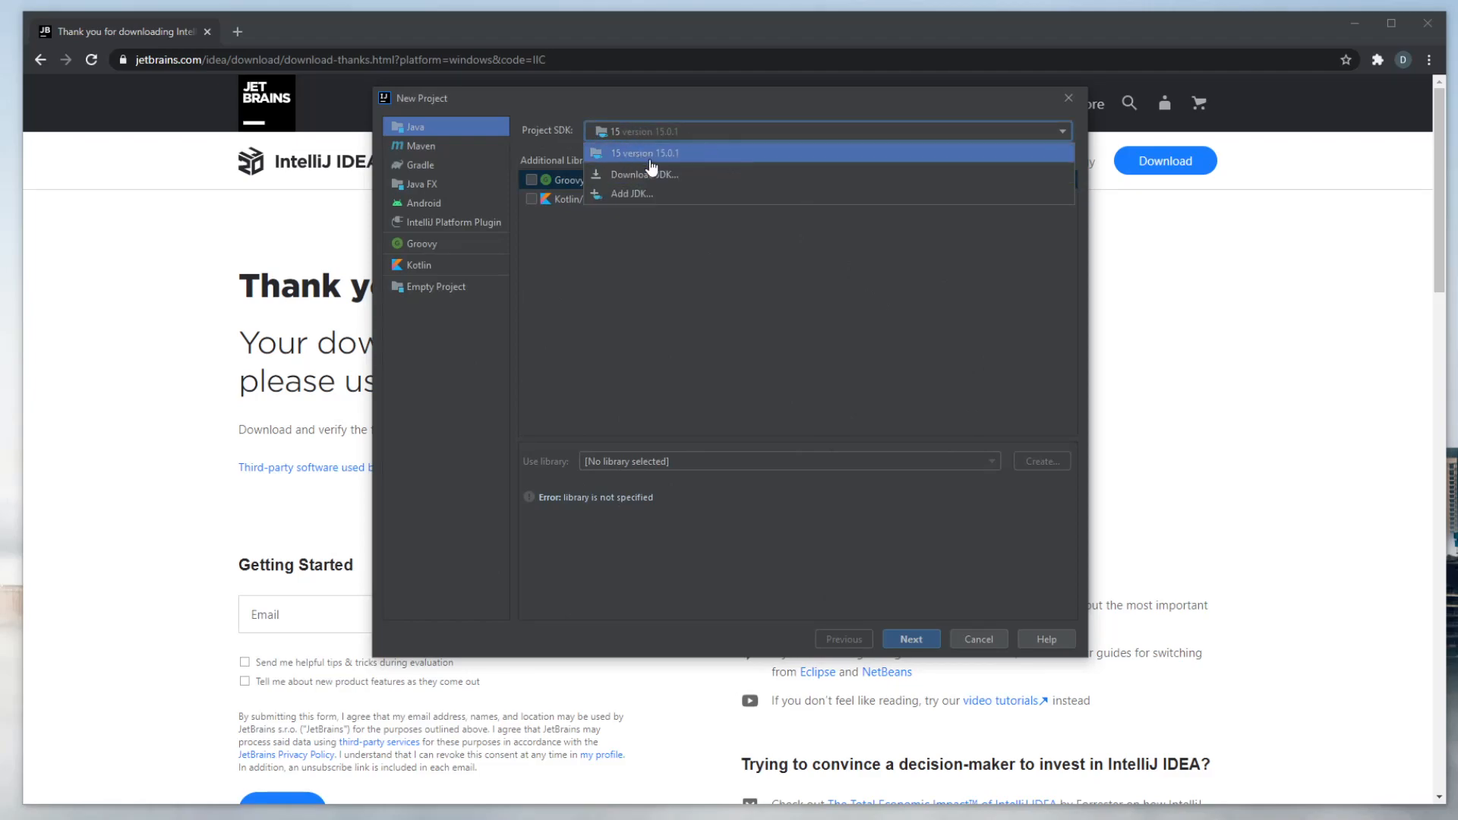
mouse_move(704, 198)
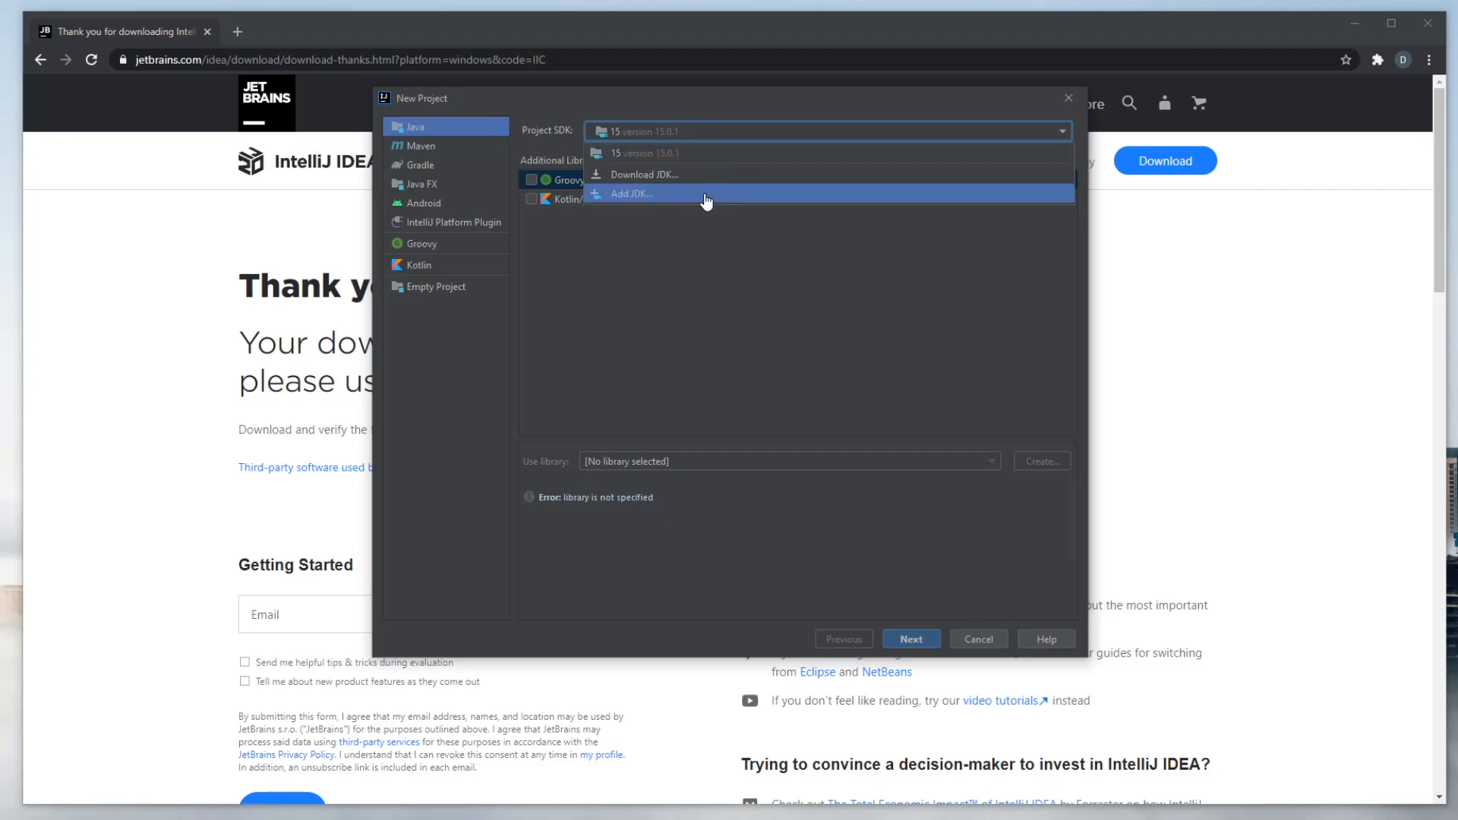
left_click(643, 174)
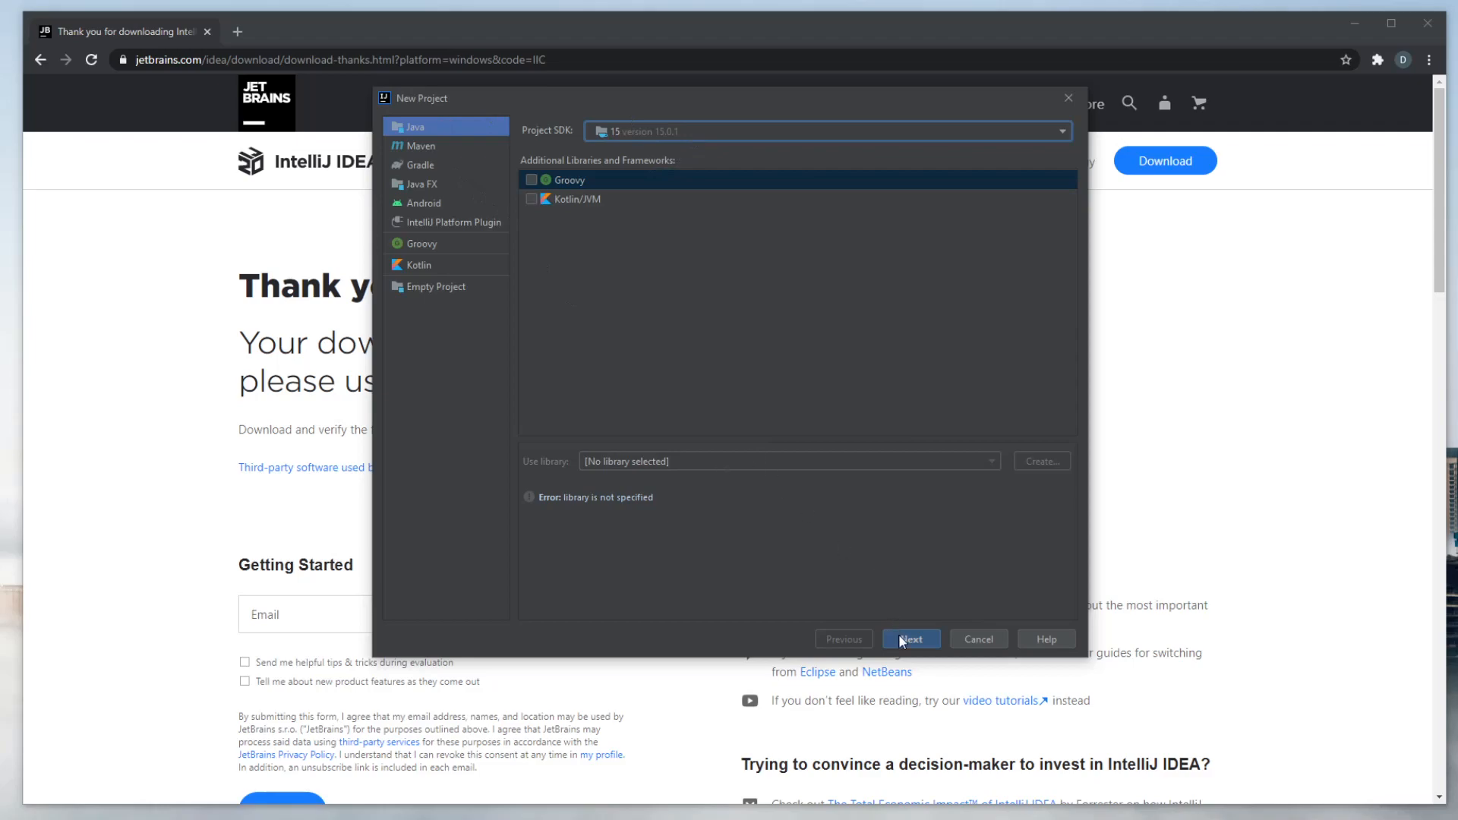
left_click(910, 638)
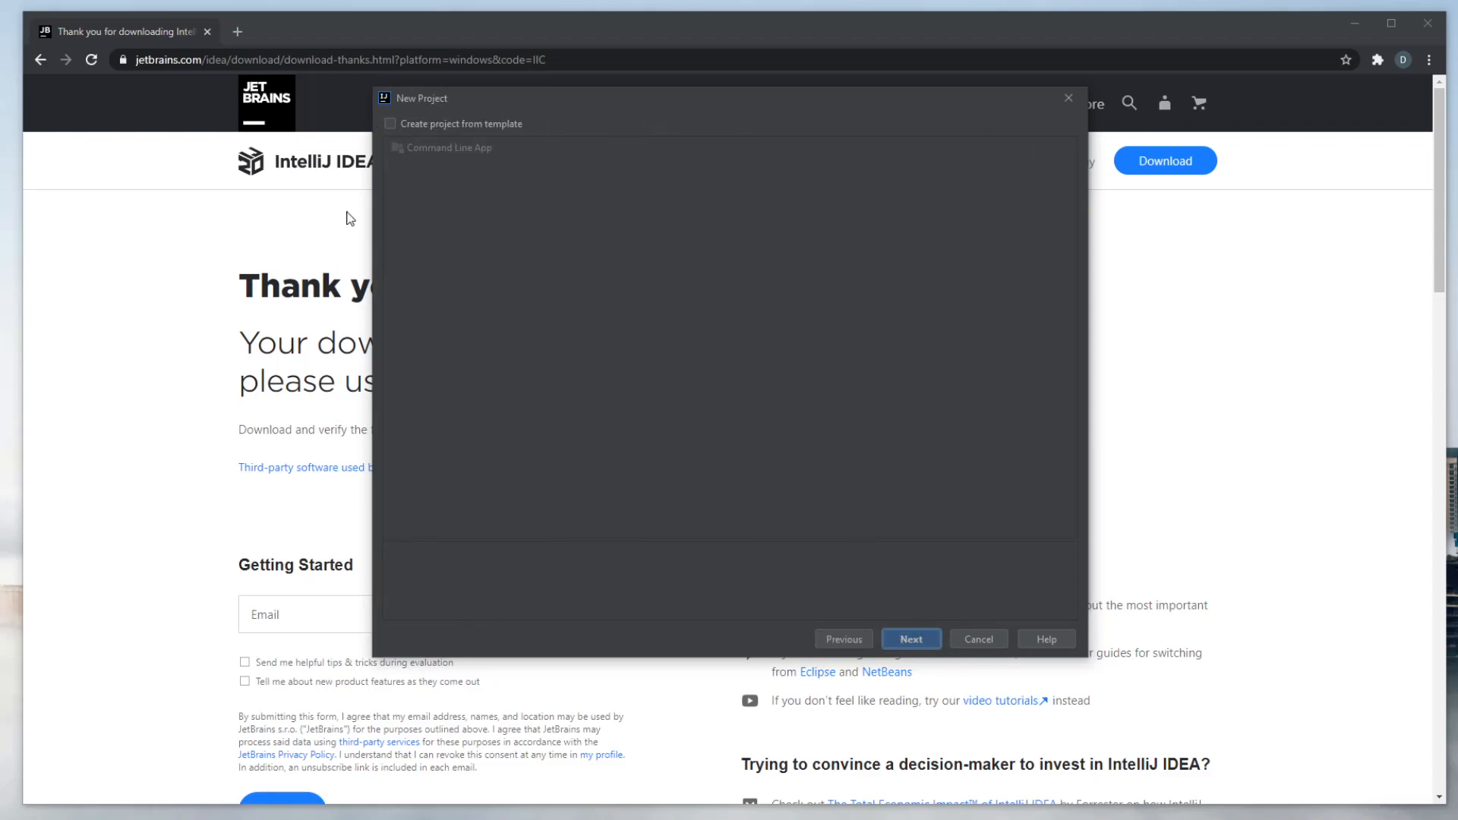
mouse_move(916, 588)
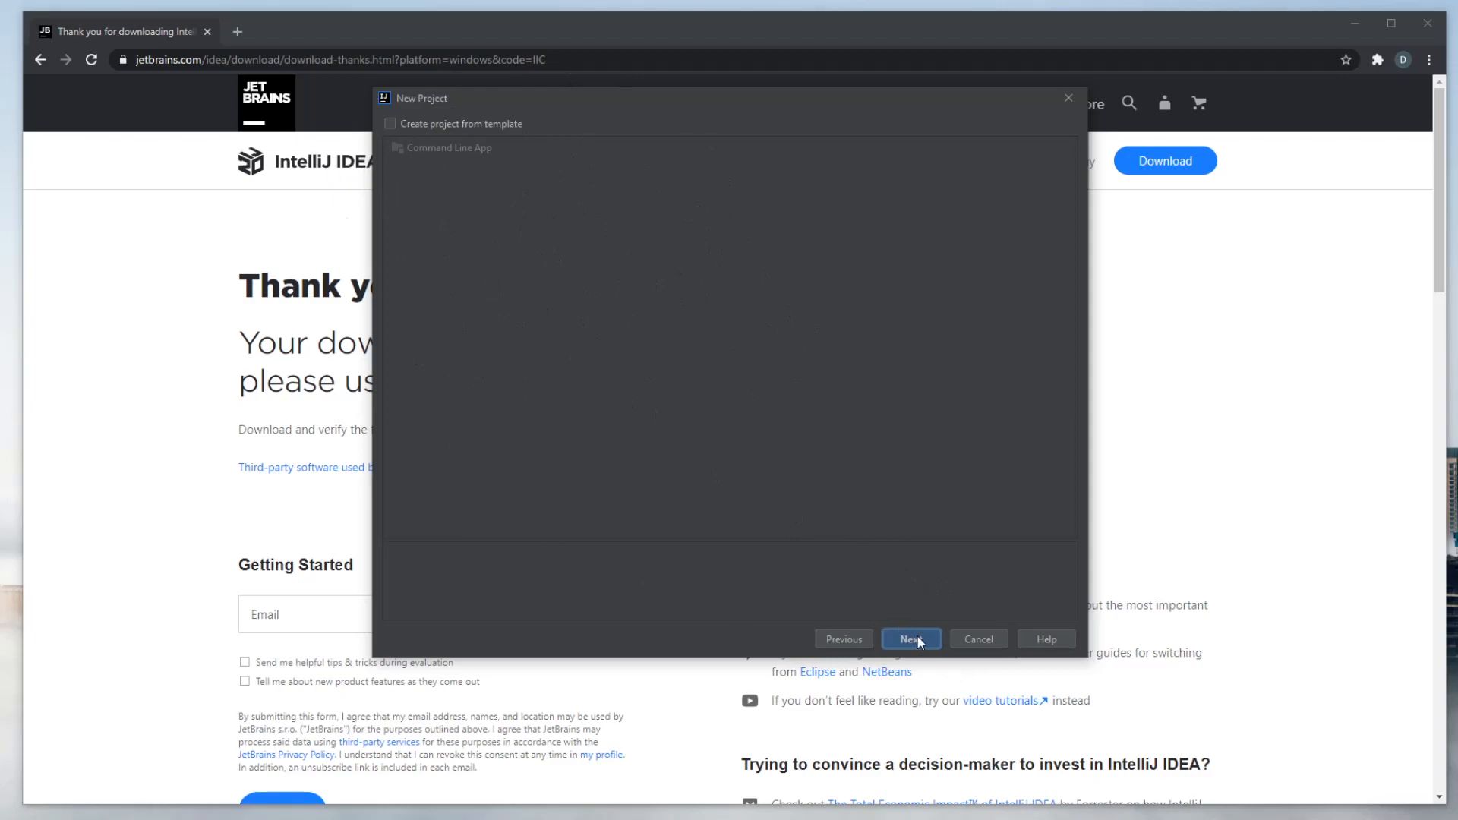
left_click(909, 639)
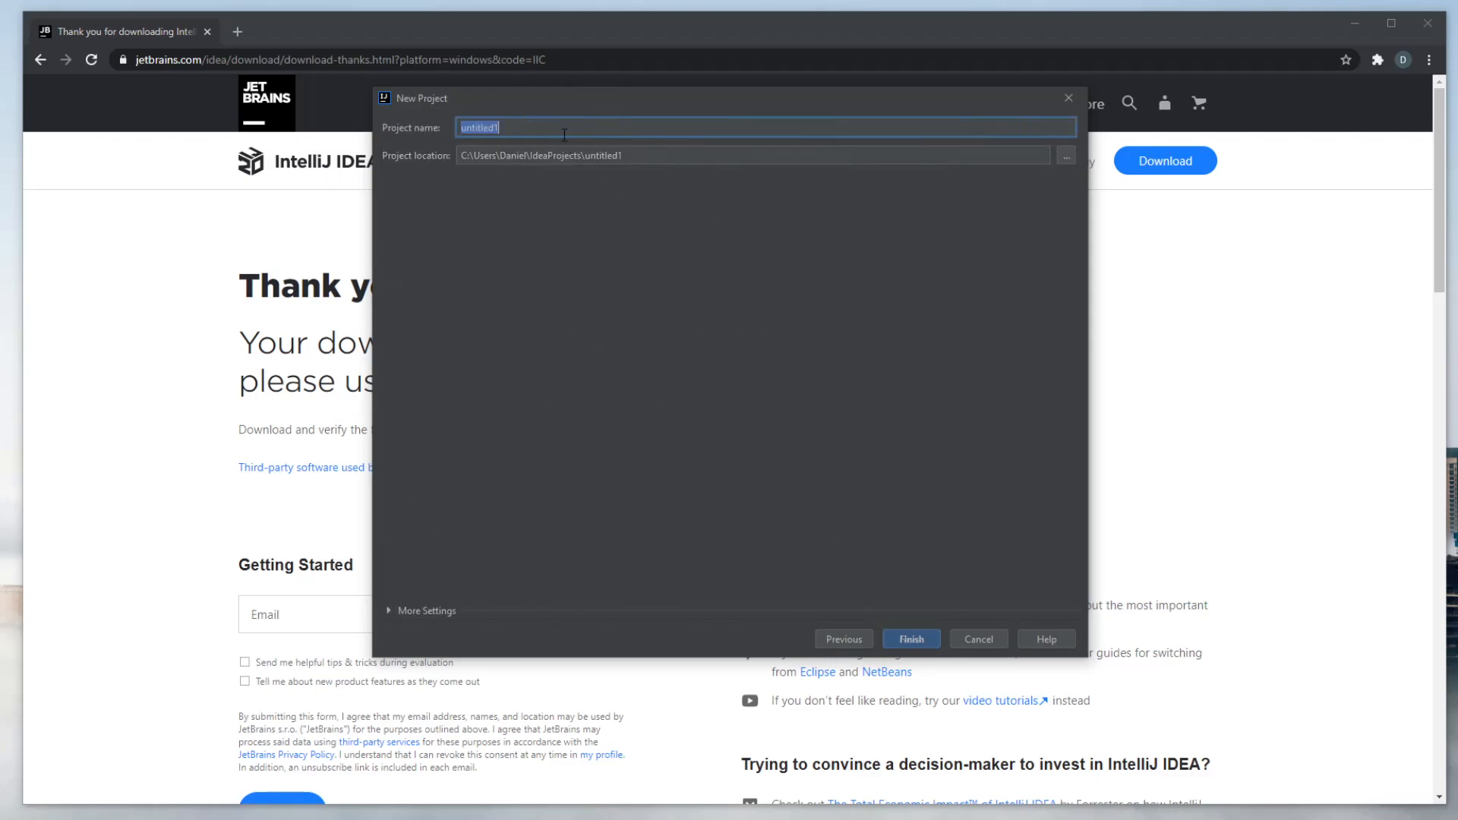
- Create the project as Test_47 and expand its tree to .idea, src and Test_47.iml, selecting src
type("Test_47")
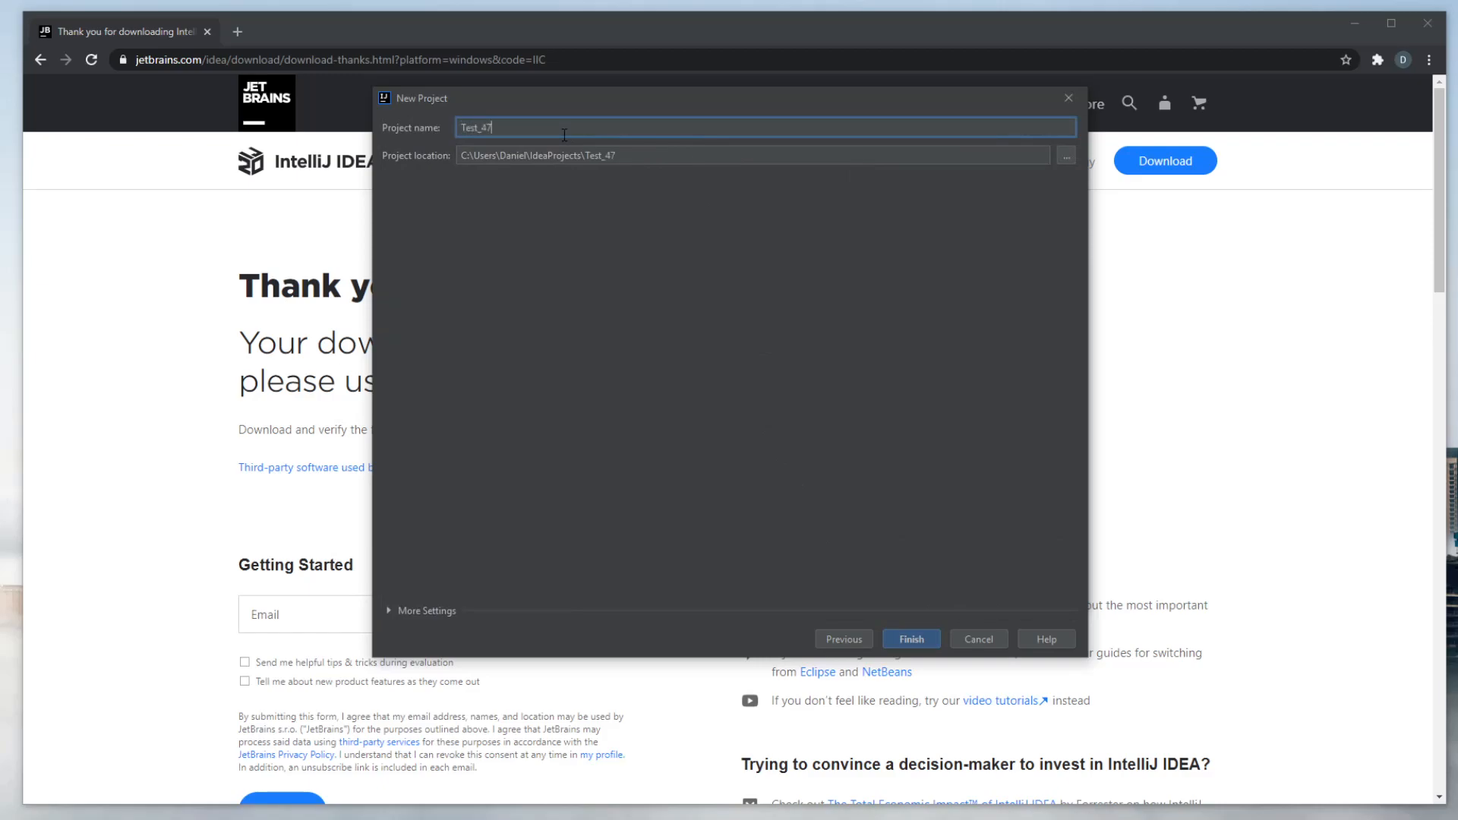
left_click(910, 639)
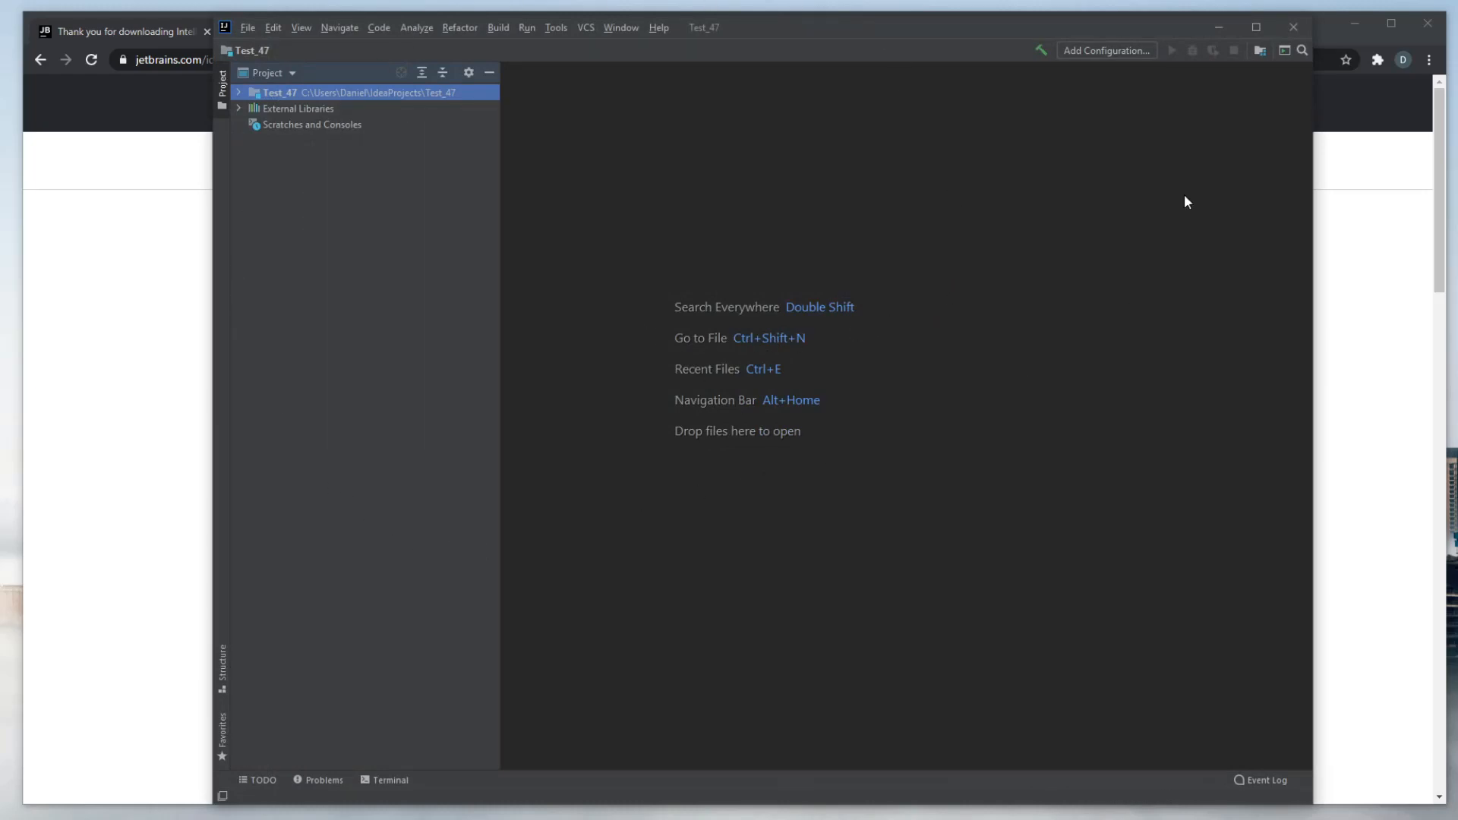
mouse_move(416, 90)
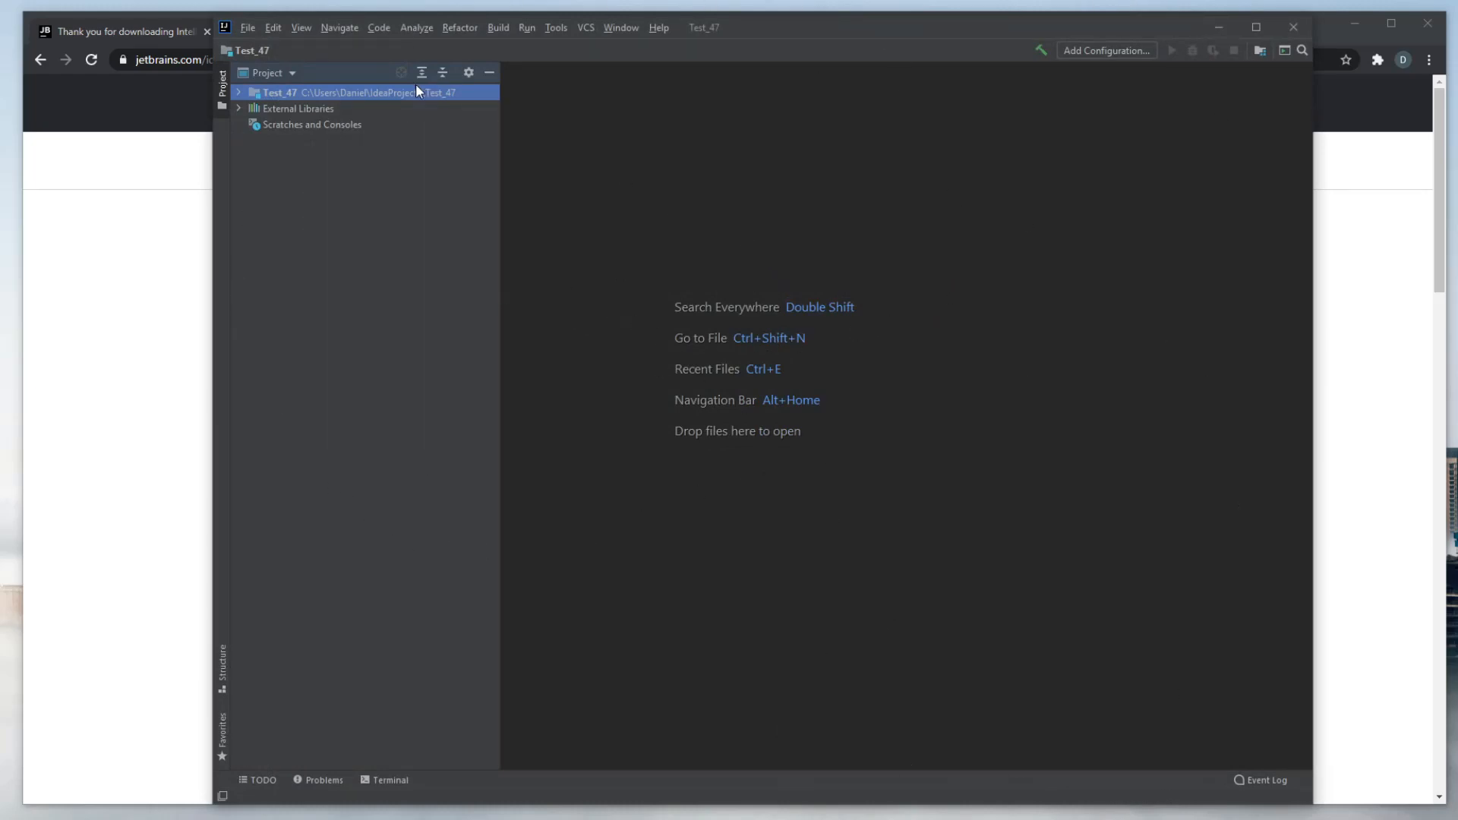
left_click(237, 92)
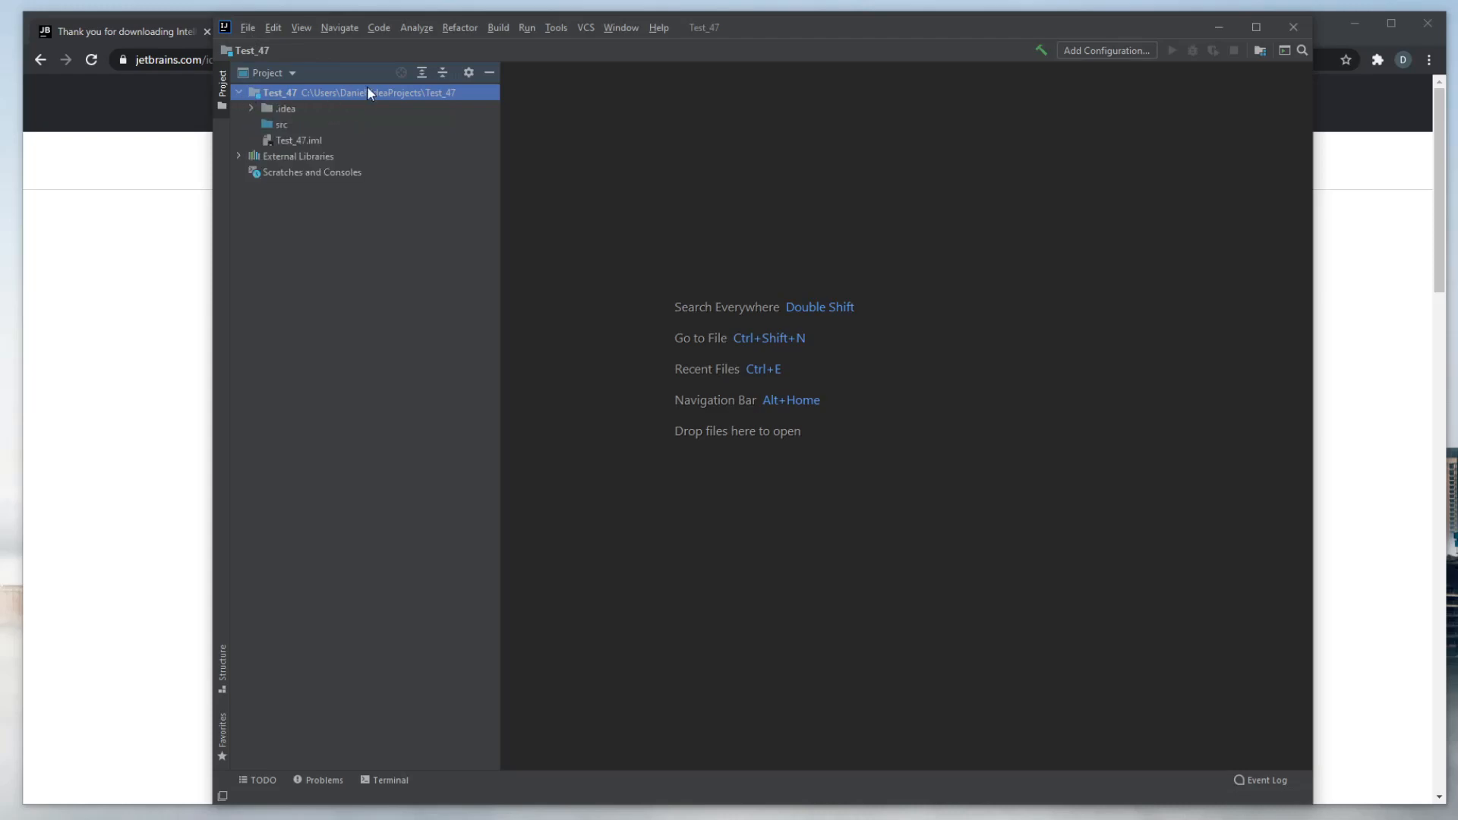
mouse_move(189, 94)
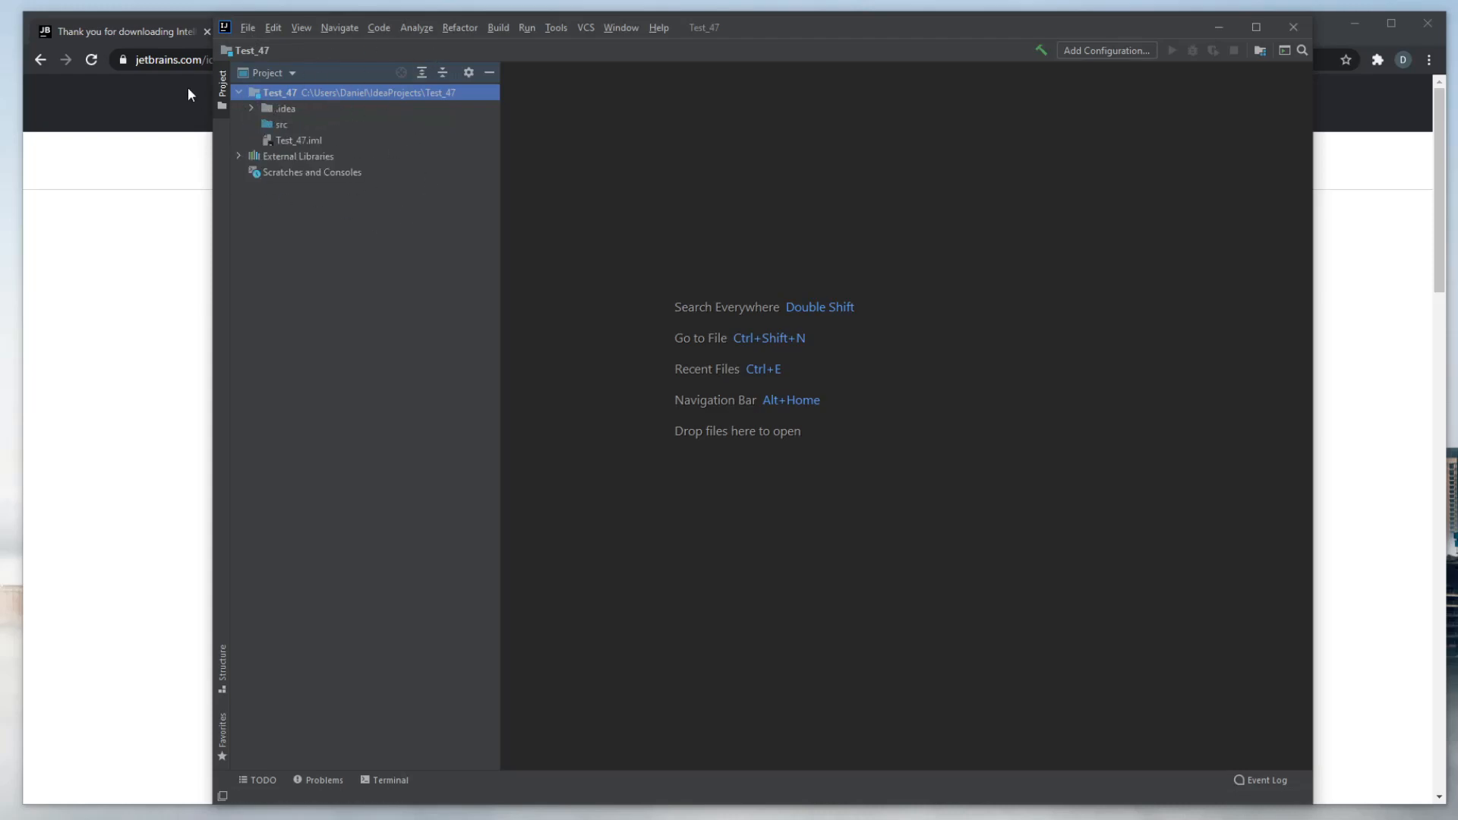
left_click(282, 124)
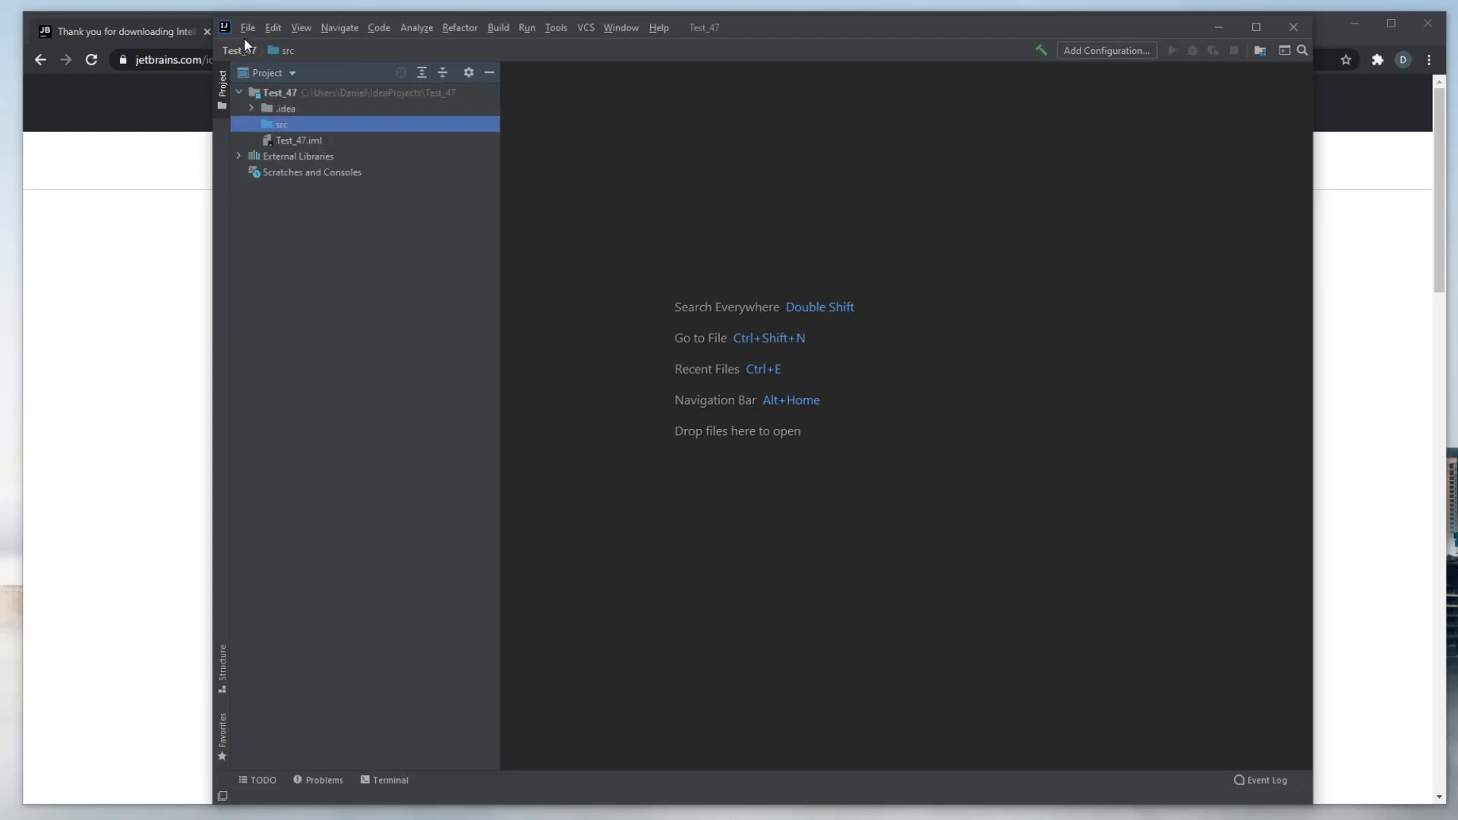
left_click(247, 28)
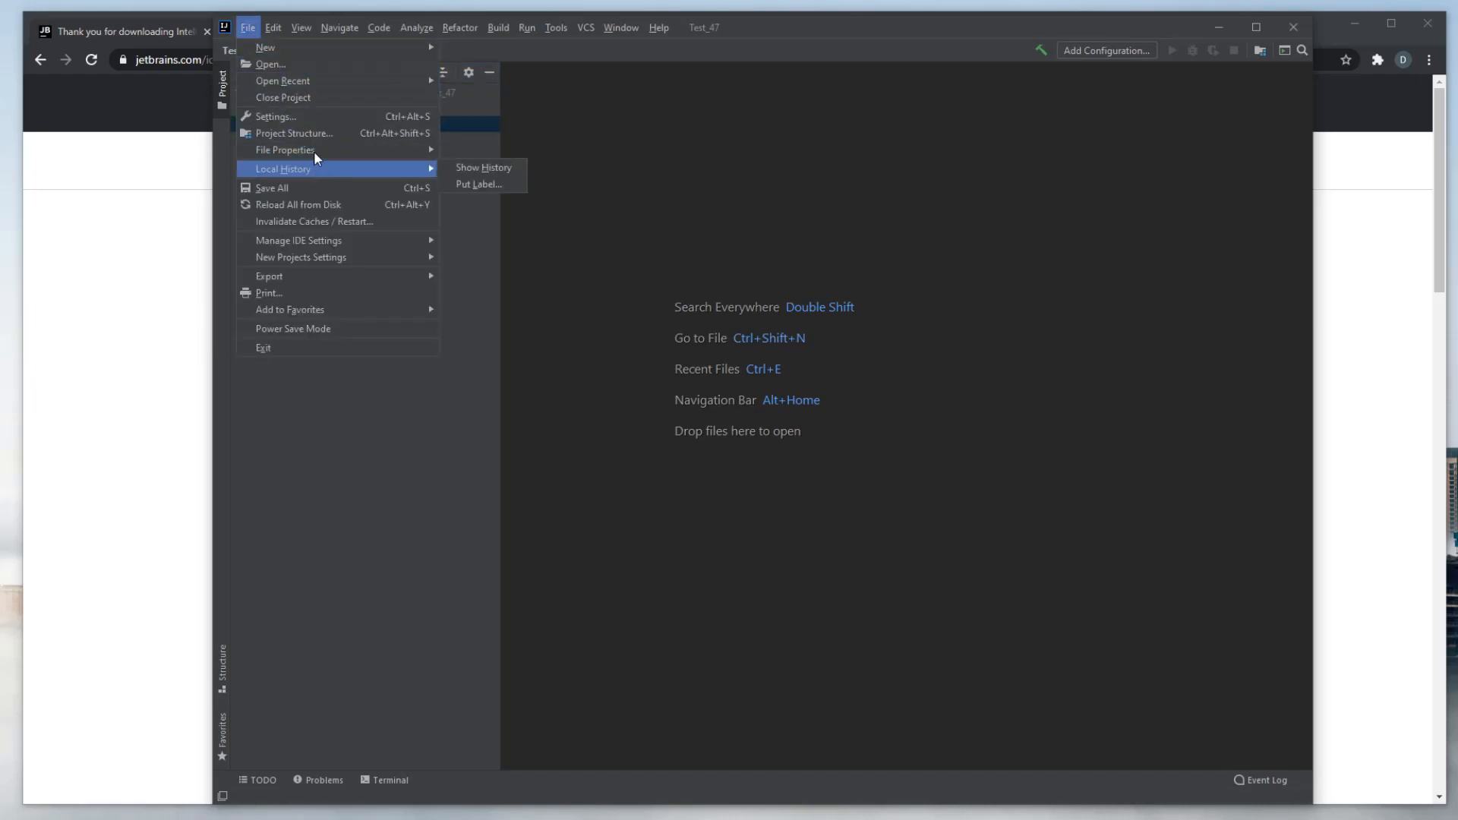
- Reach the Editor > Font settings by searching Settings for 'font'
left_click(274, 117)
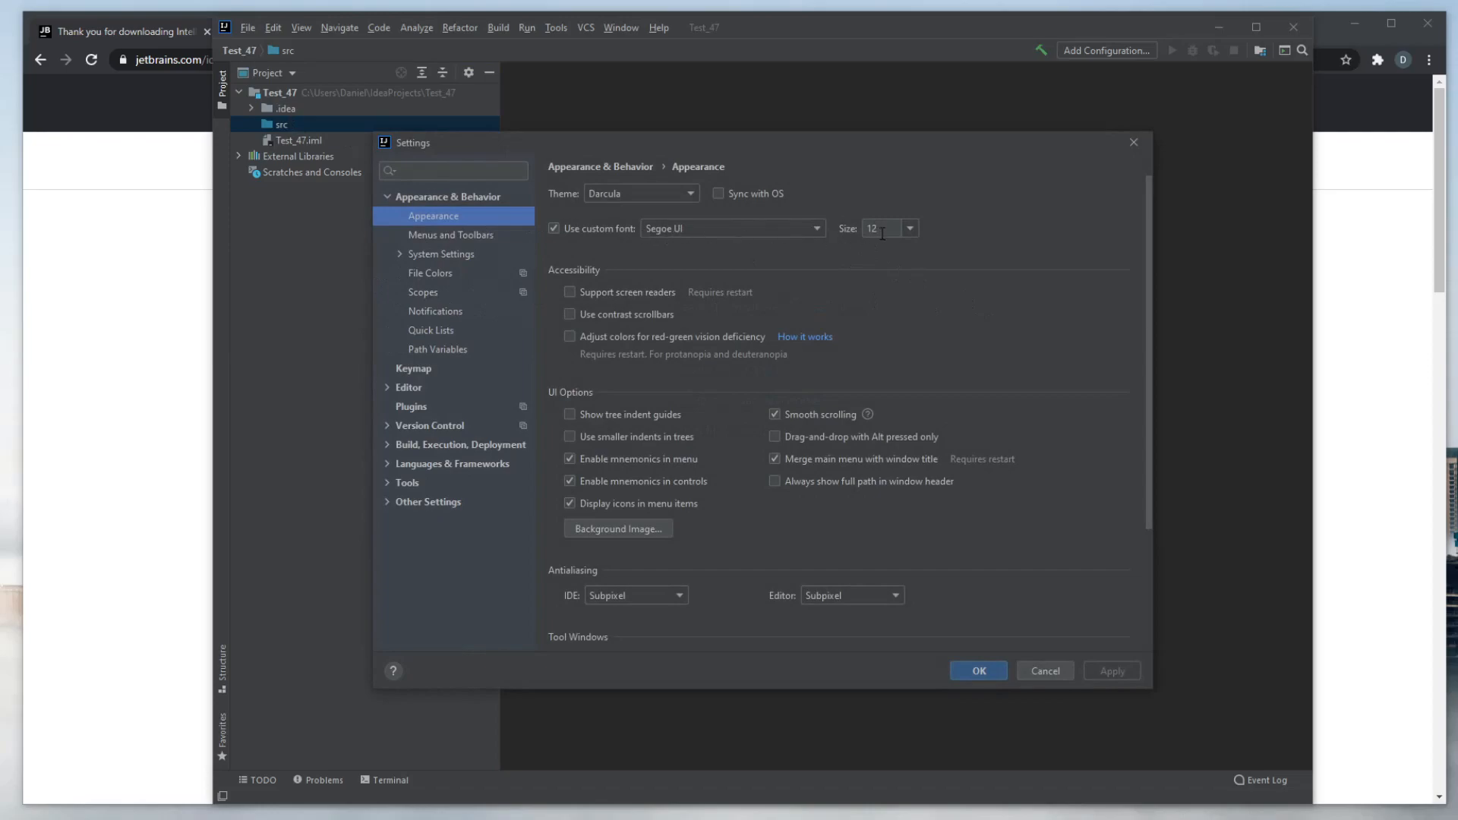
type("15")
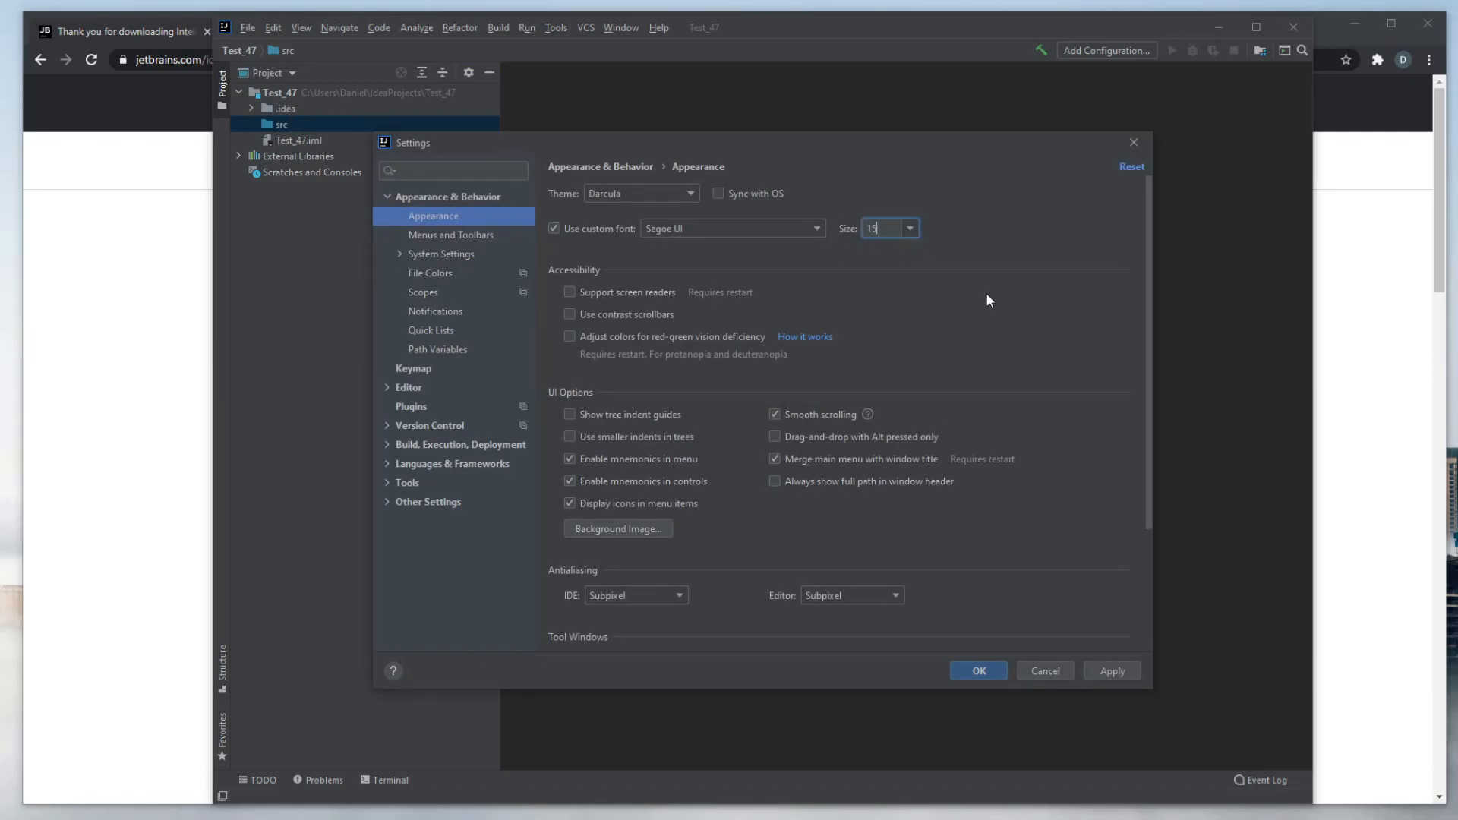
type("14")
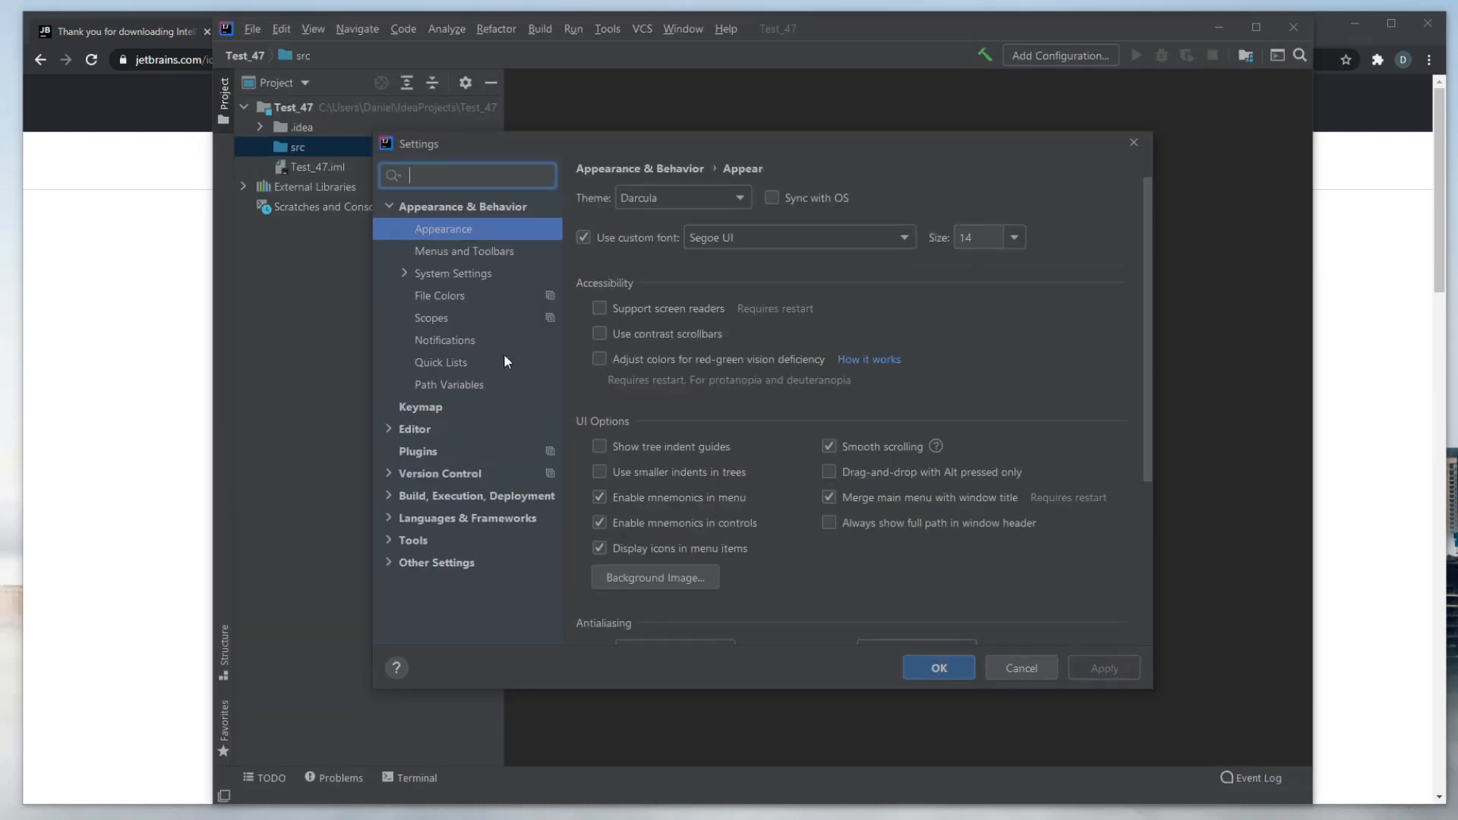
type("font")
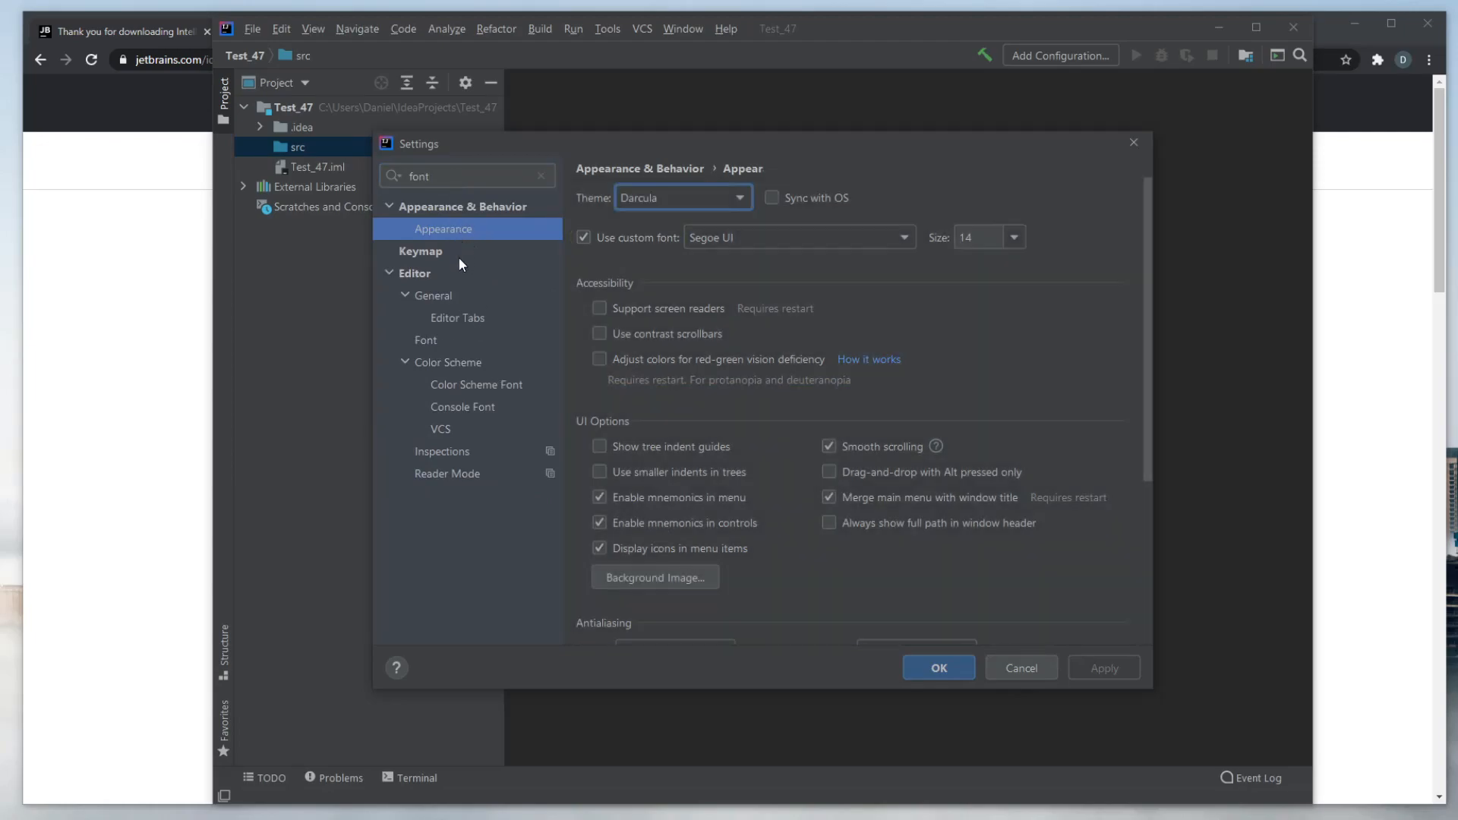
left_click(457, 317)
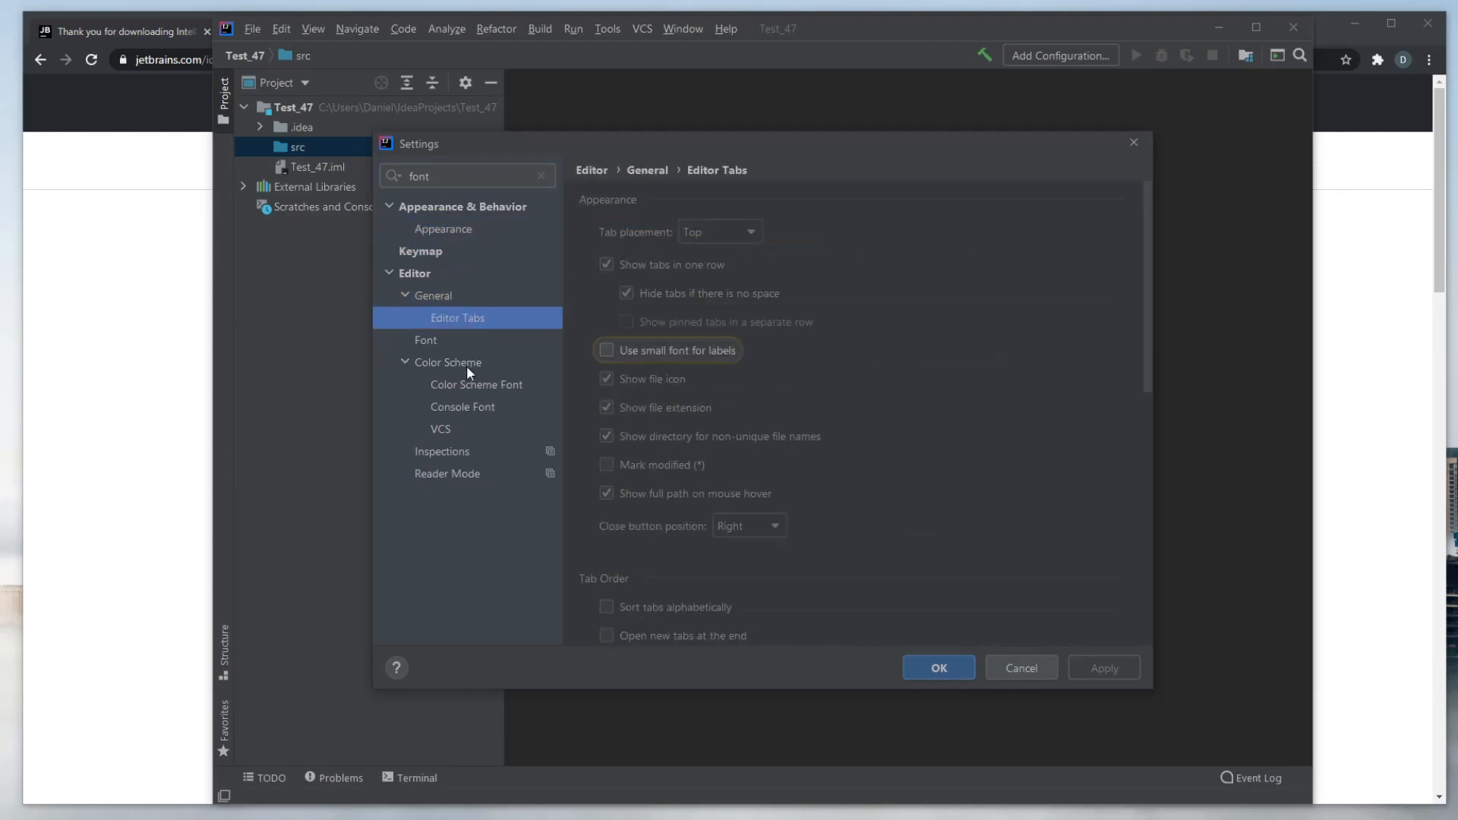
left_click(426, 340)
type("1")
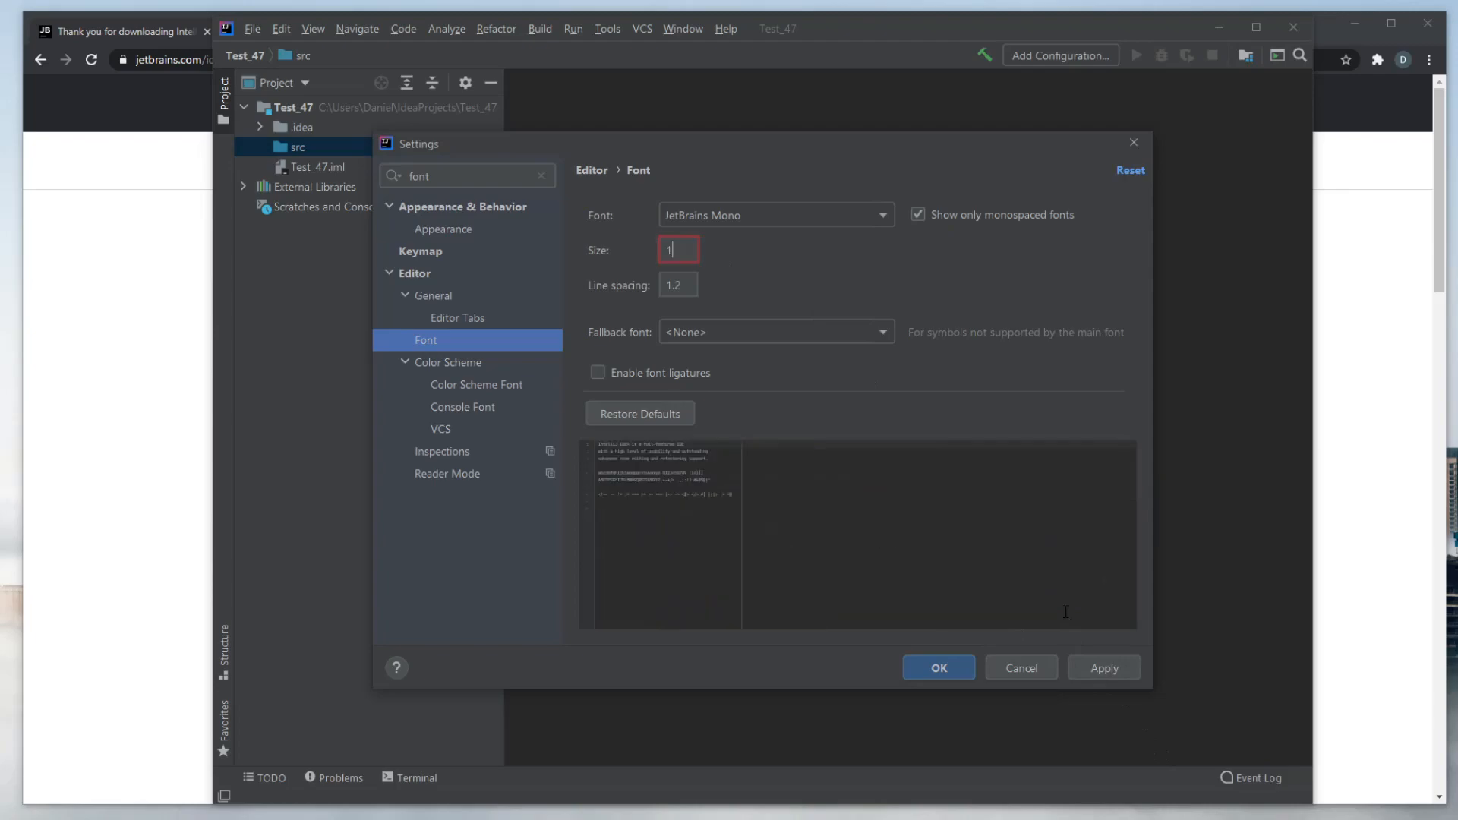
- Set the editor font size to 20, apply it and close Settings
type("5")
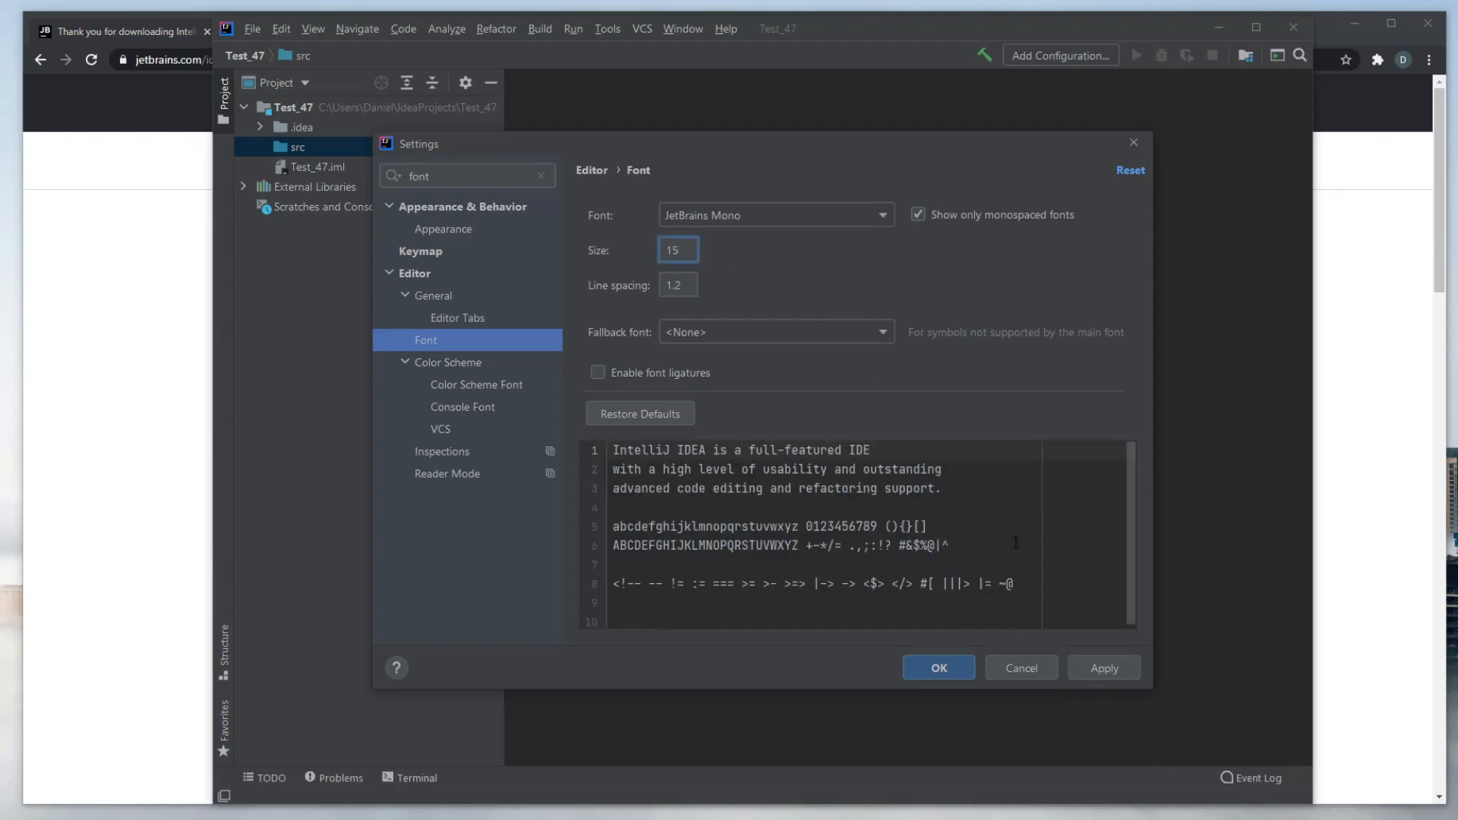
type("20")
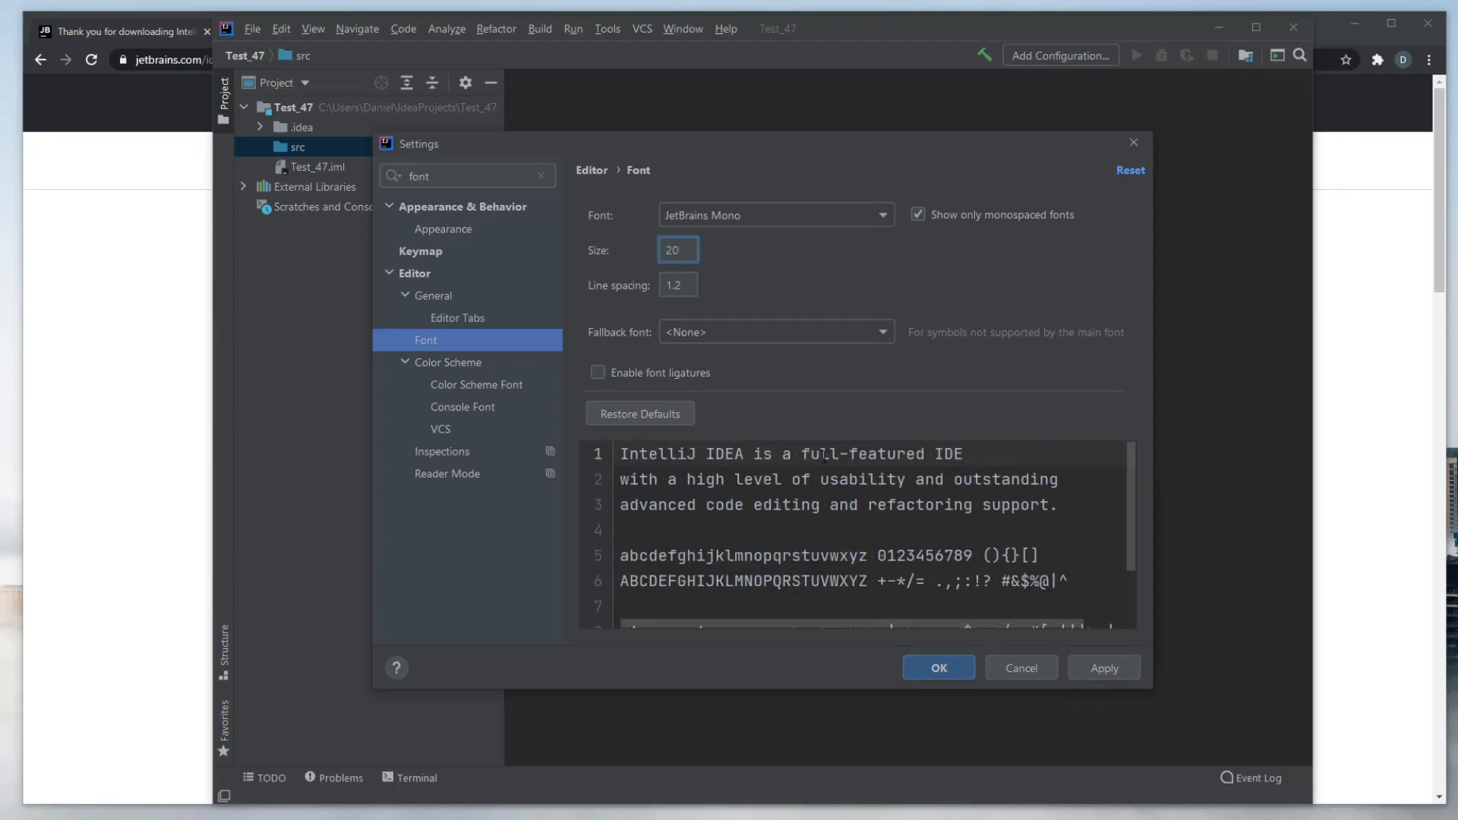
left_click(937, 668)
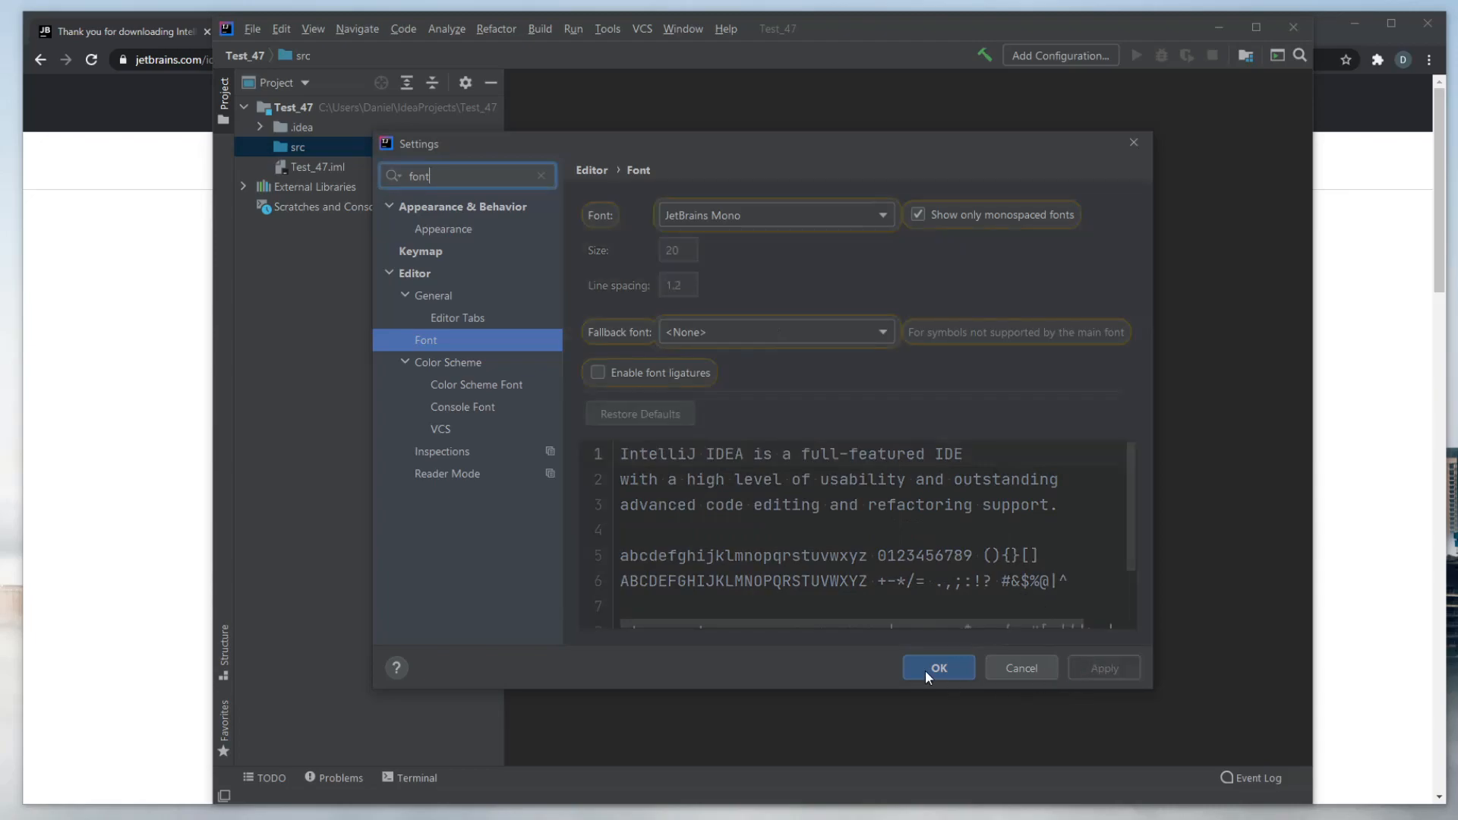
left_click(937, 668)
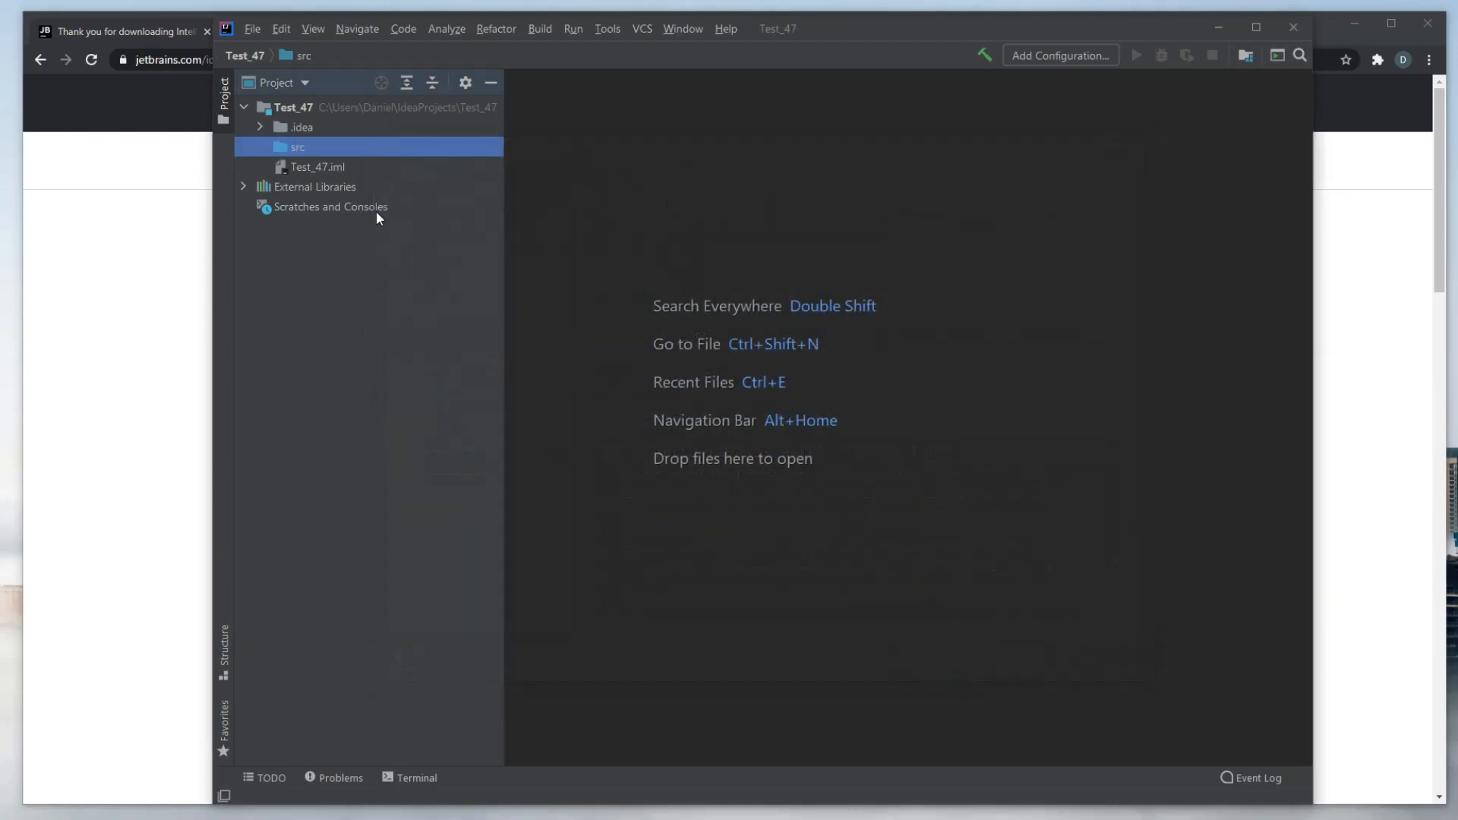
- Create a new Java class named Main in src via File > New > Java Class
left_click(252, 29)
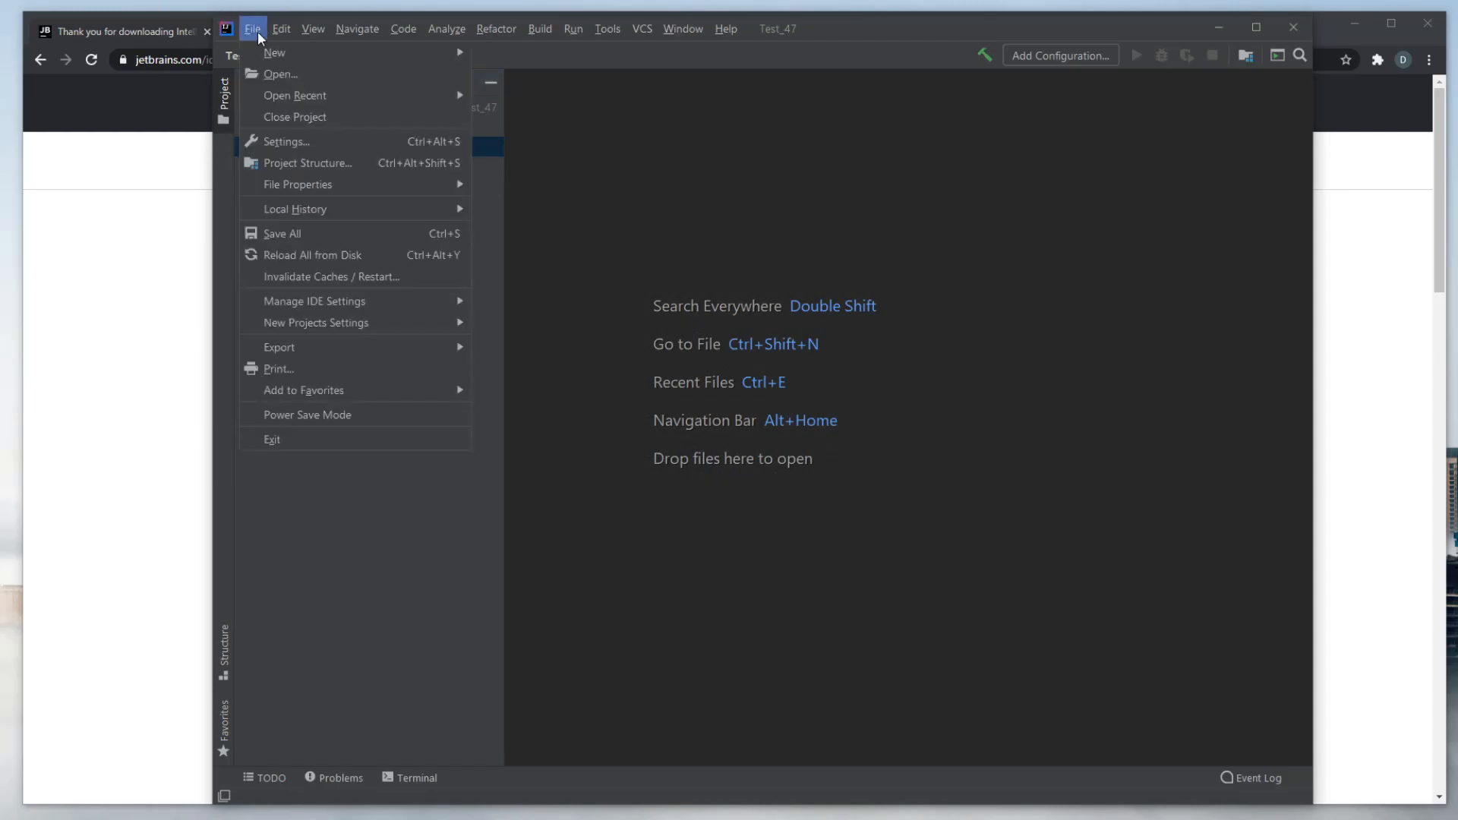
mouse_move(274, 53)
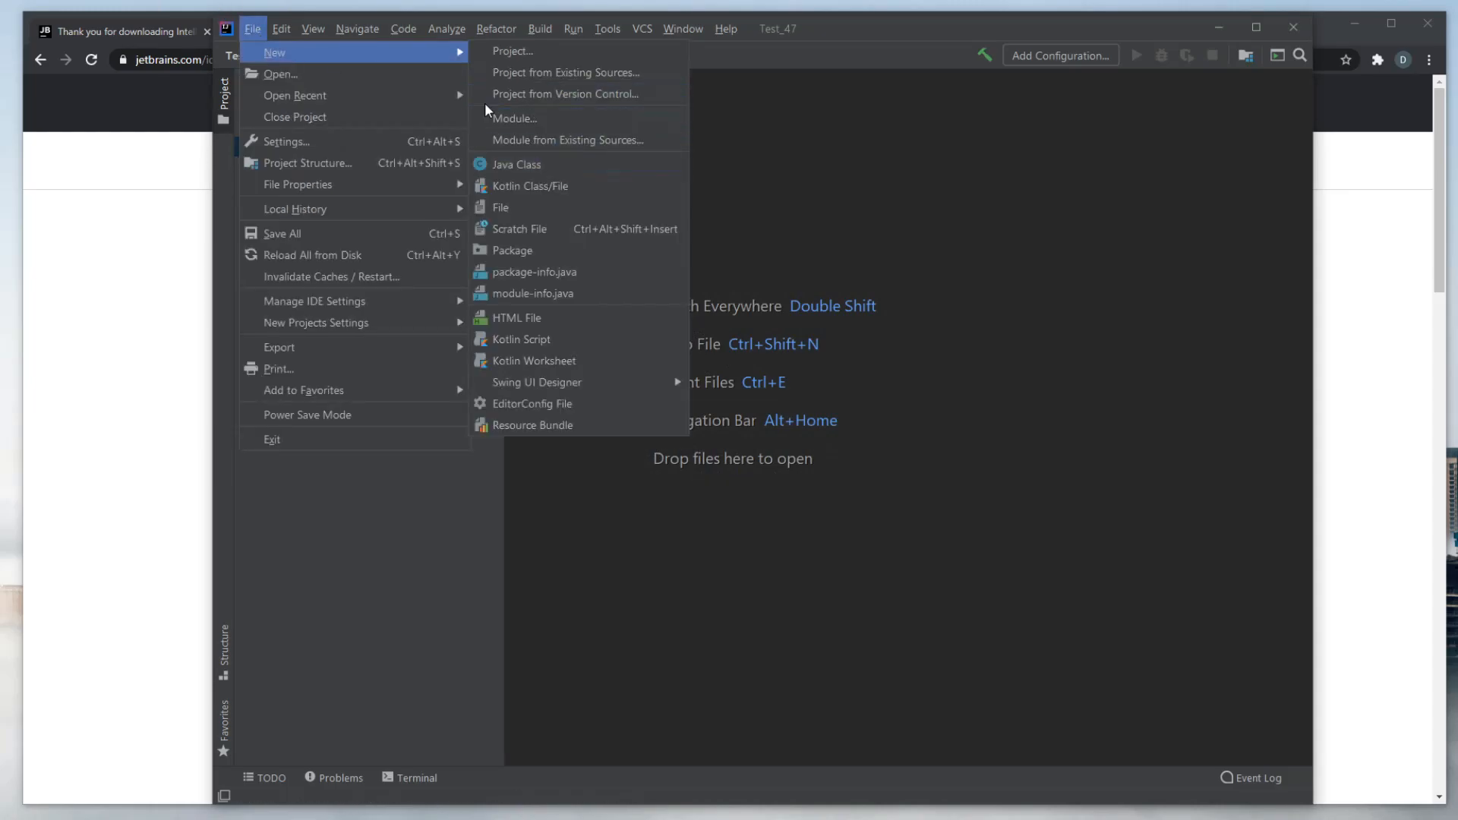
left_click(312, 28)
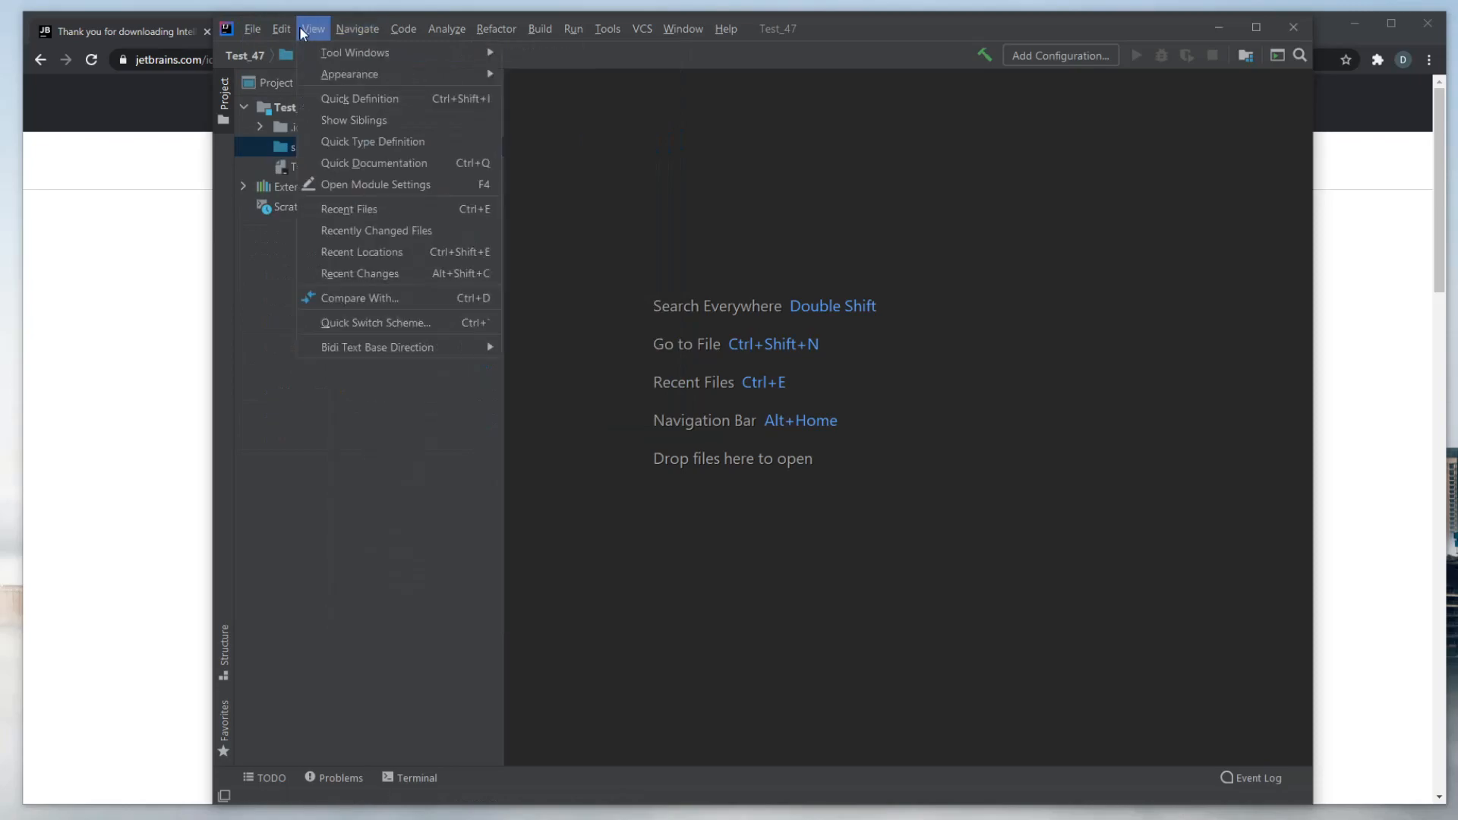
left_click(251, 29)
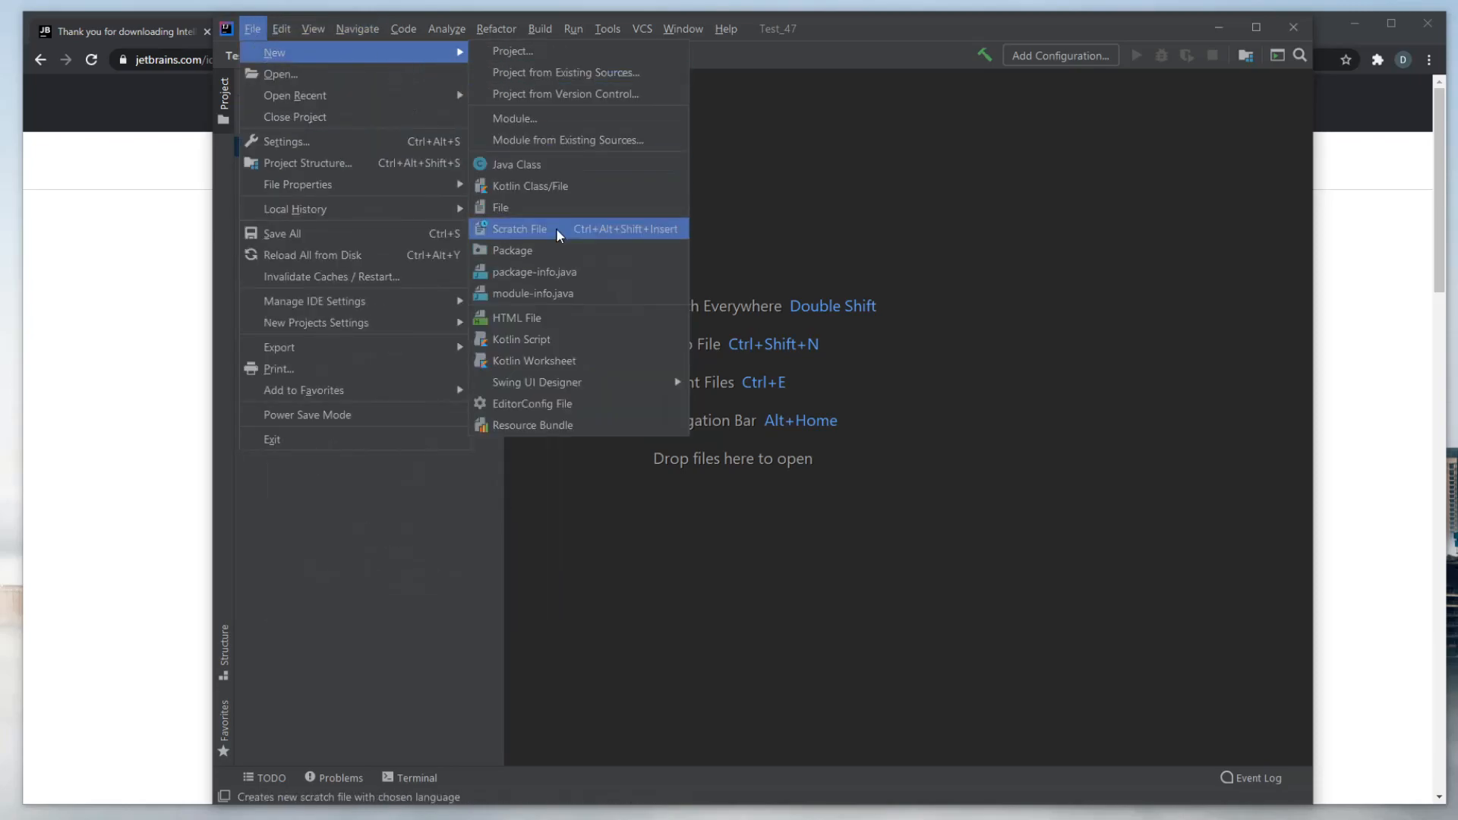
left_click(517, 164)
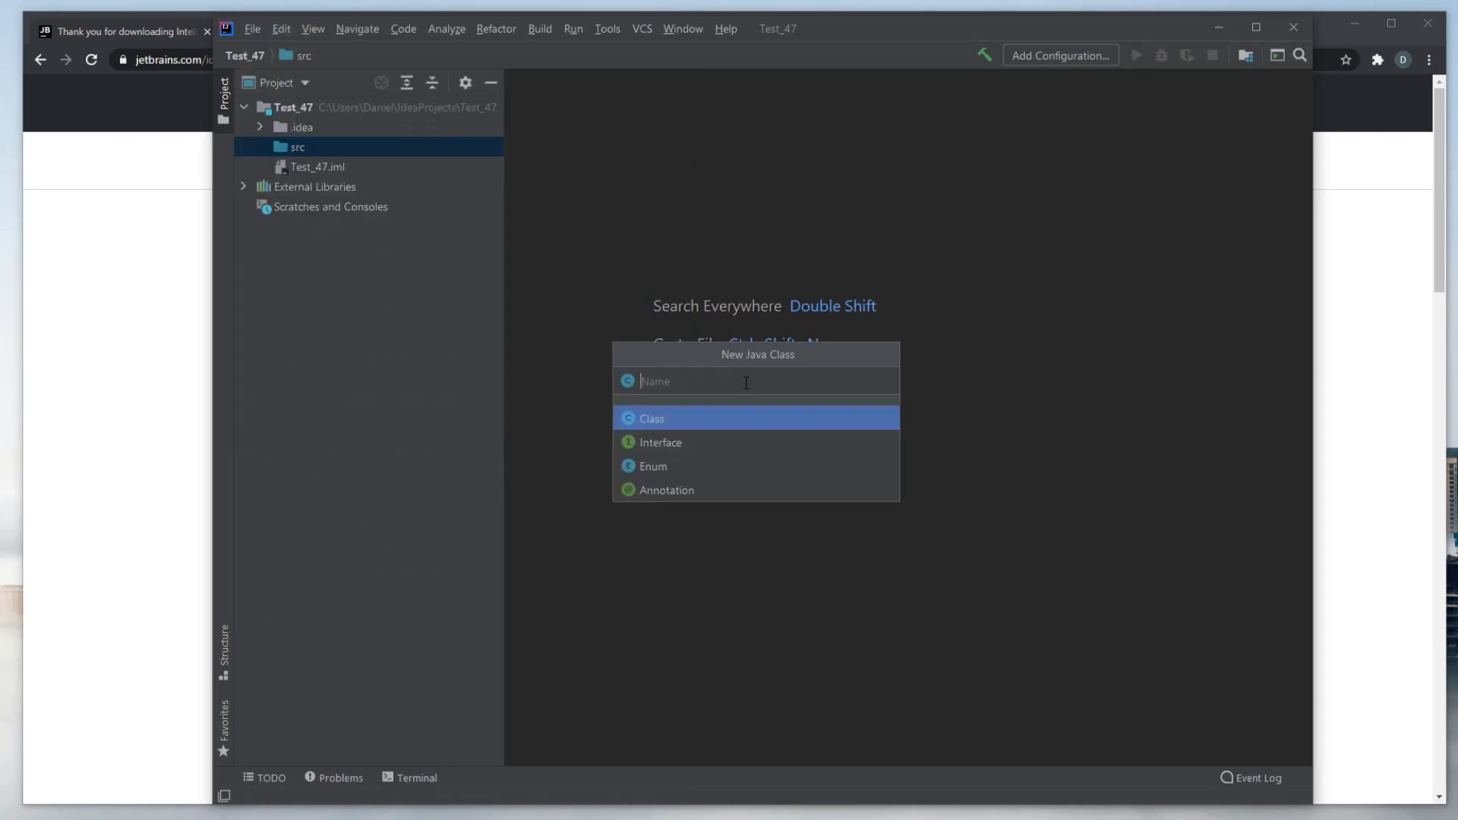
type("Main")
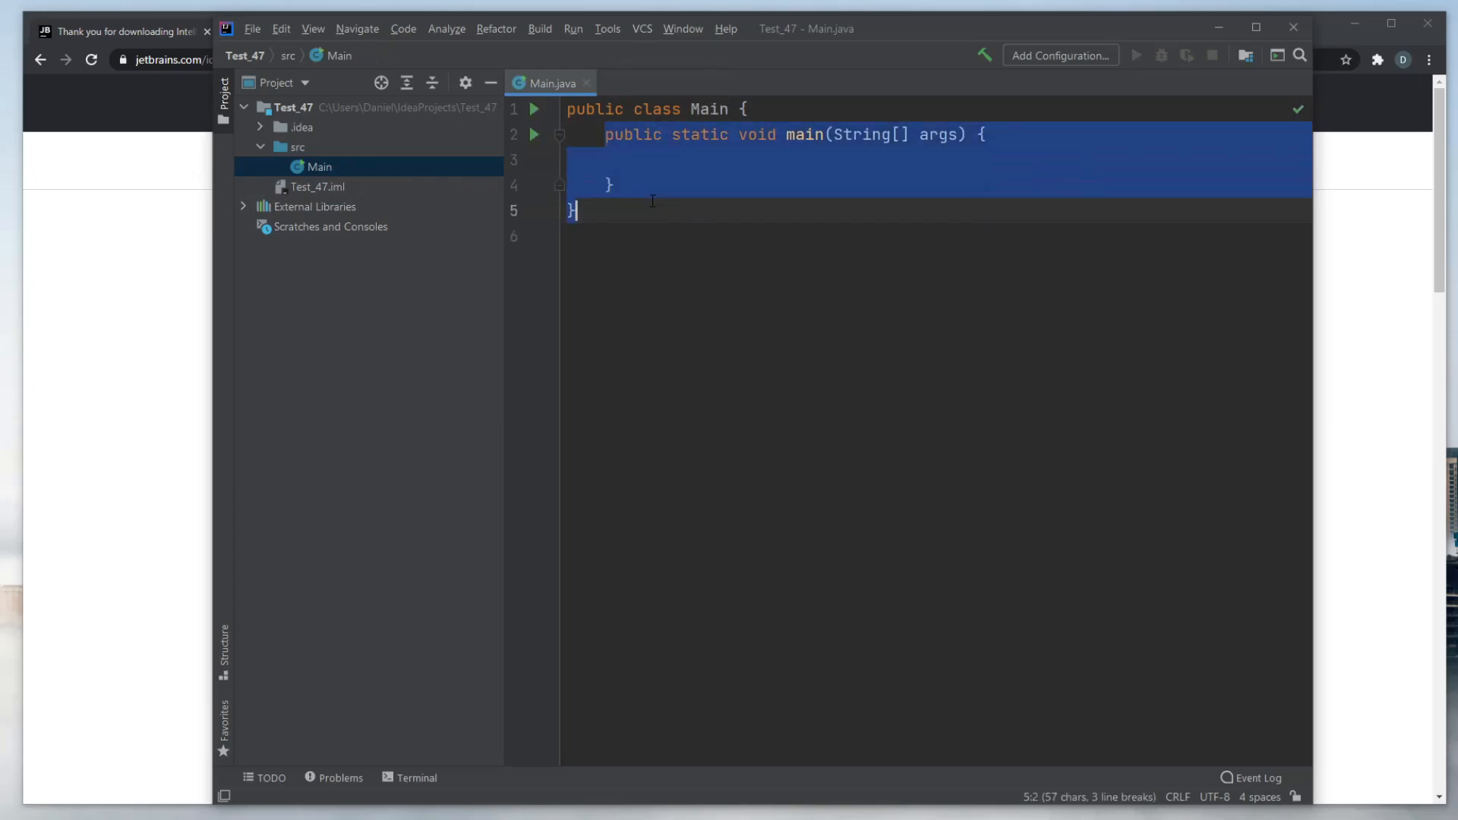
- Write System.out.println("Hello World!"); inside Main's main method
left_click(635, 160)
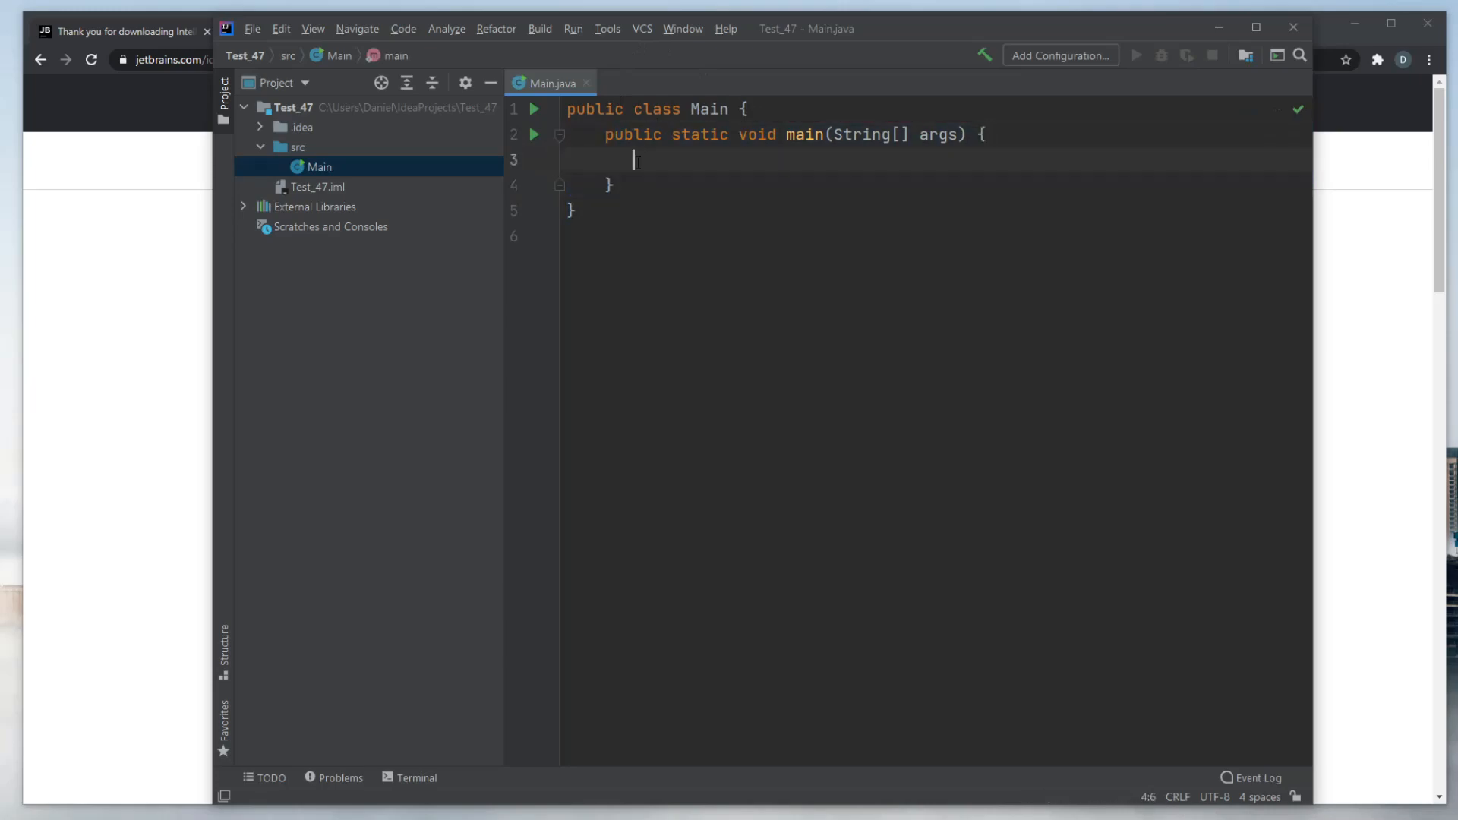
type("Sou")
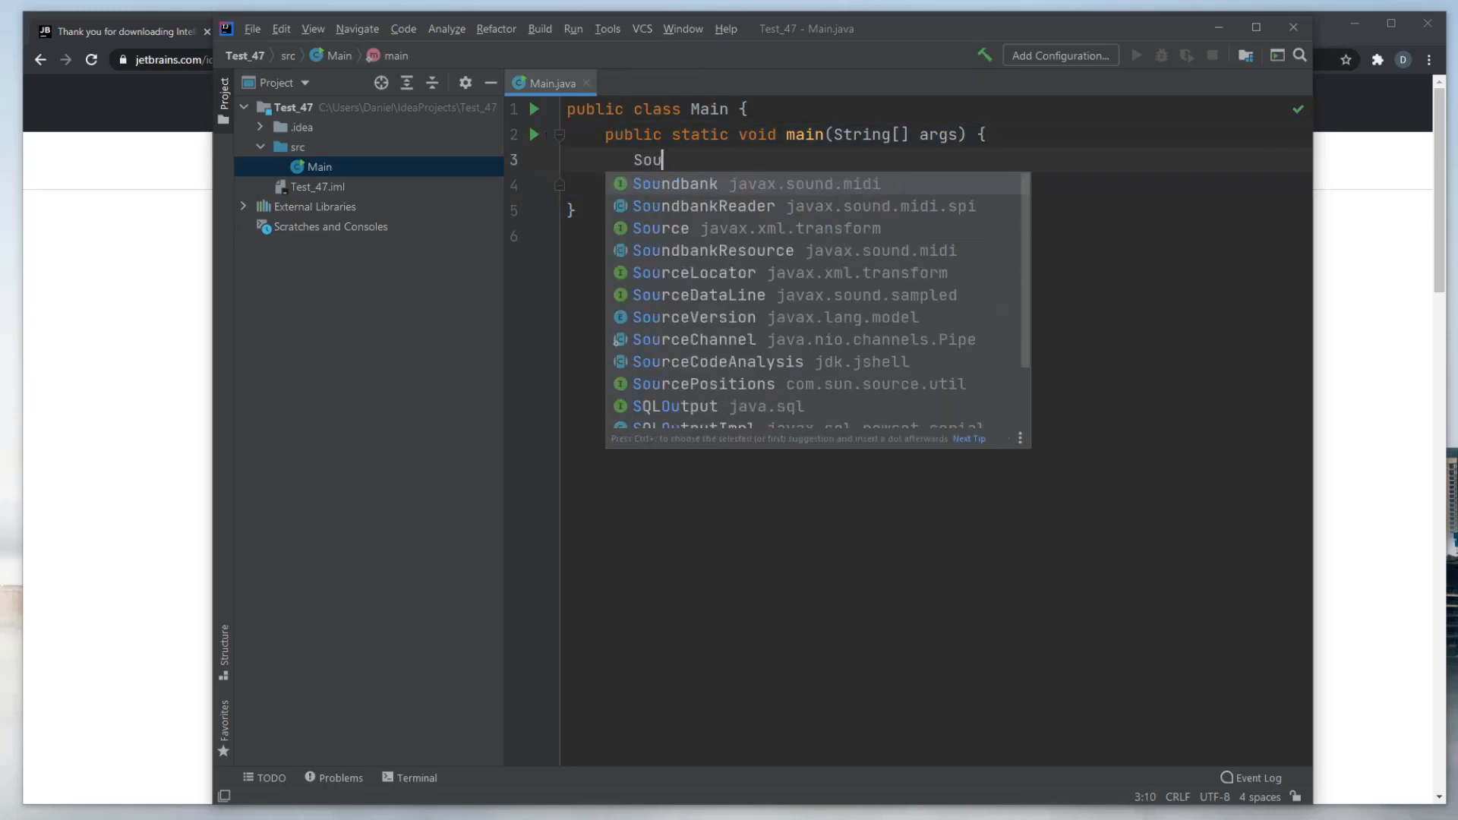
type("t")
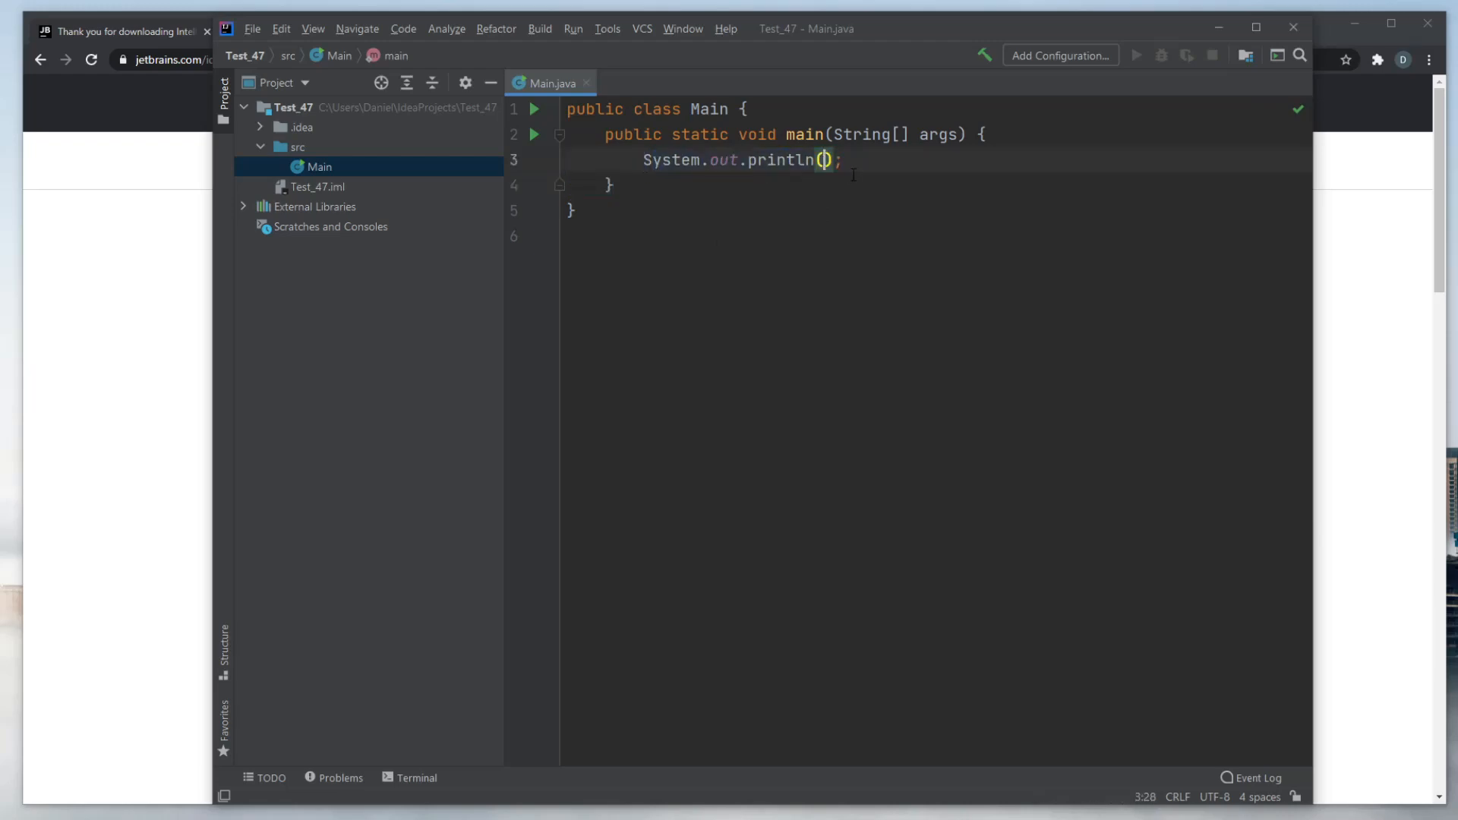
type("\"")
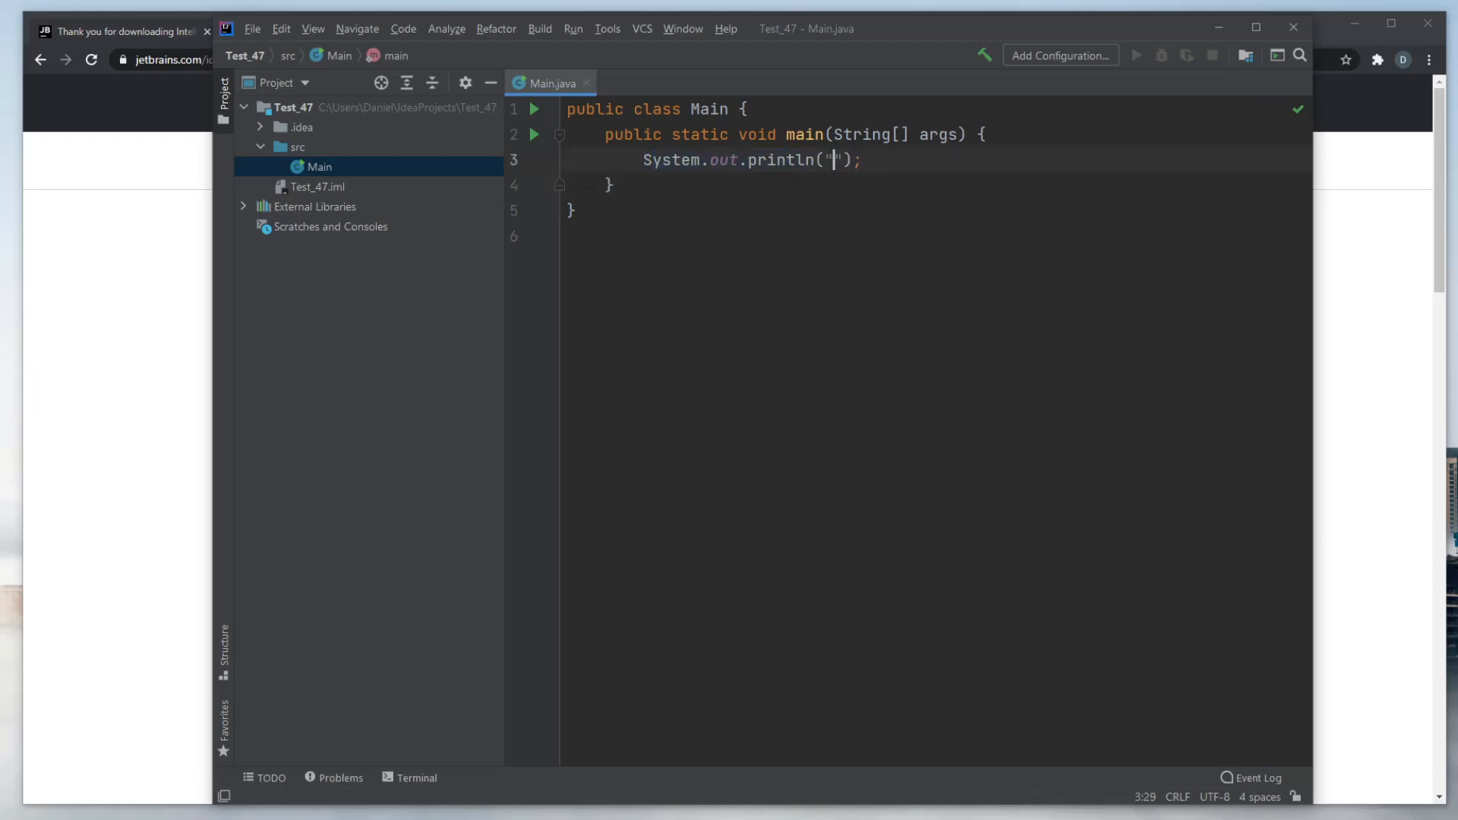
type("Hello W")
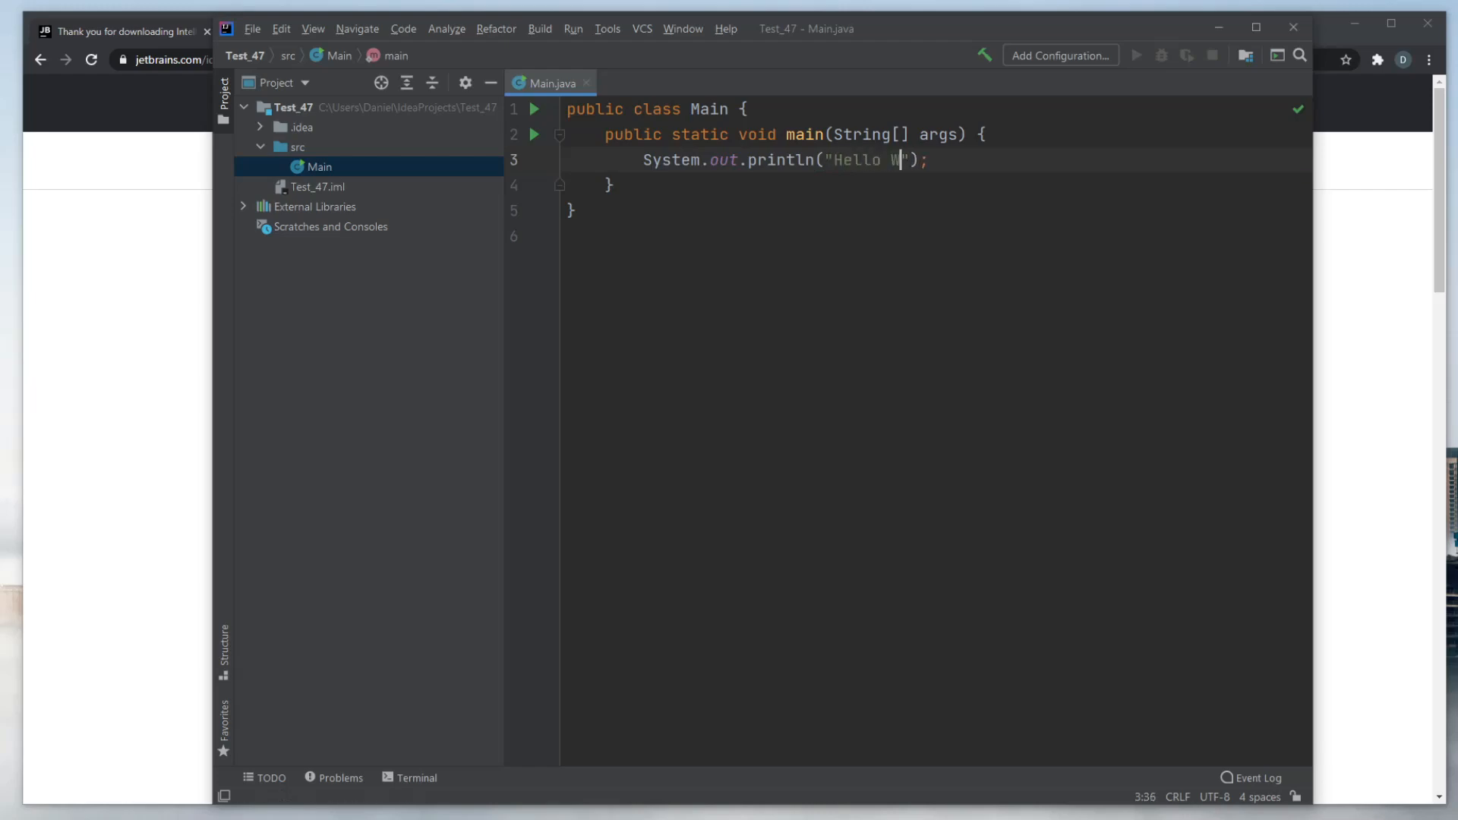
type("orld")
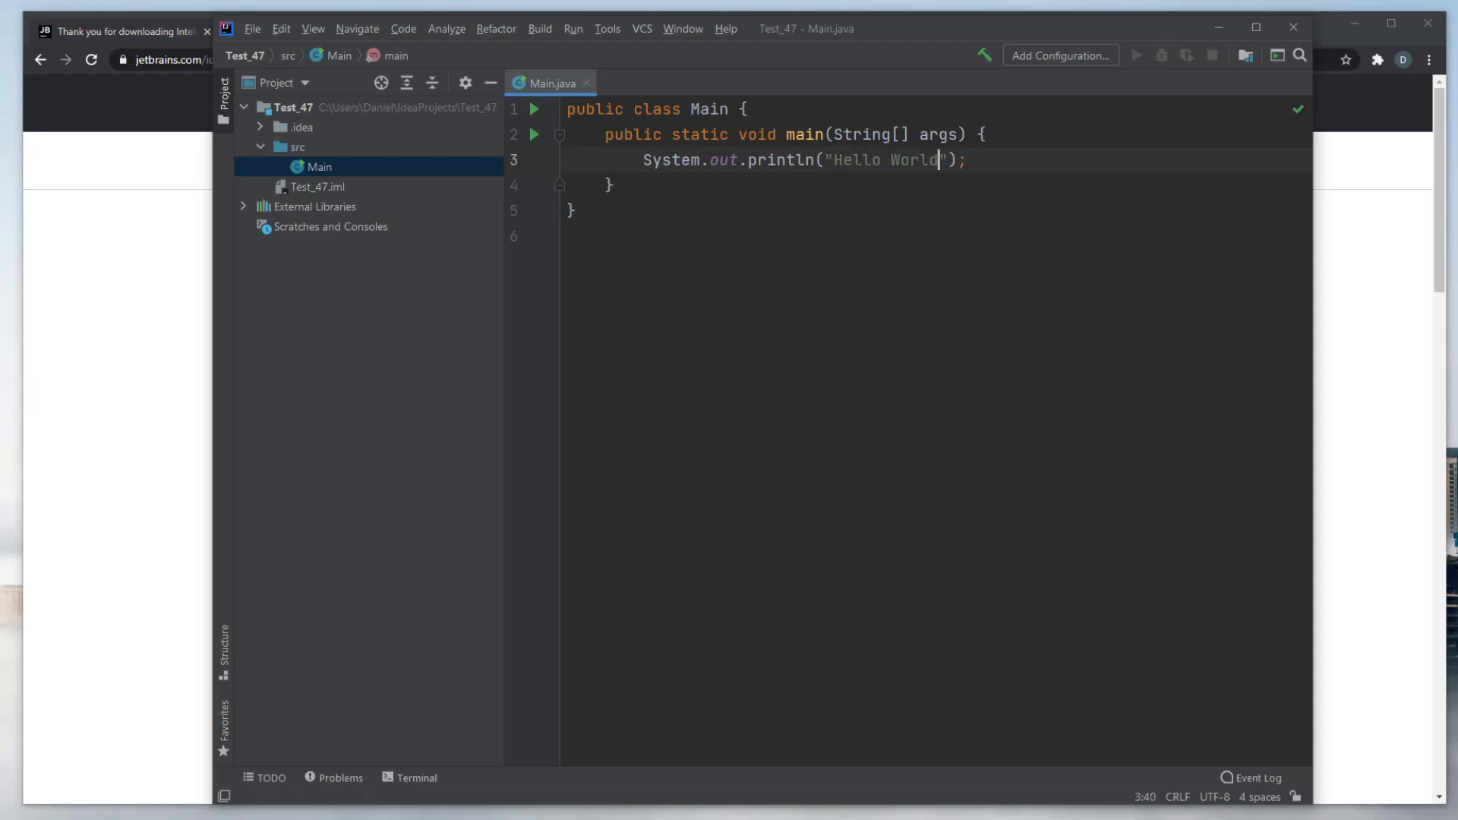
type("!")
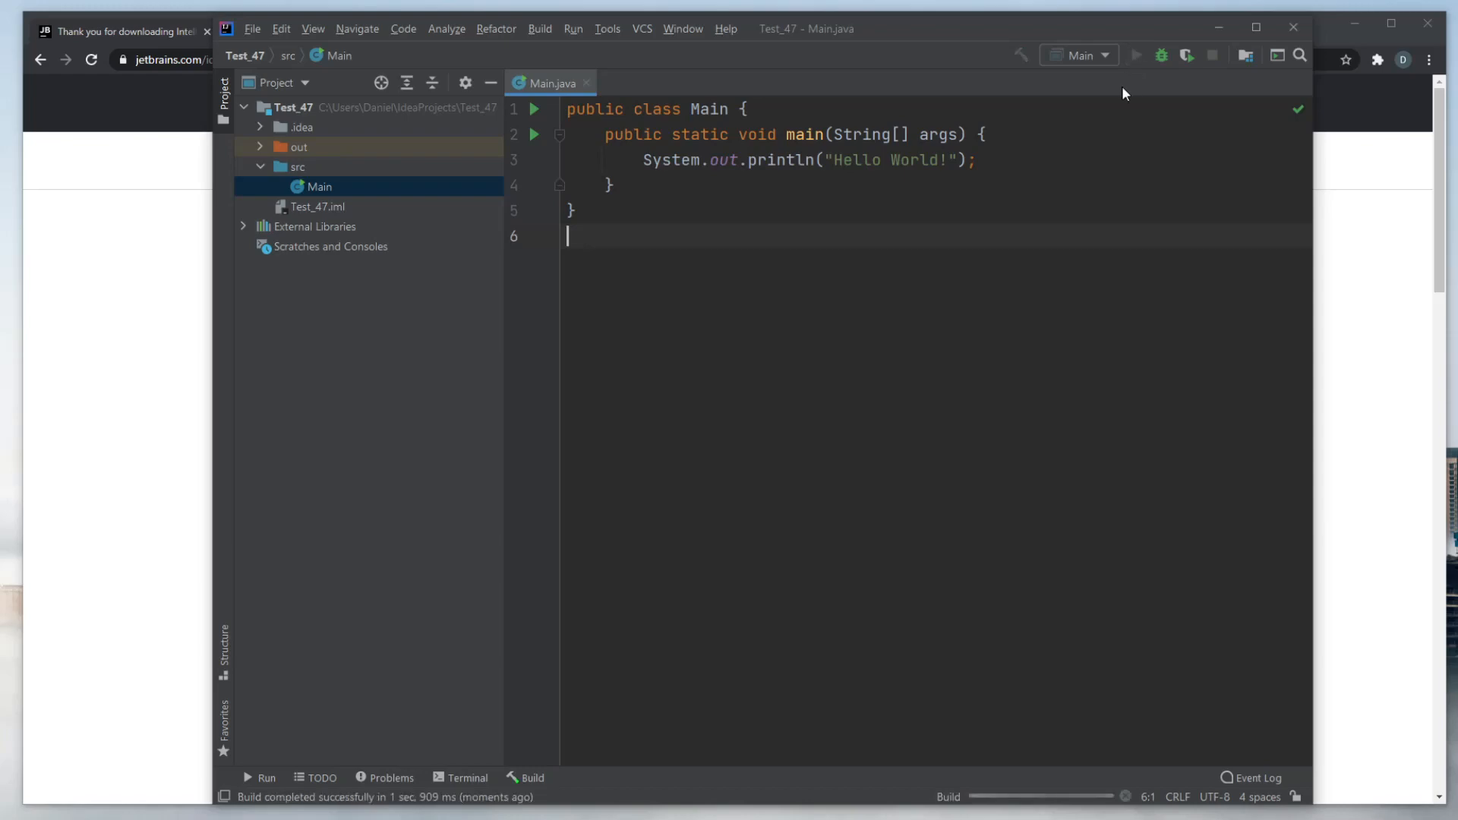
- Build the Test_47 project, producing the out folder
left_click(1135, 55)
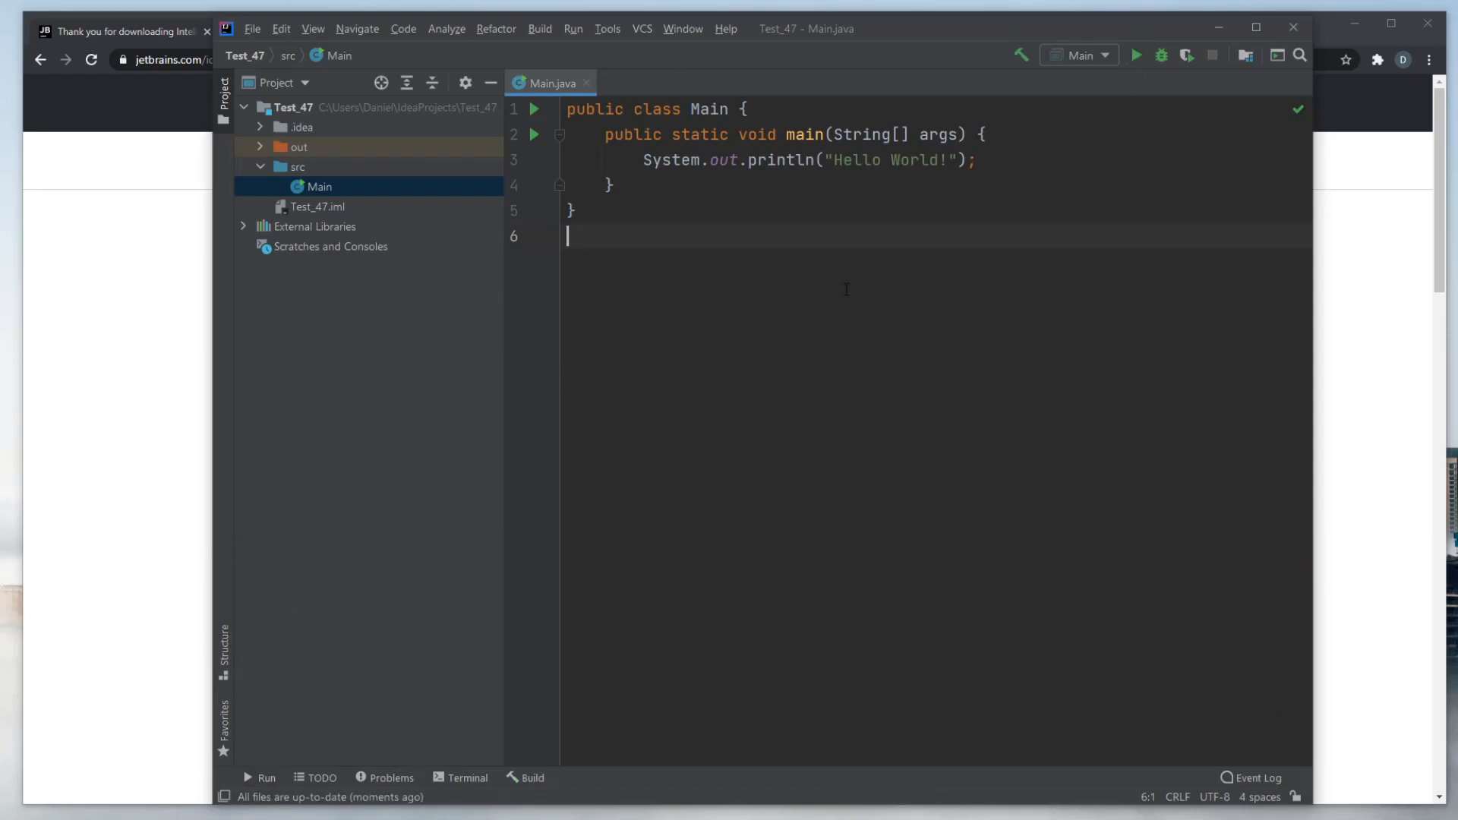
left_click(252, 29)
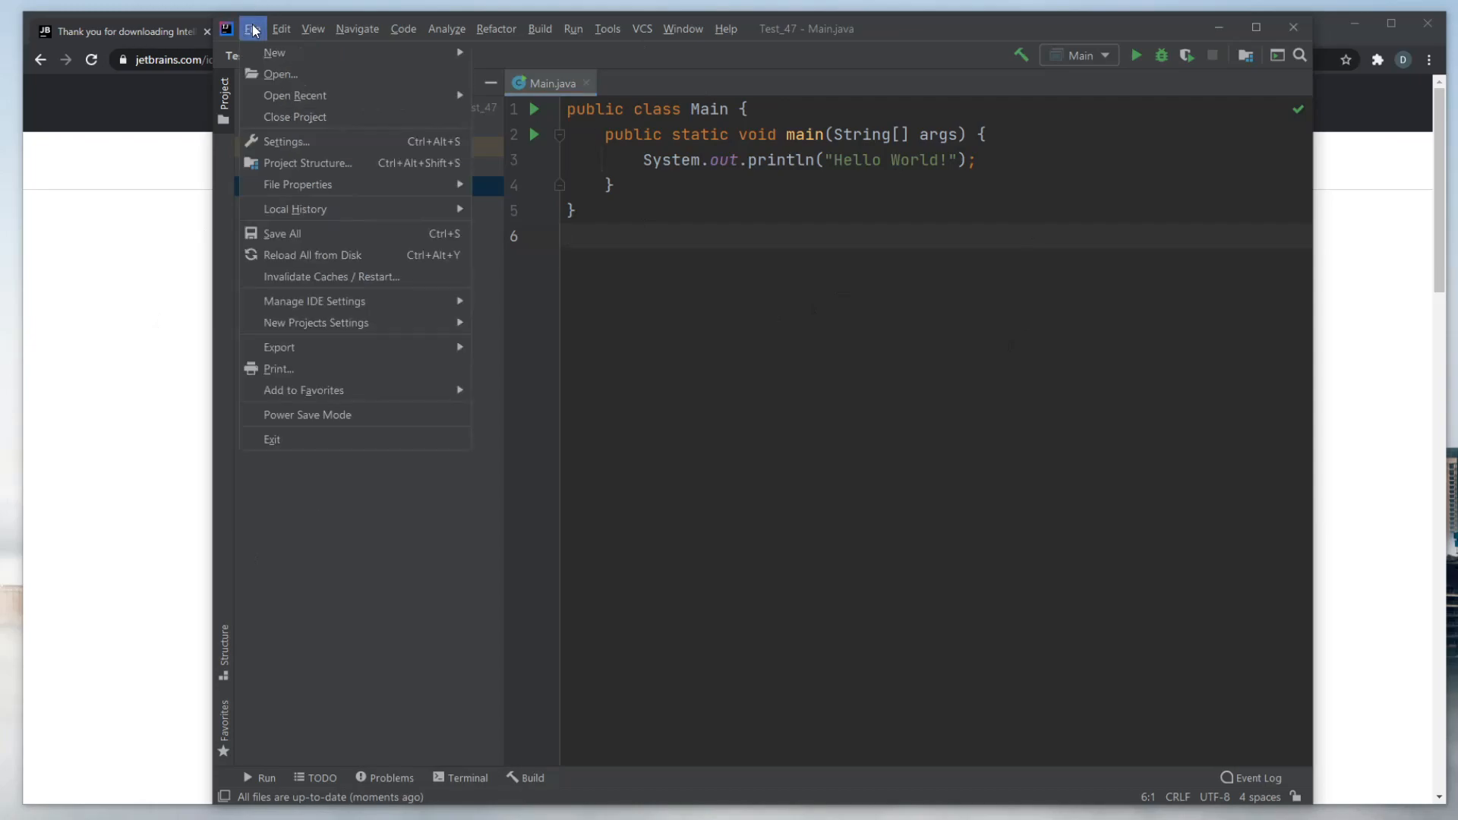
left_click(281, 29)
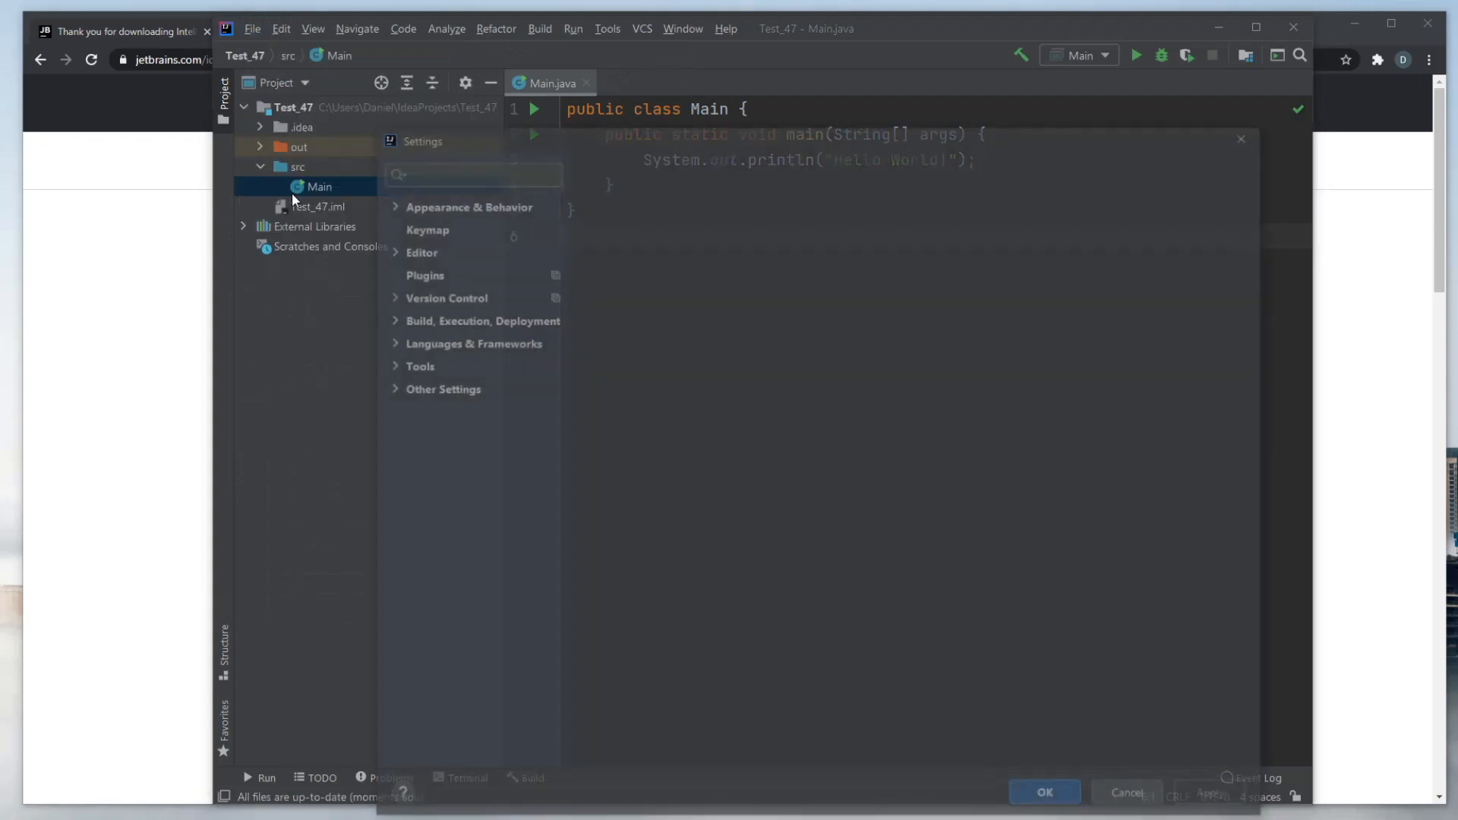
left_click(421, 252)
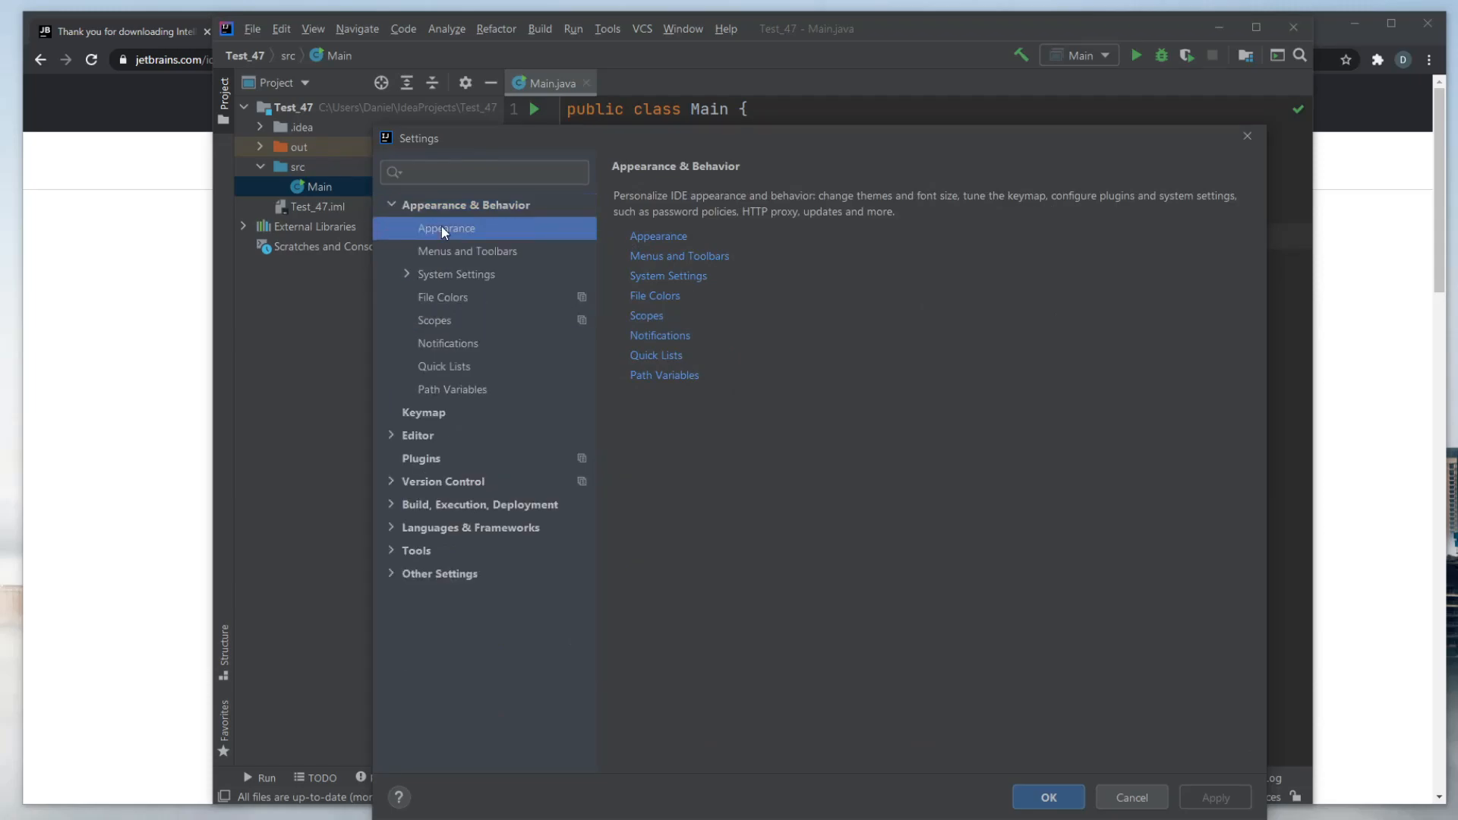
left_click(447, 228)
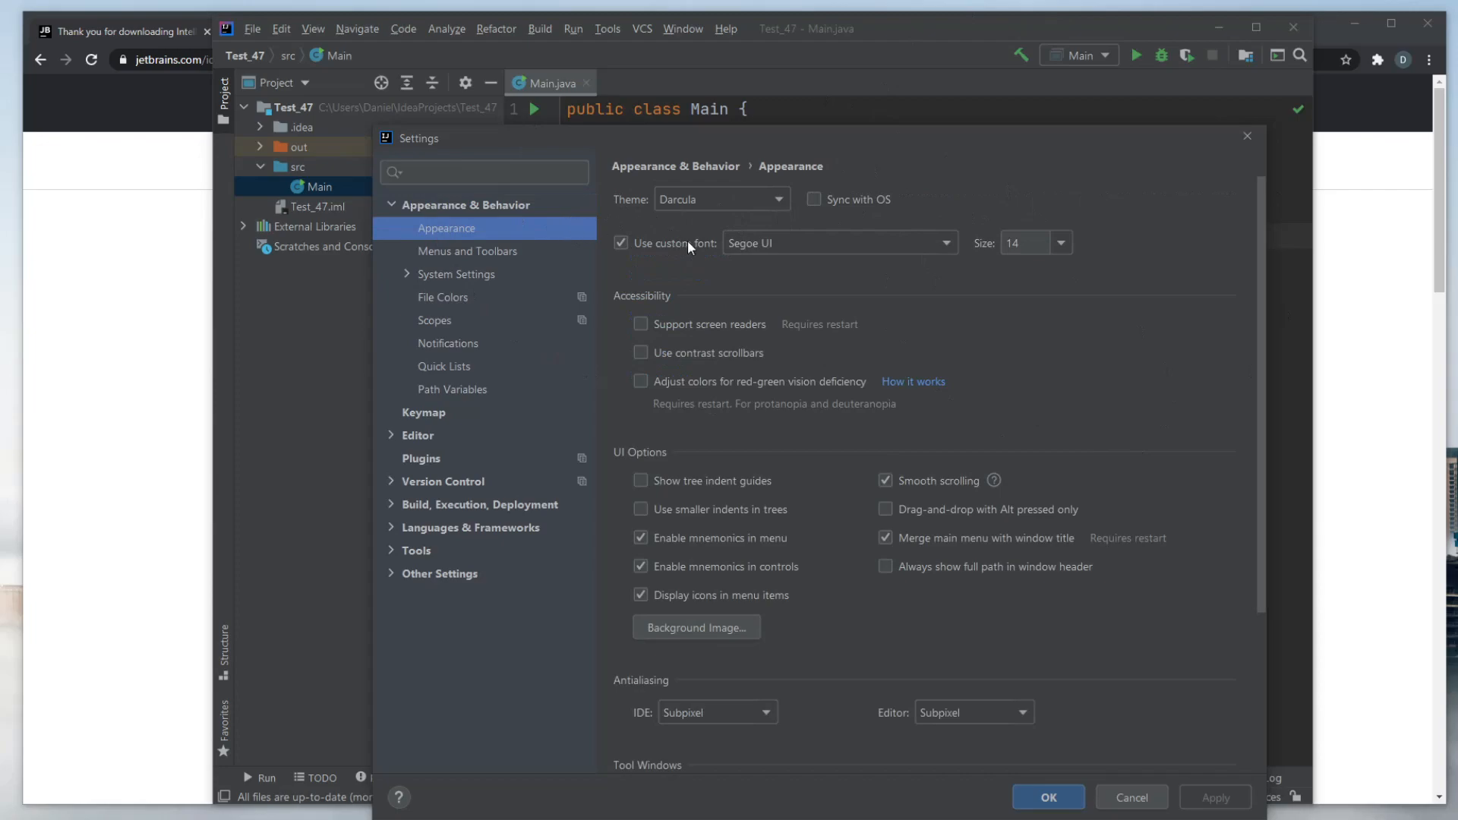
mouse_move(409, 260)
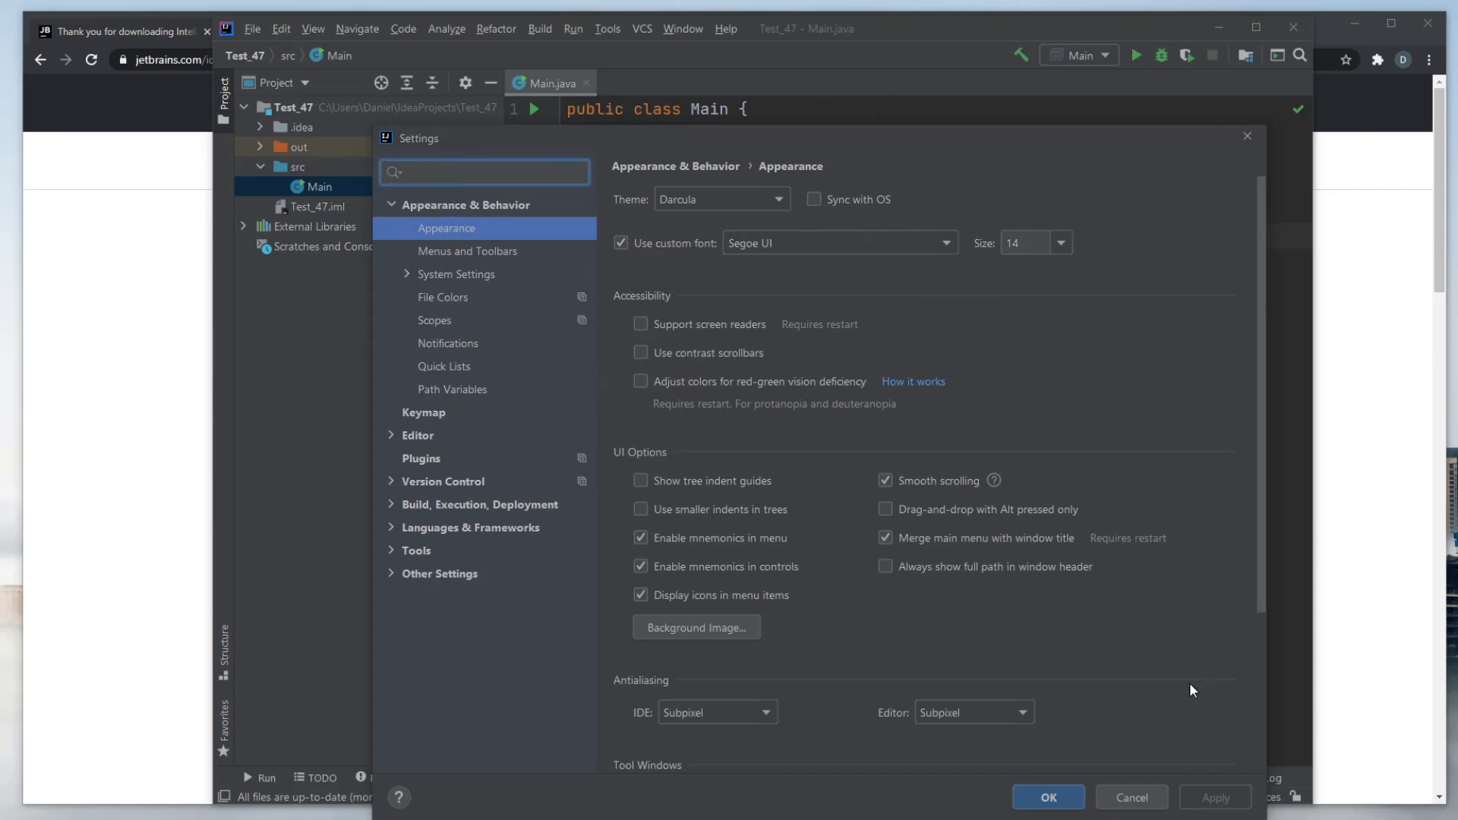
left_click(1127, 796)
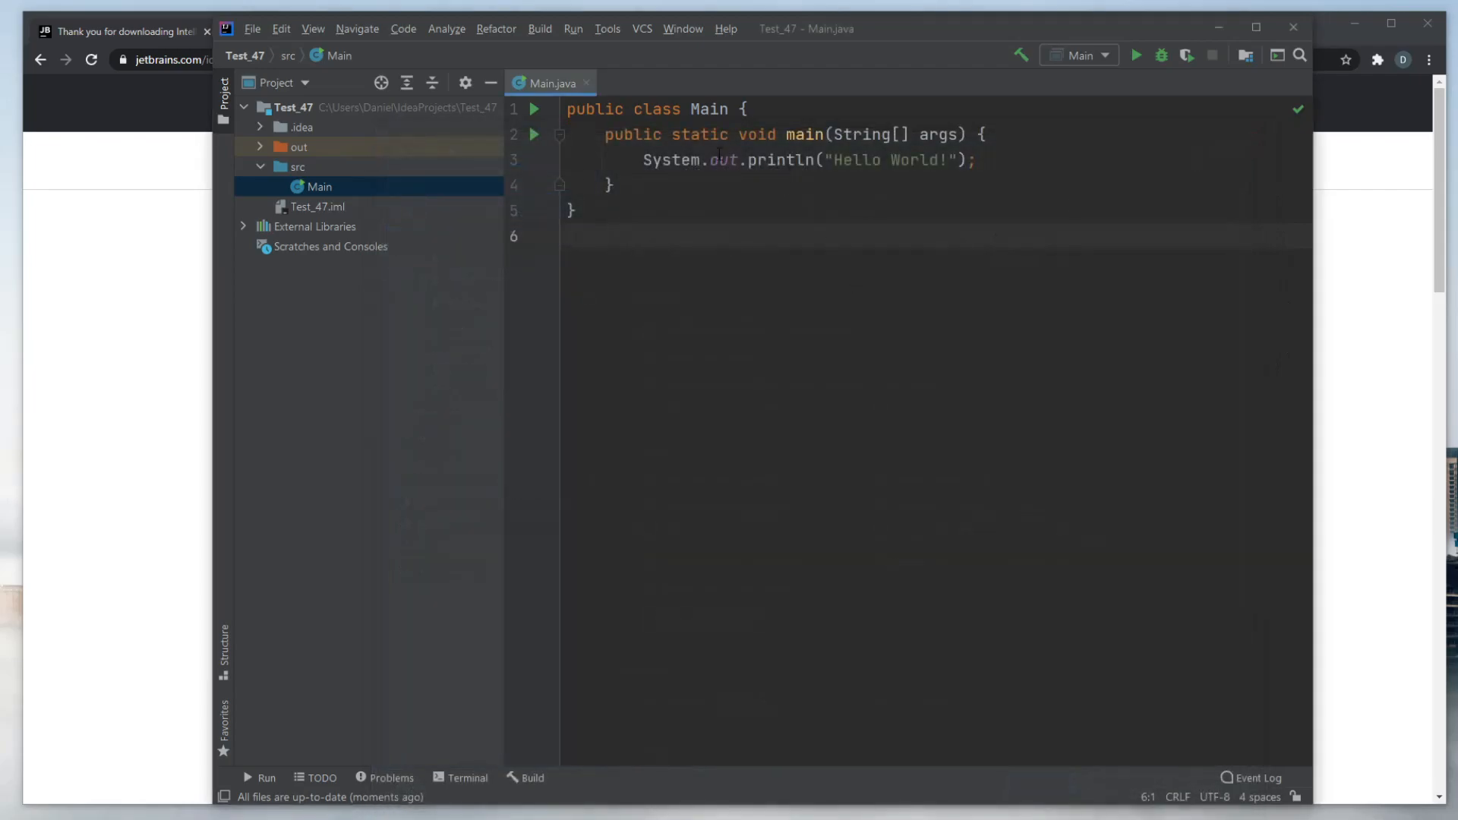
mouse_move(559, 270)
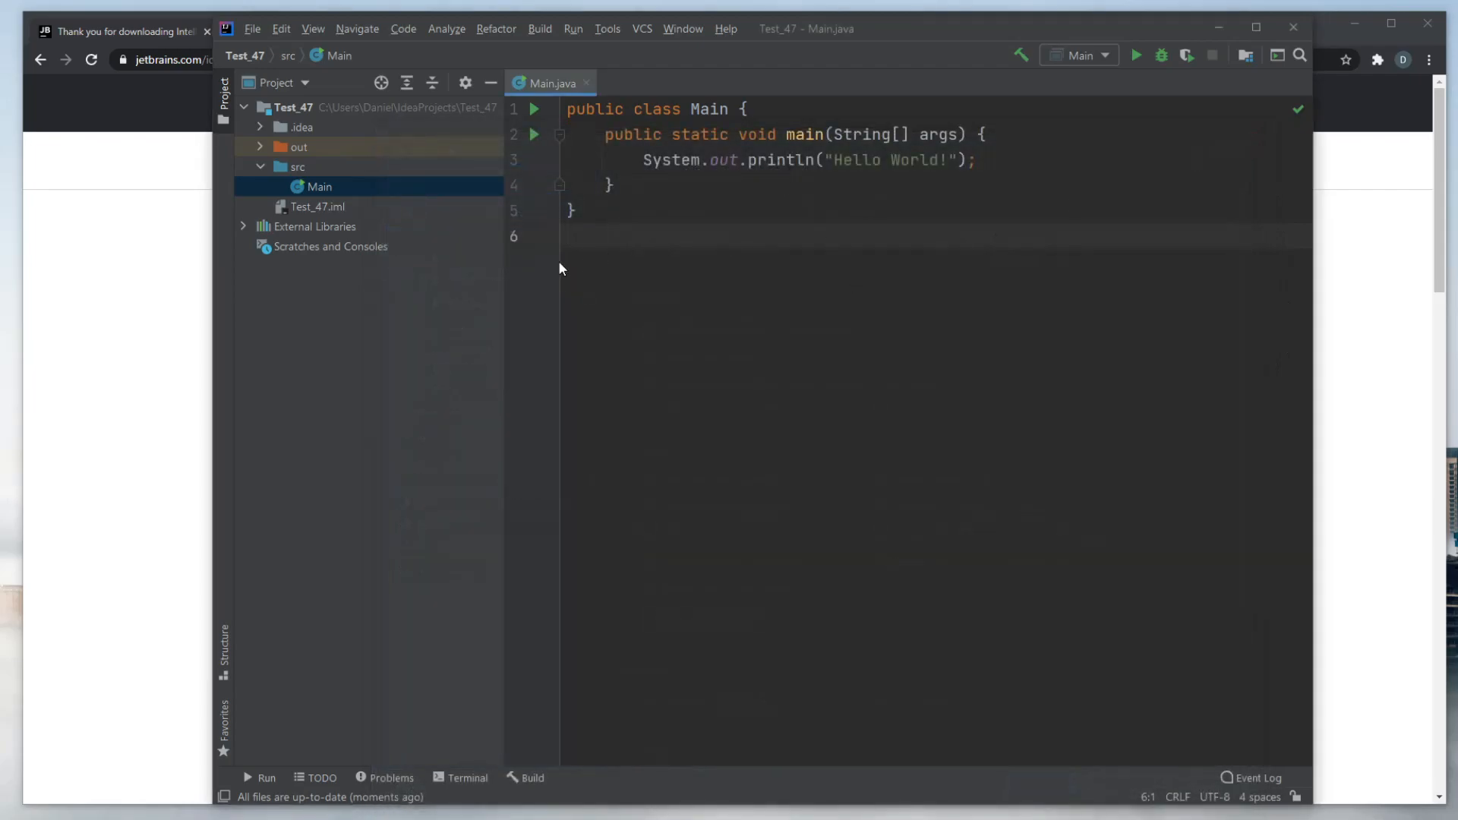